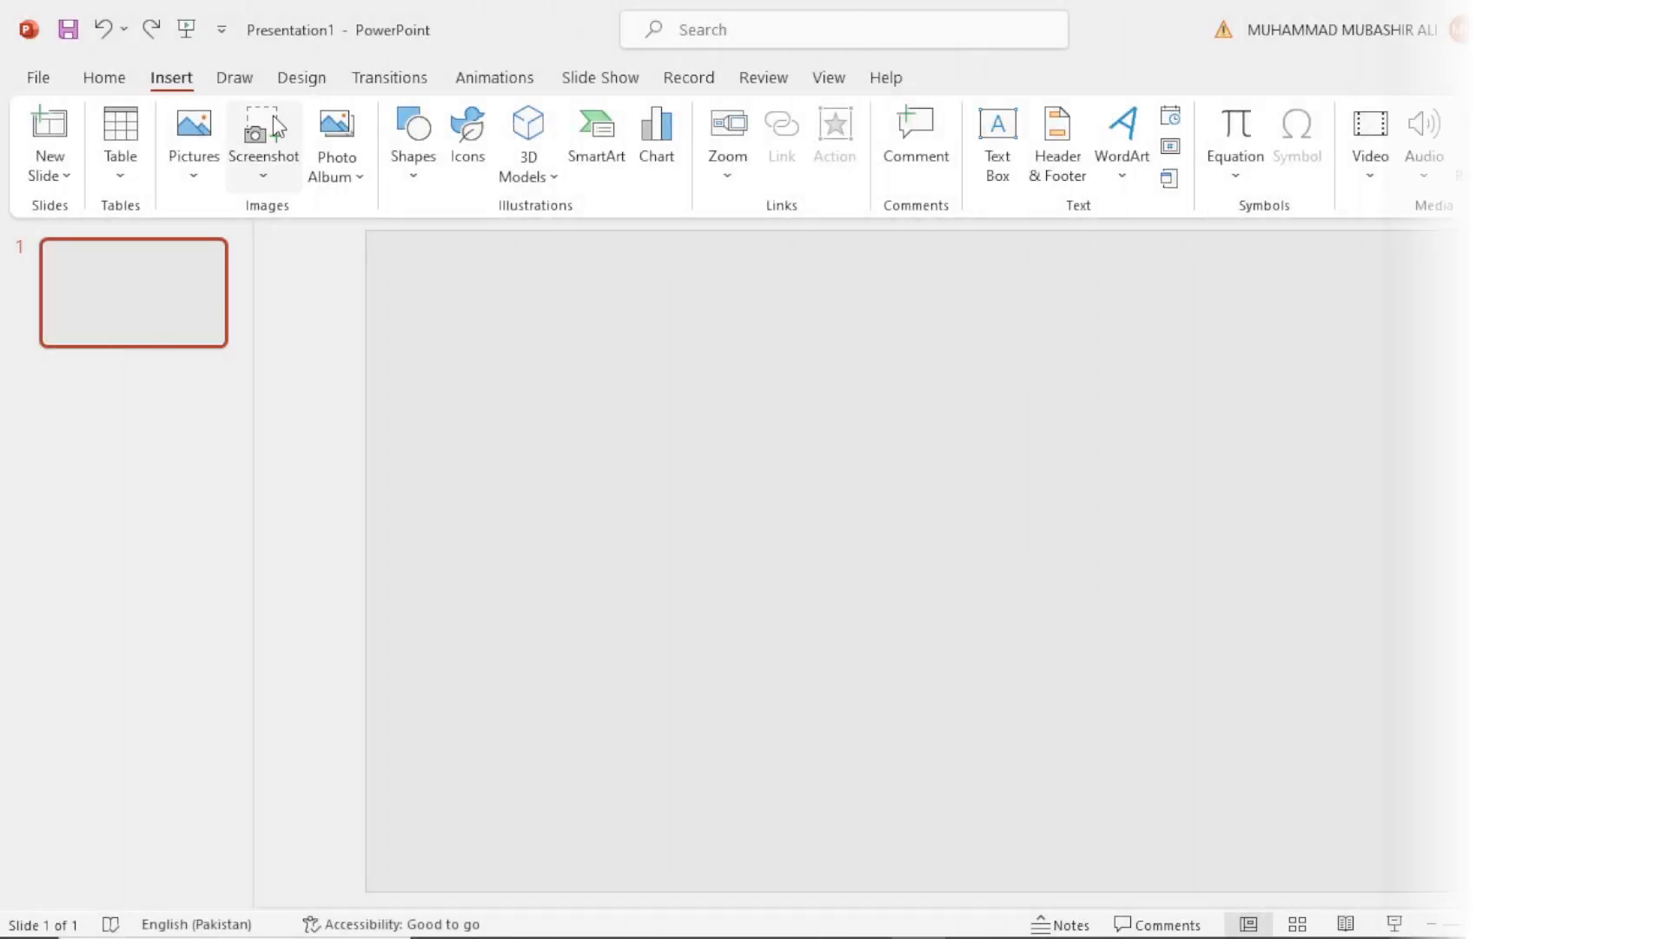
Draw a parallelogram and drag its adjustment handle to slant it more steeply.
click(413, 139)
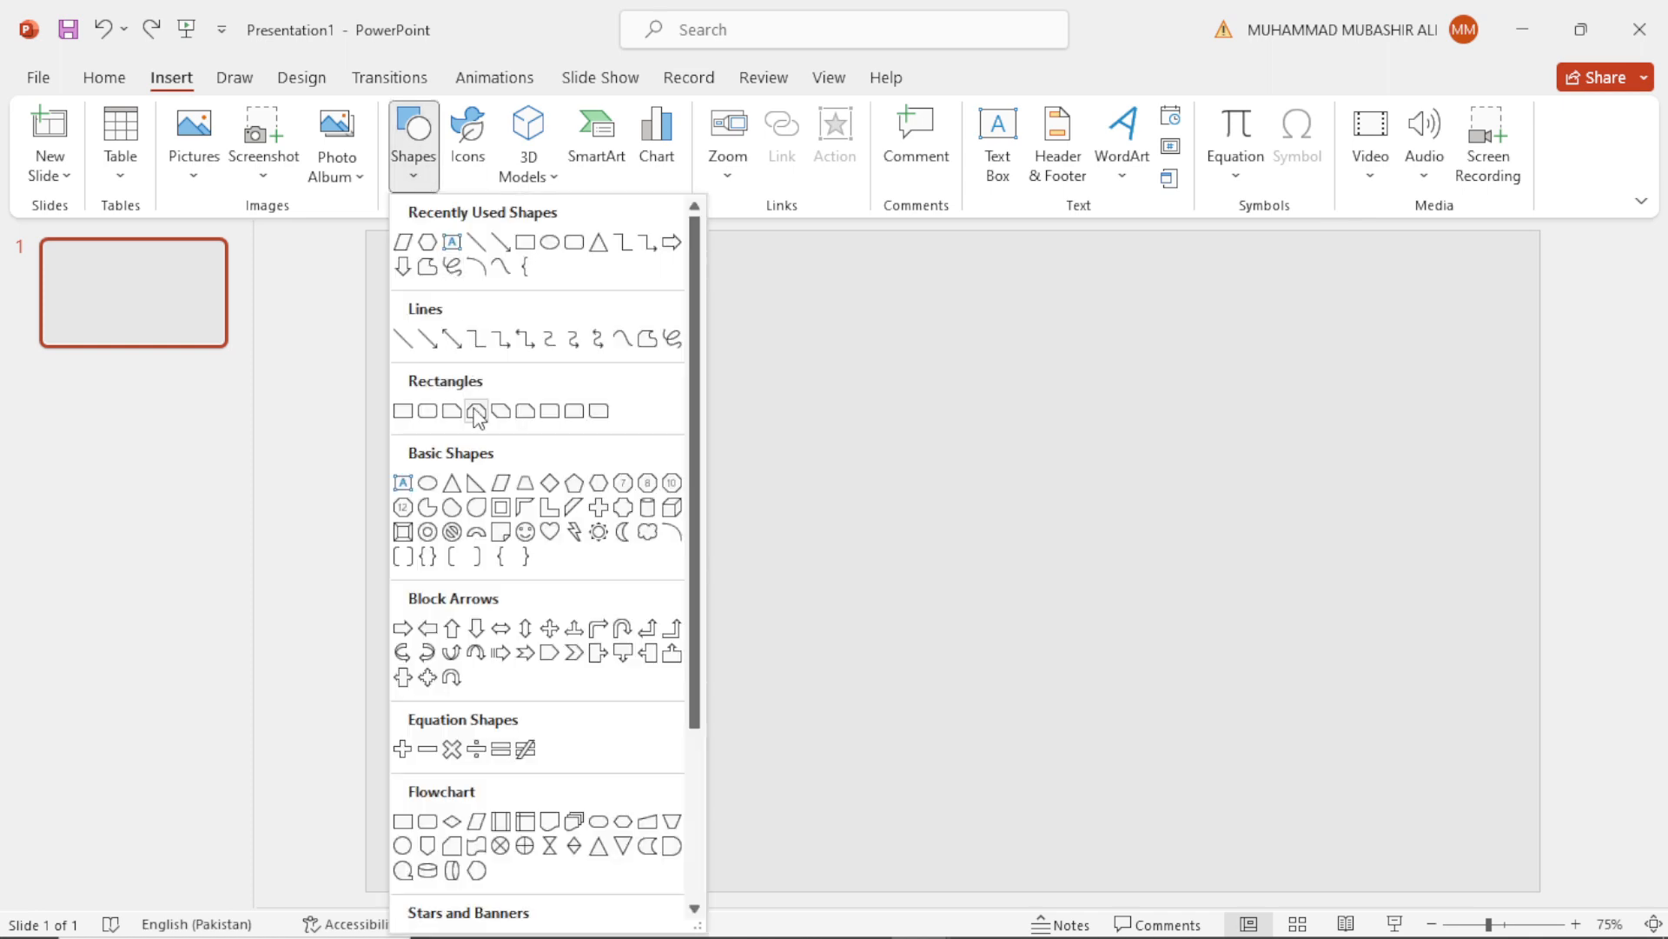
click(477, 411)
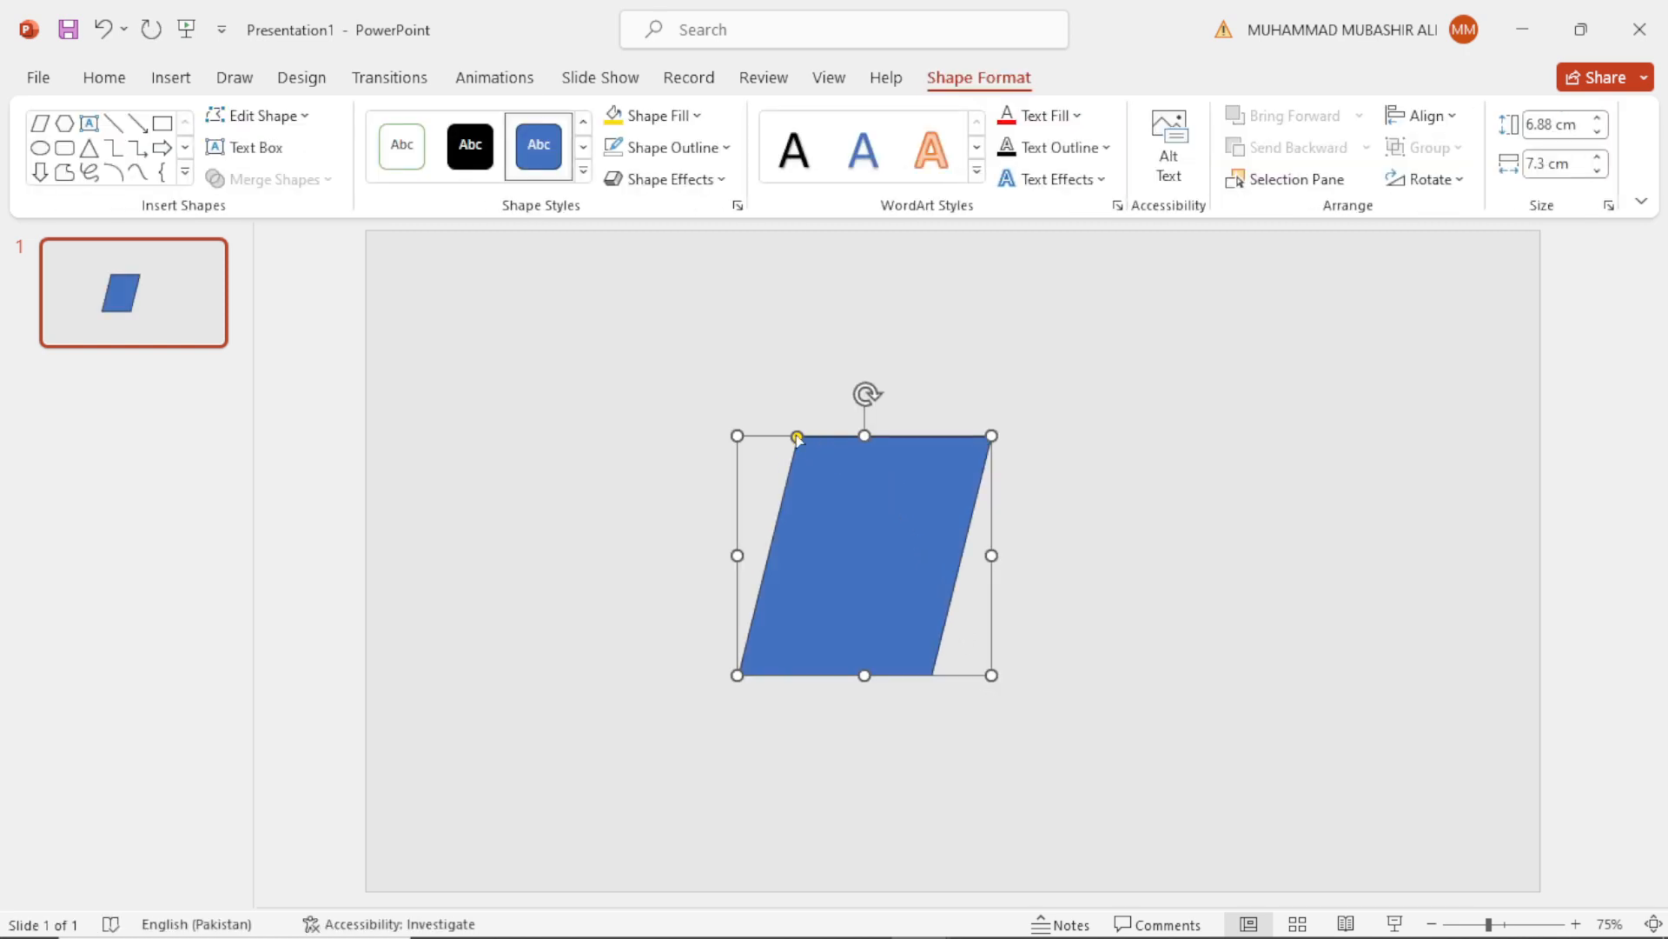
drag(797, 436, 894, 436)
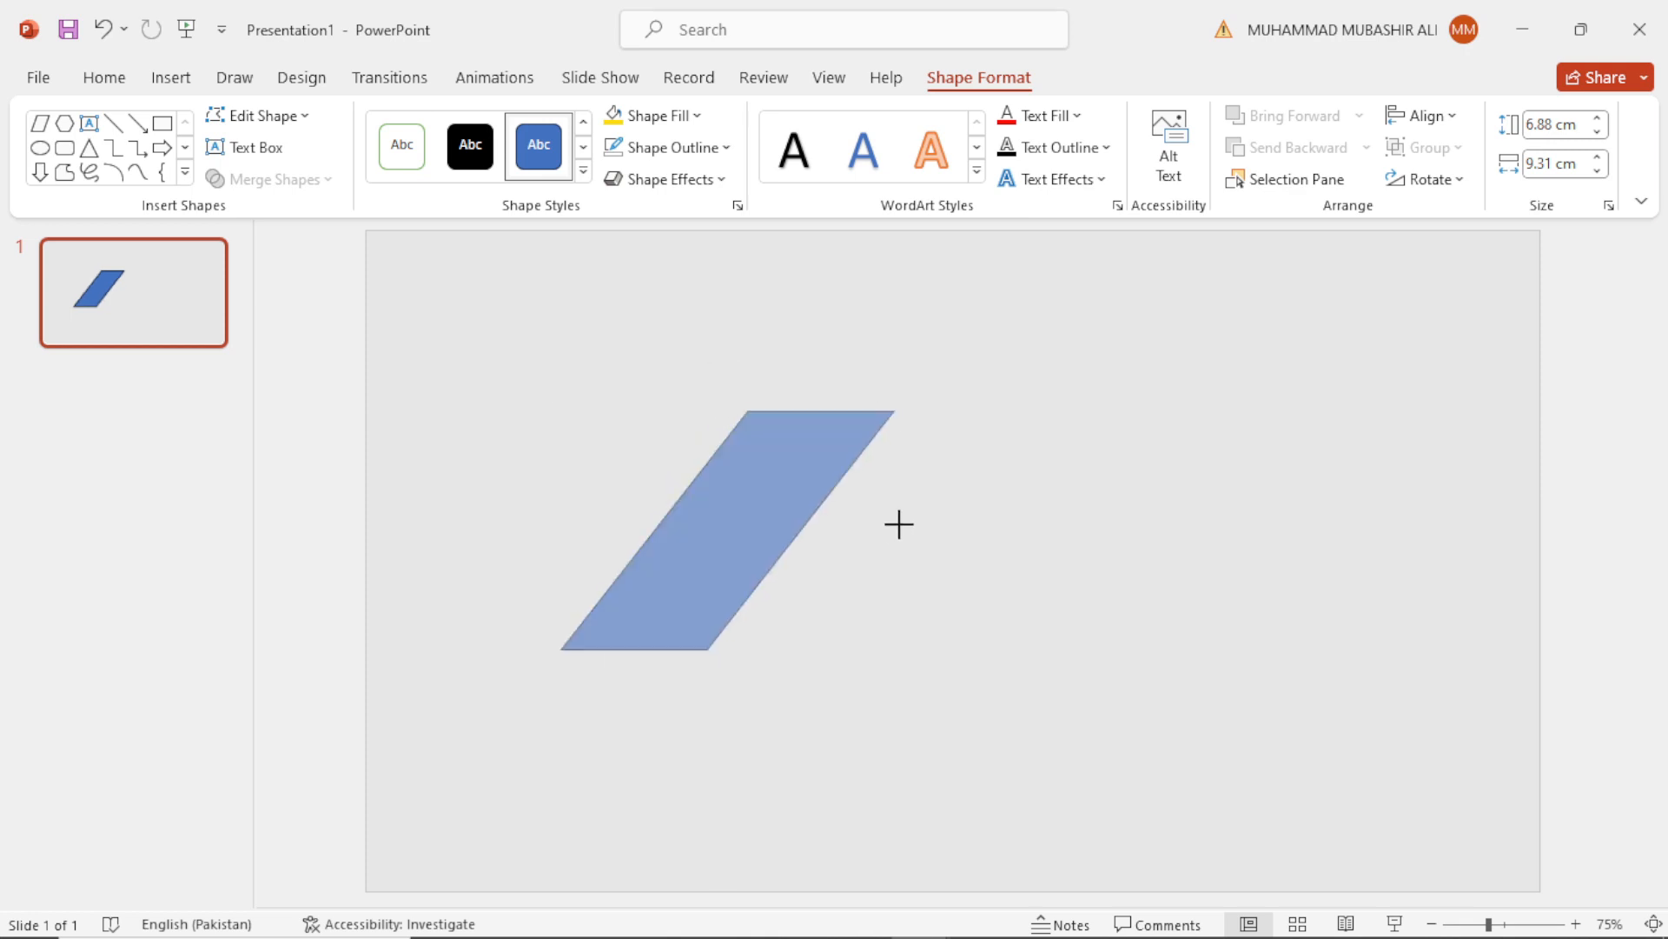
Flip the parallelogram vertically so it leans down toward the right.
click(766, 513)
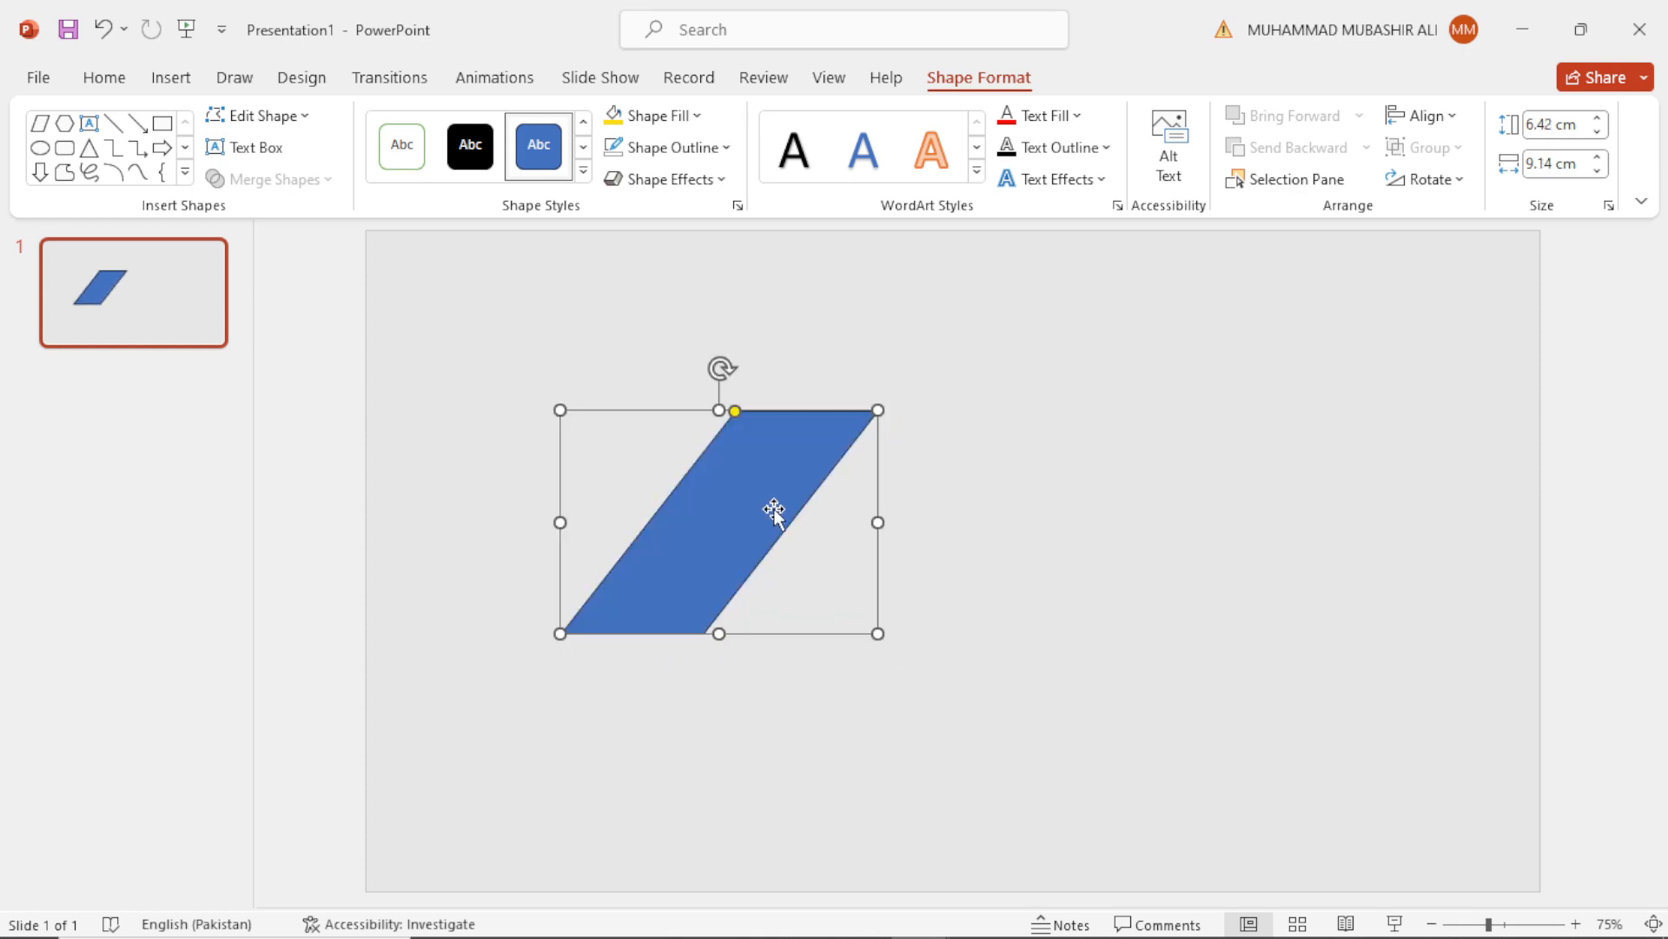
mouse_move(769, 482)
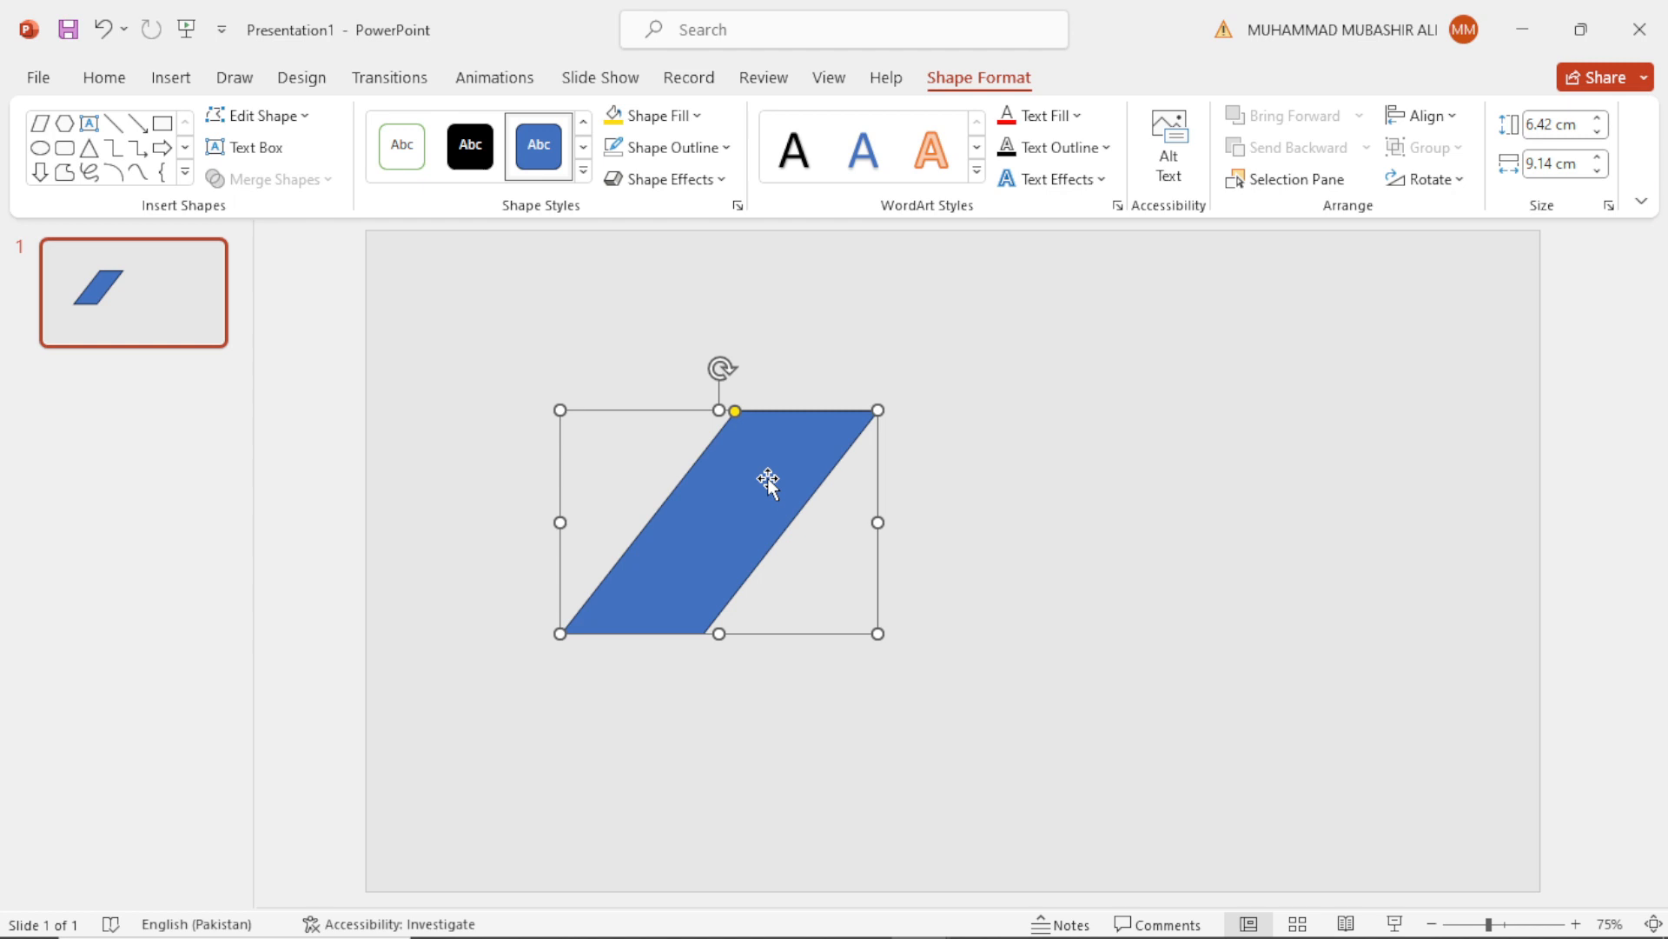
mouse_move(1315, 173)
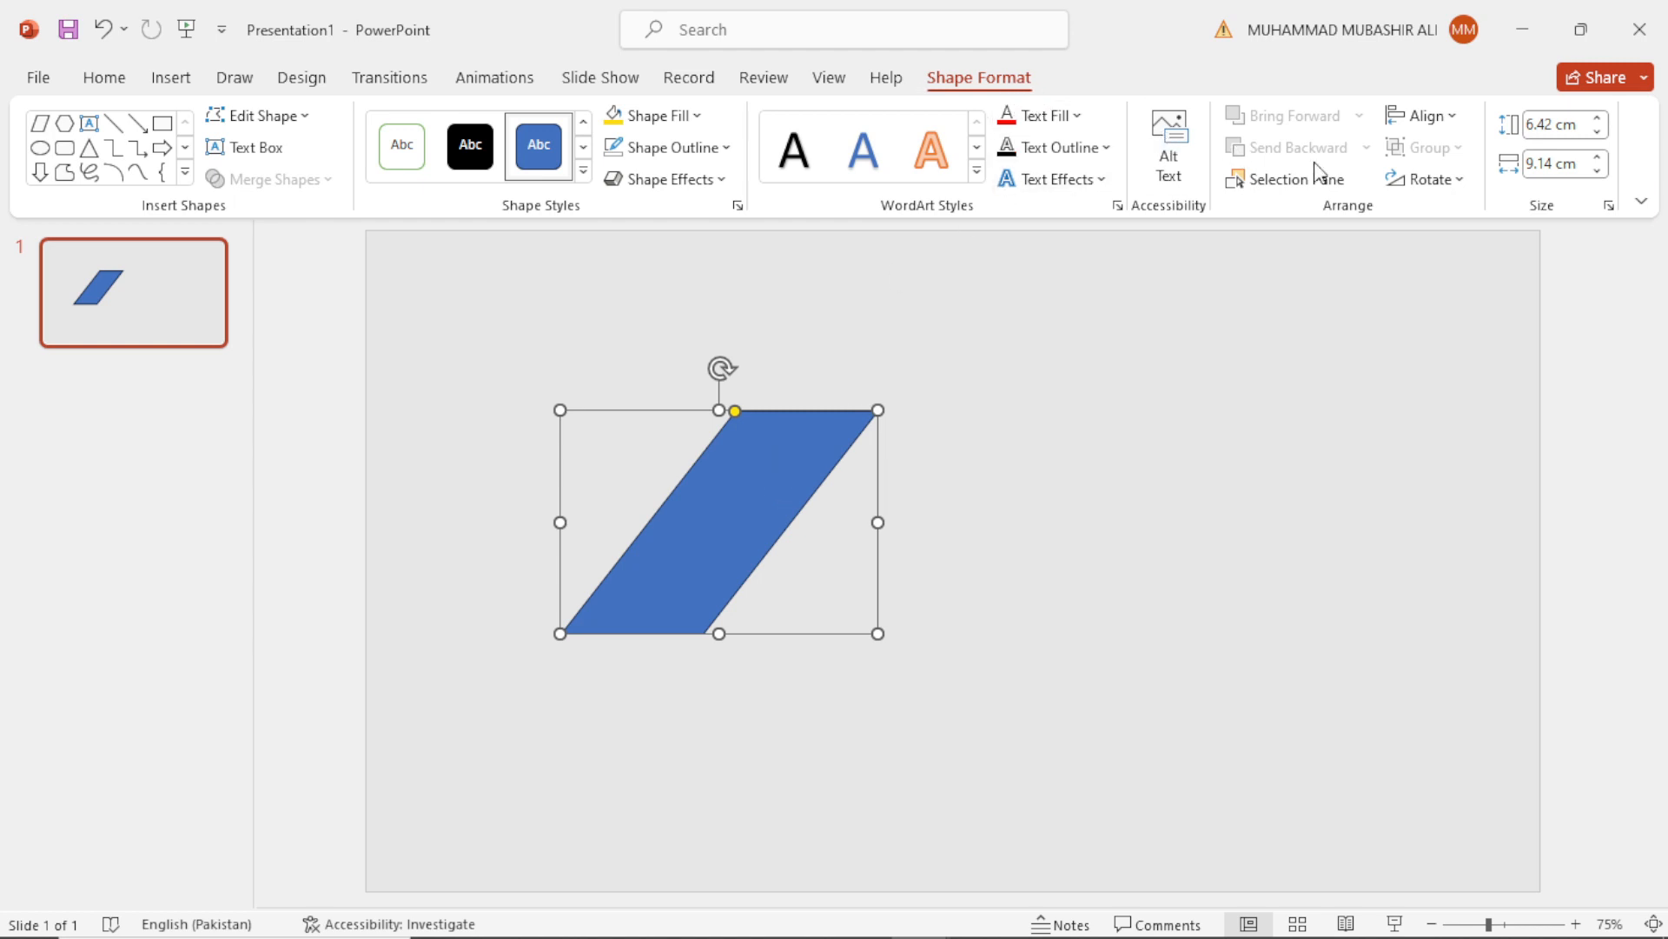
click(1428, 179)
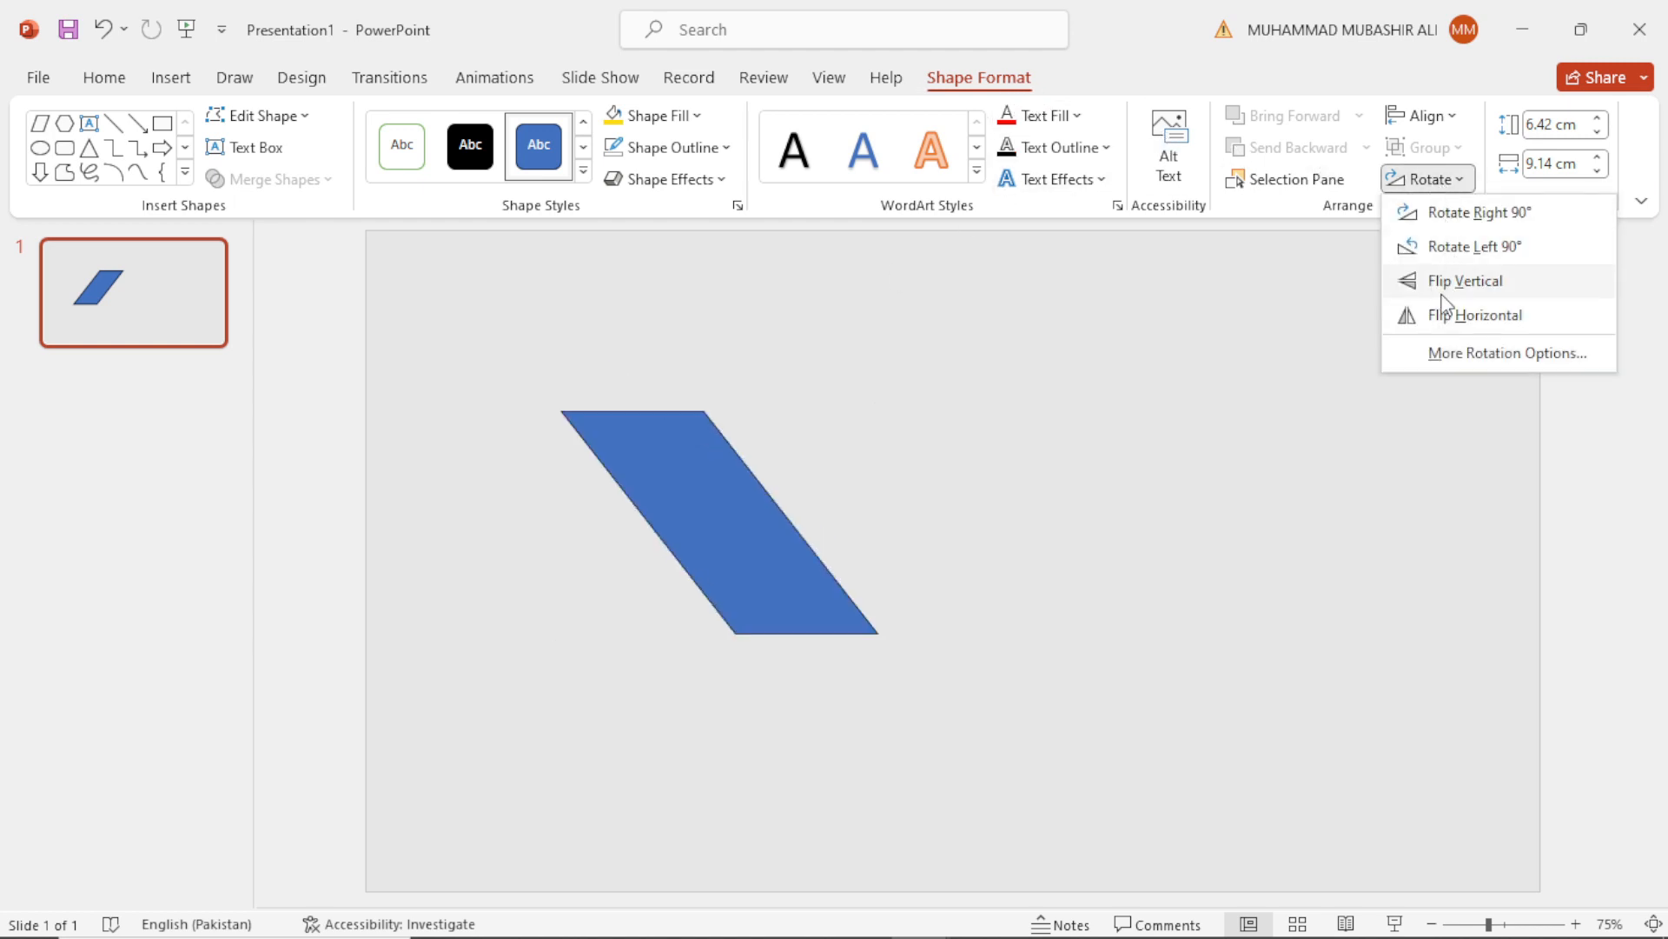
click(1465, 281)
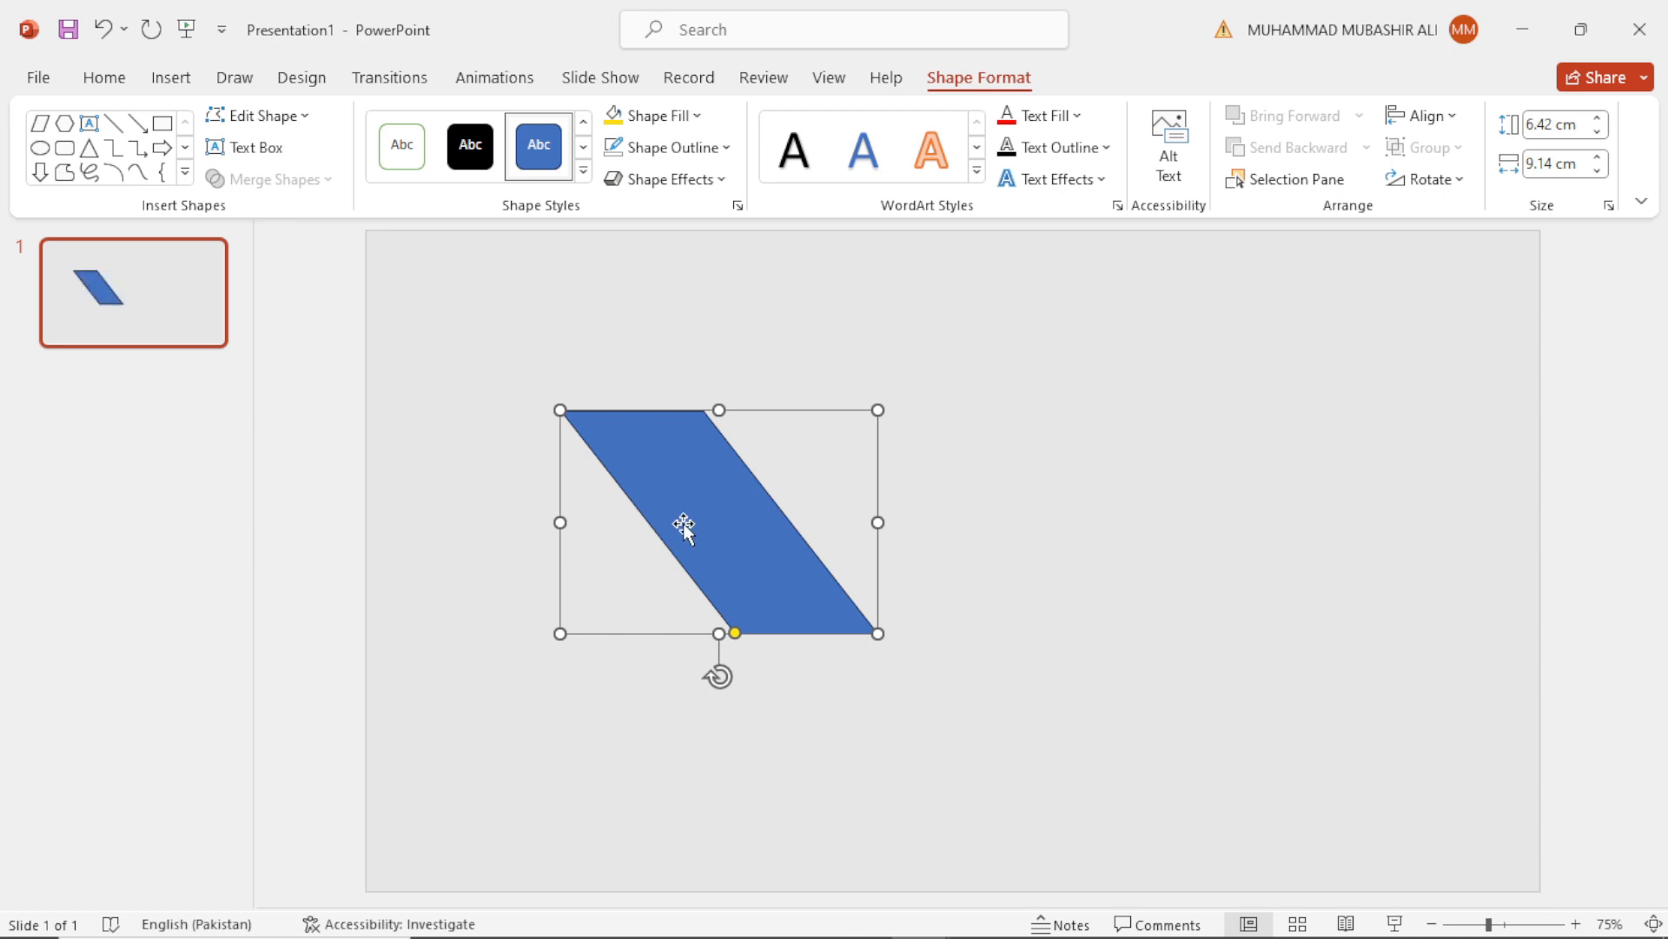
Ctrl-drag a duplicate of the parallelogram just beside the original.
drag(685, 529, 636, 486)
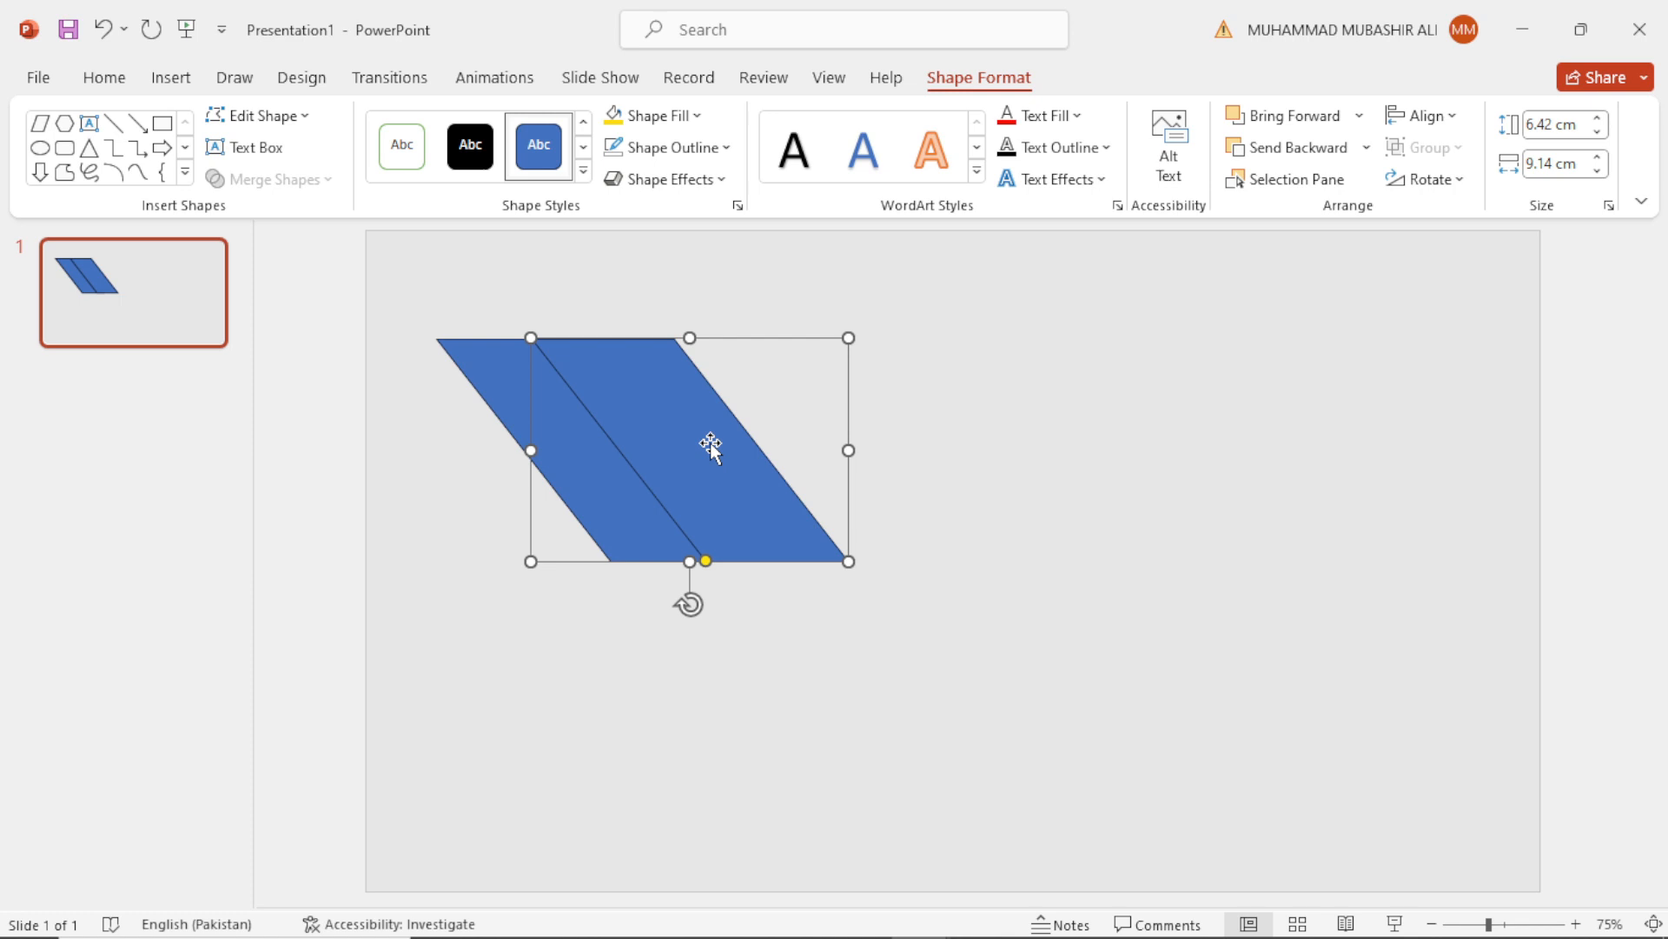
mouse_move(1436, 210)
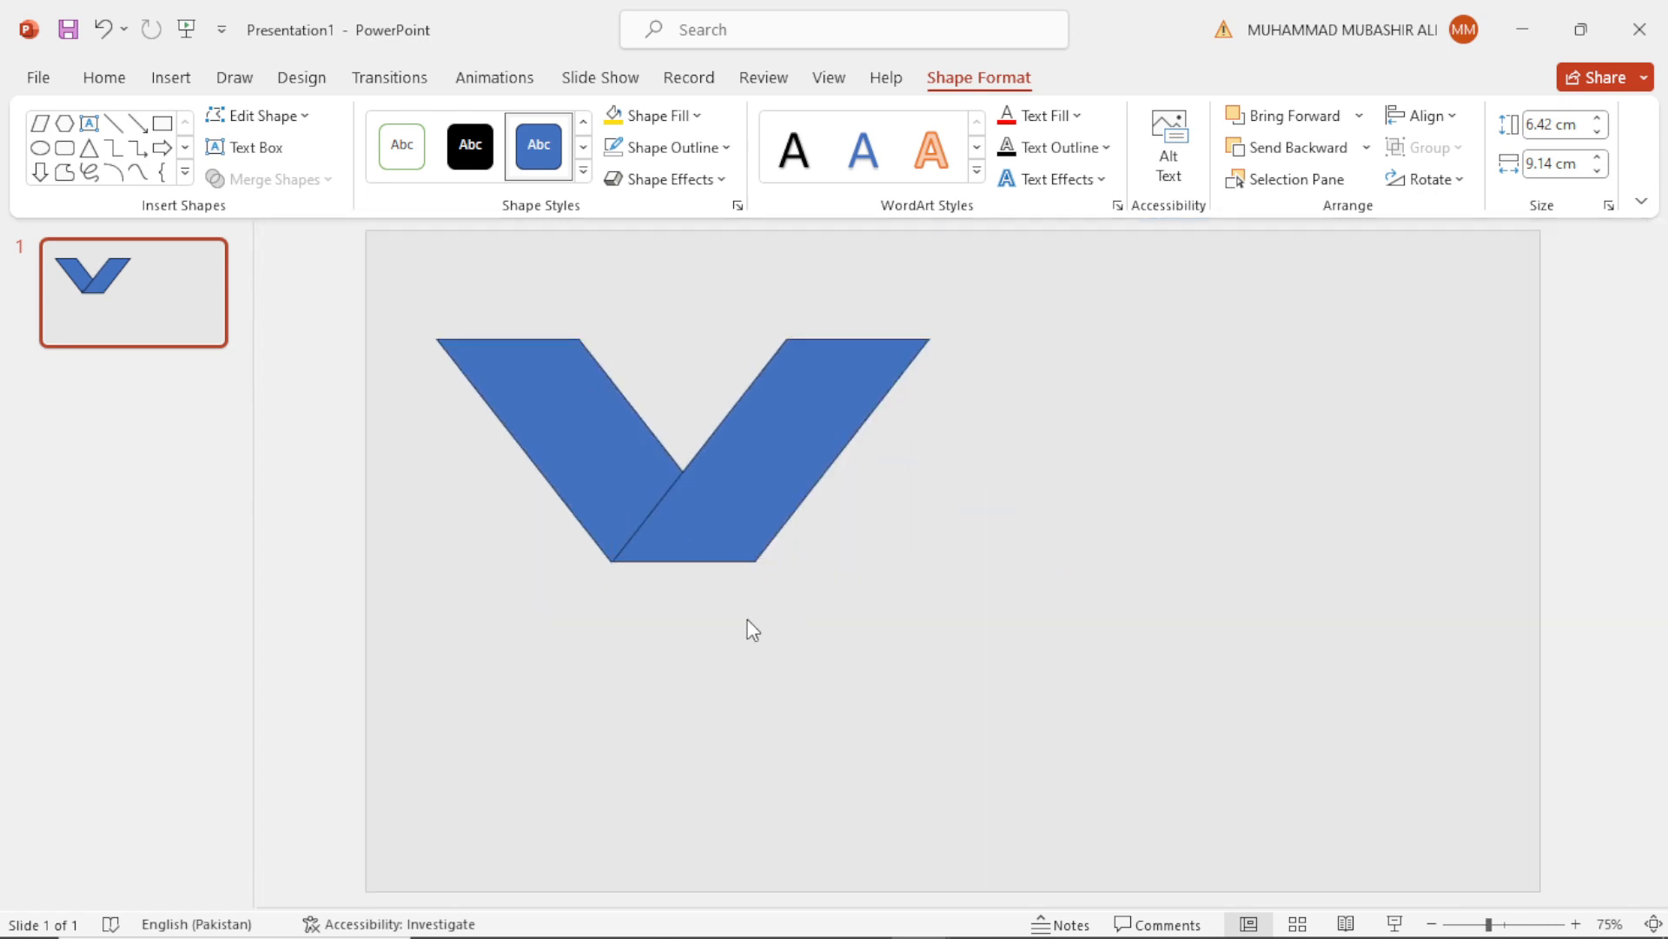
Copy the V-shaped pair to the right to extend the zigzag band, then deselect.
click(607, 455)
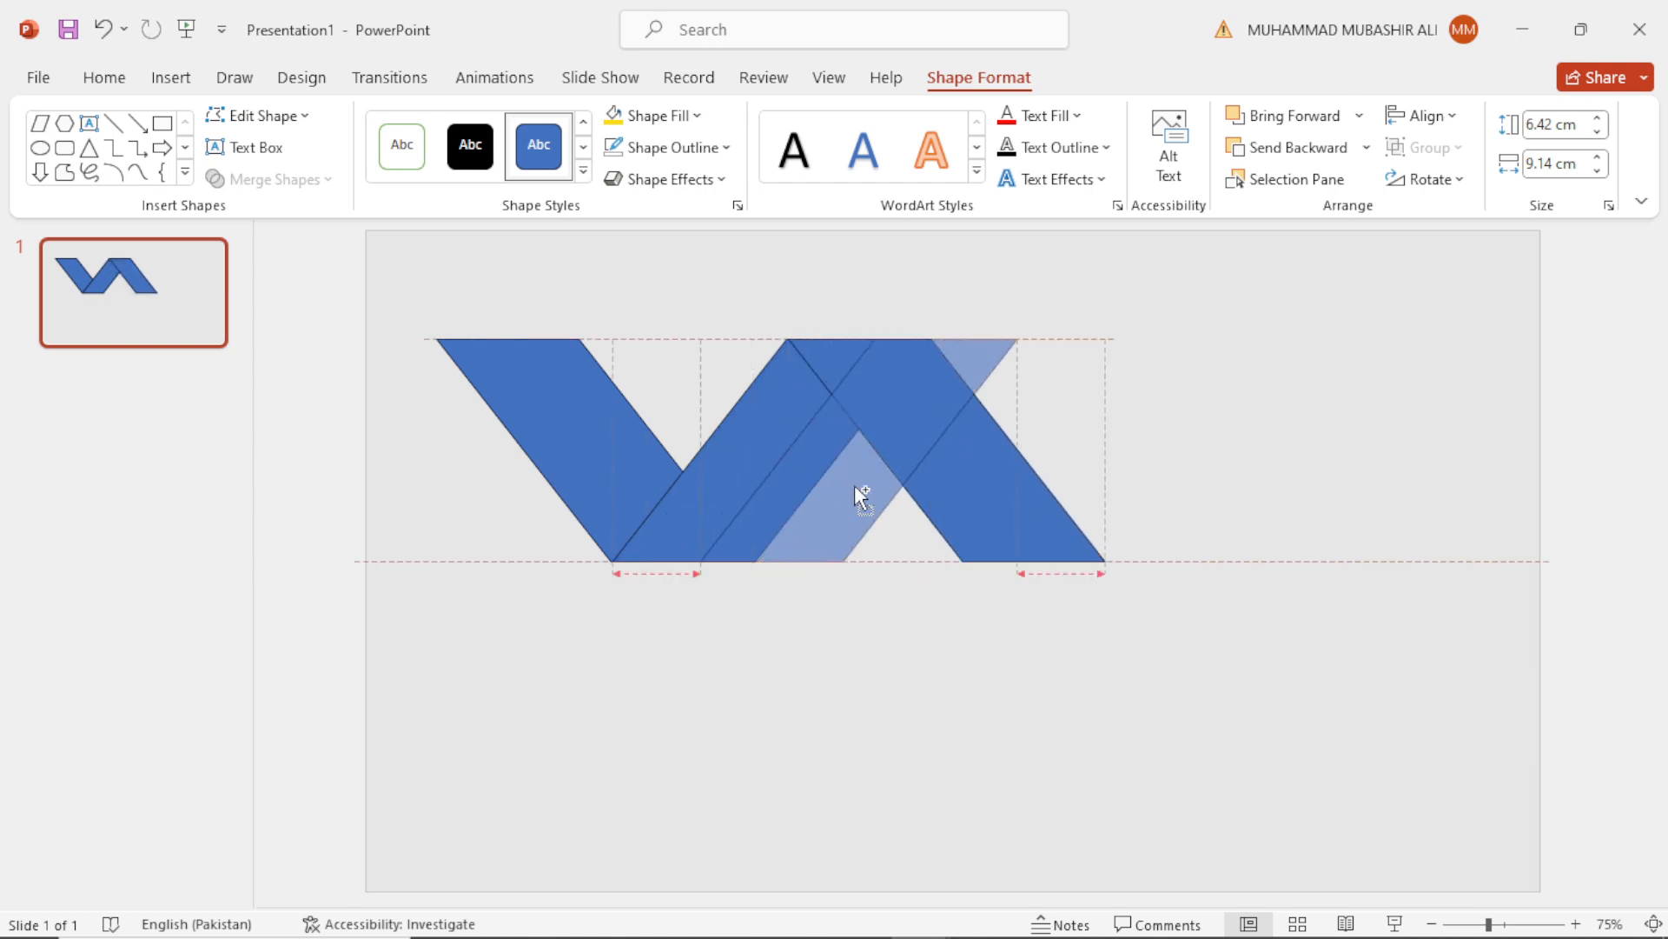
drag(859, 497, 1075, 488)
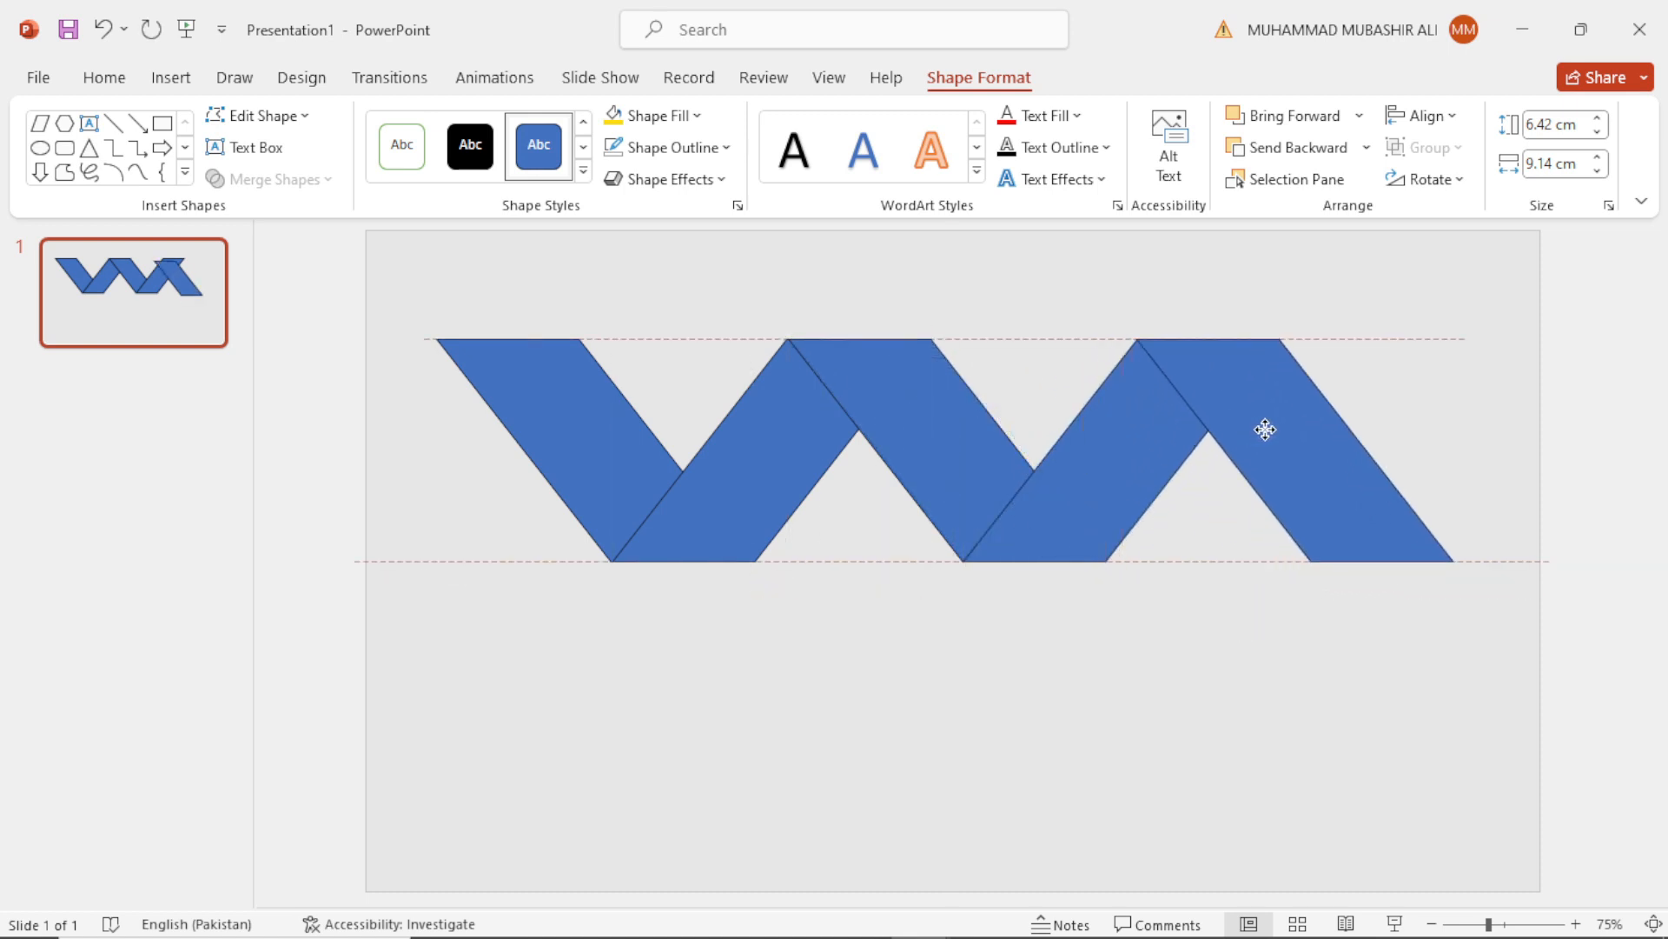
click(1045, 660)
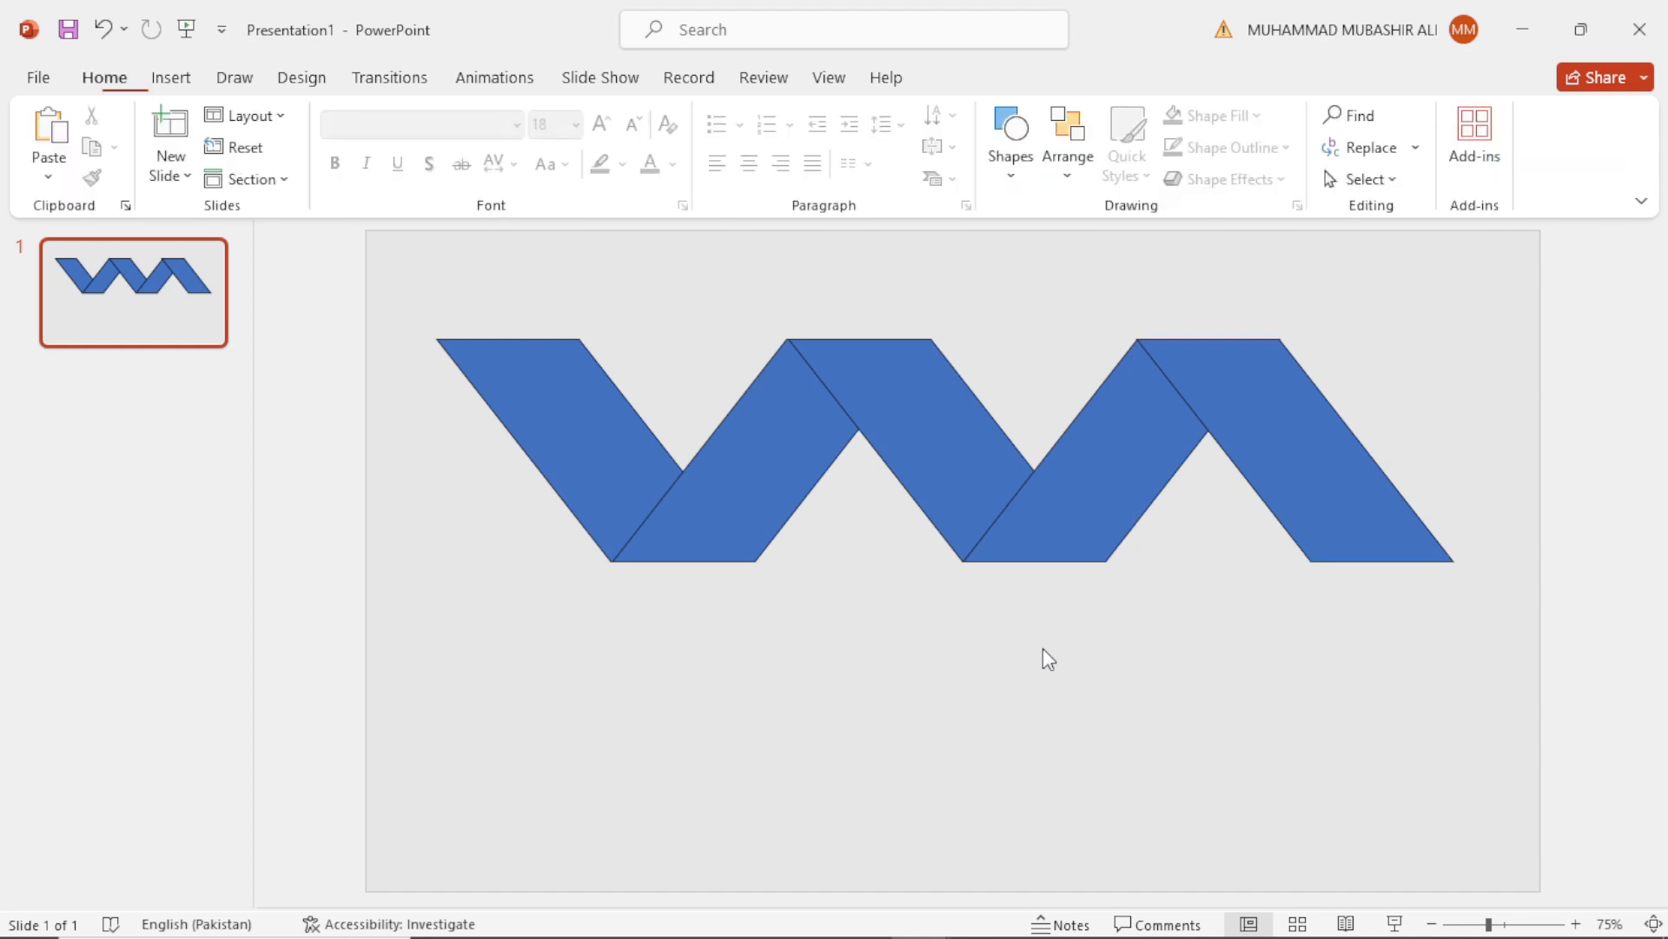
mouse_move(913, 575)
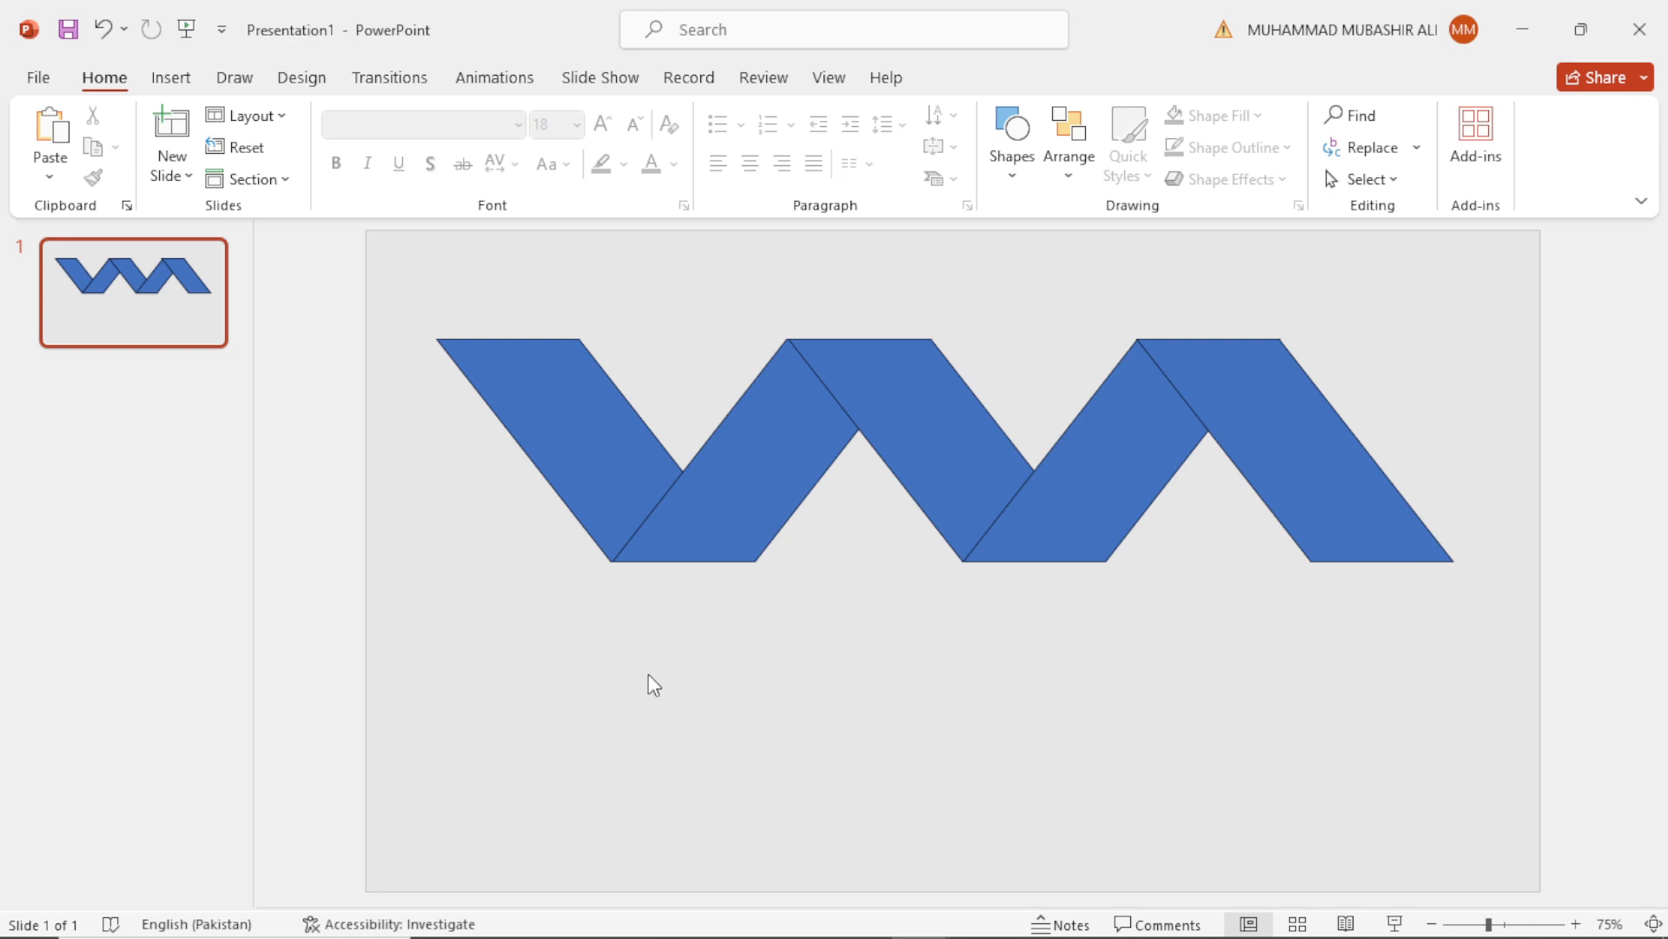
mouse_move(626, 661)
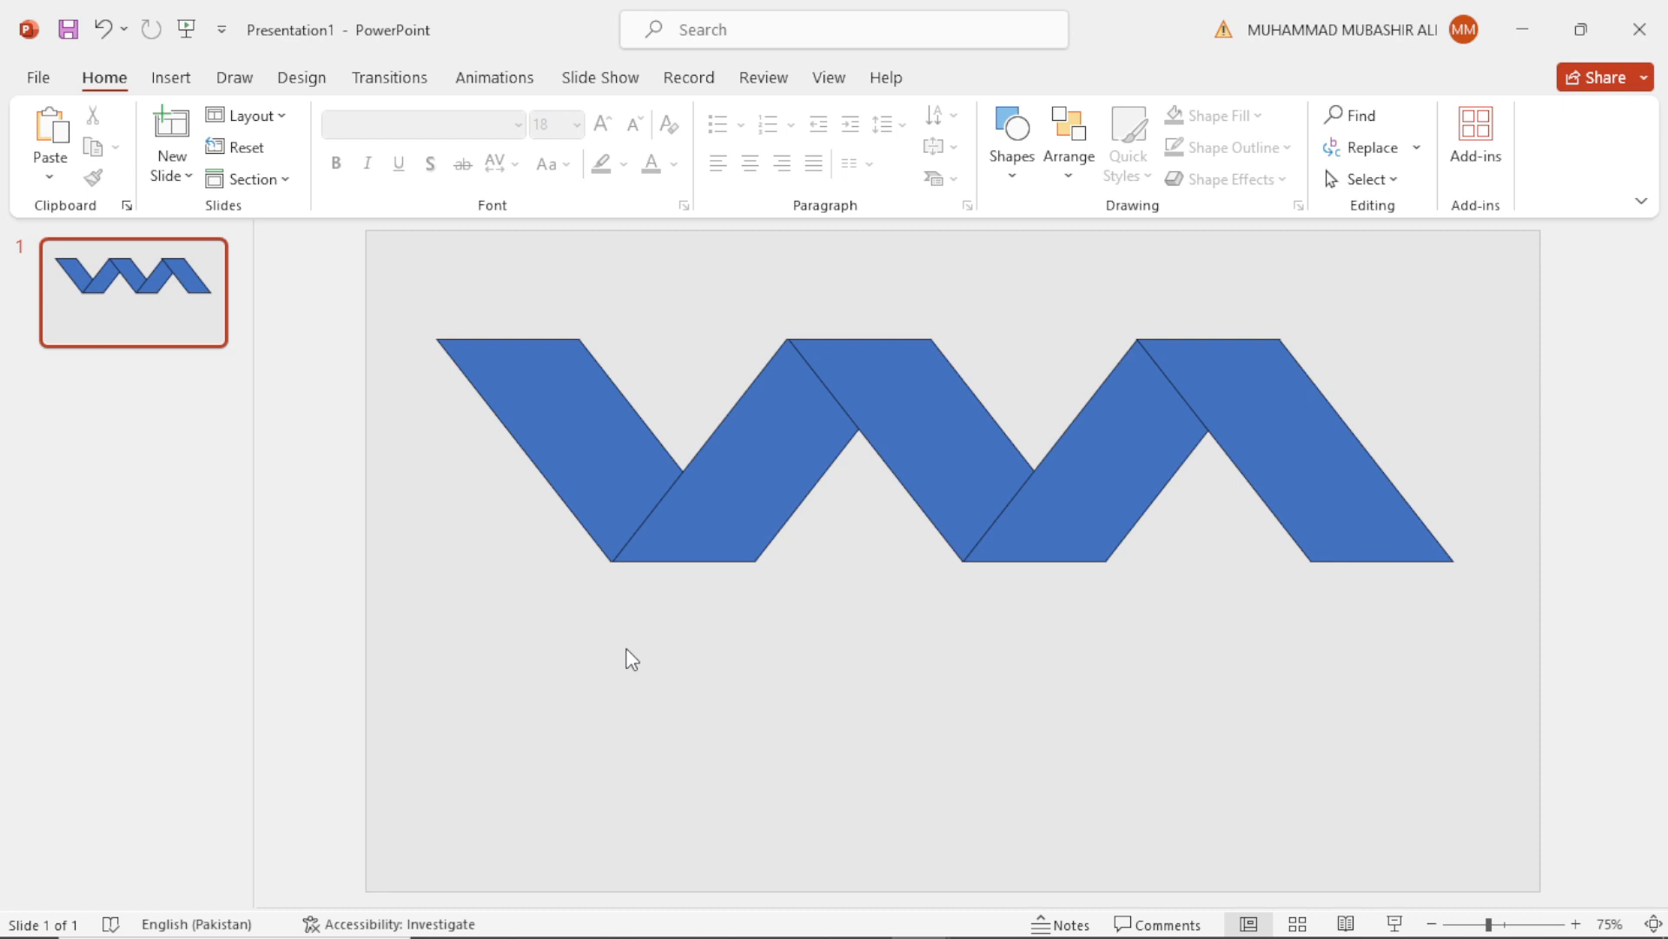
mouse_move(554, 433)
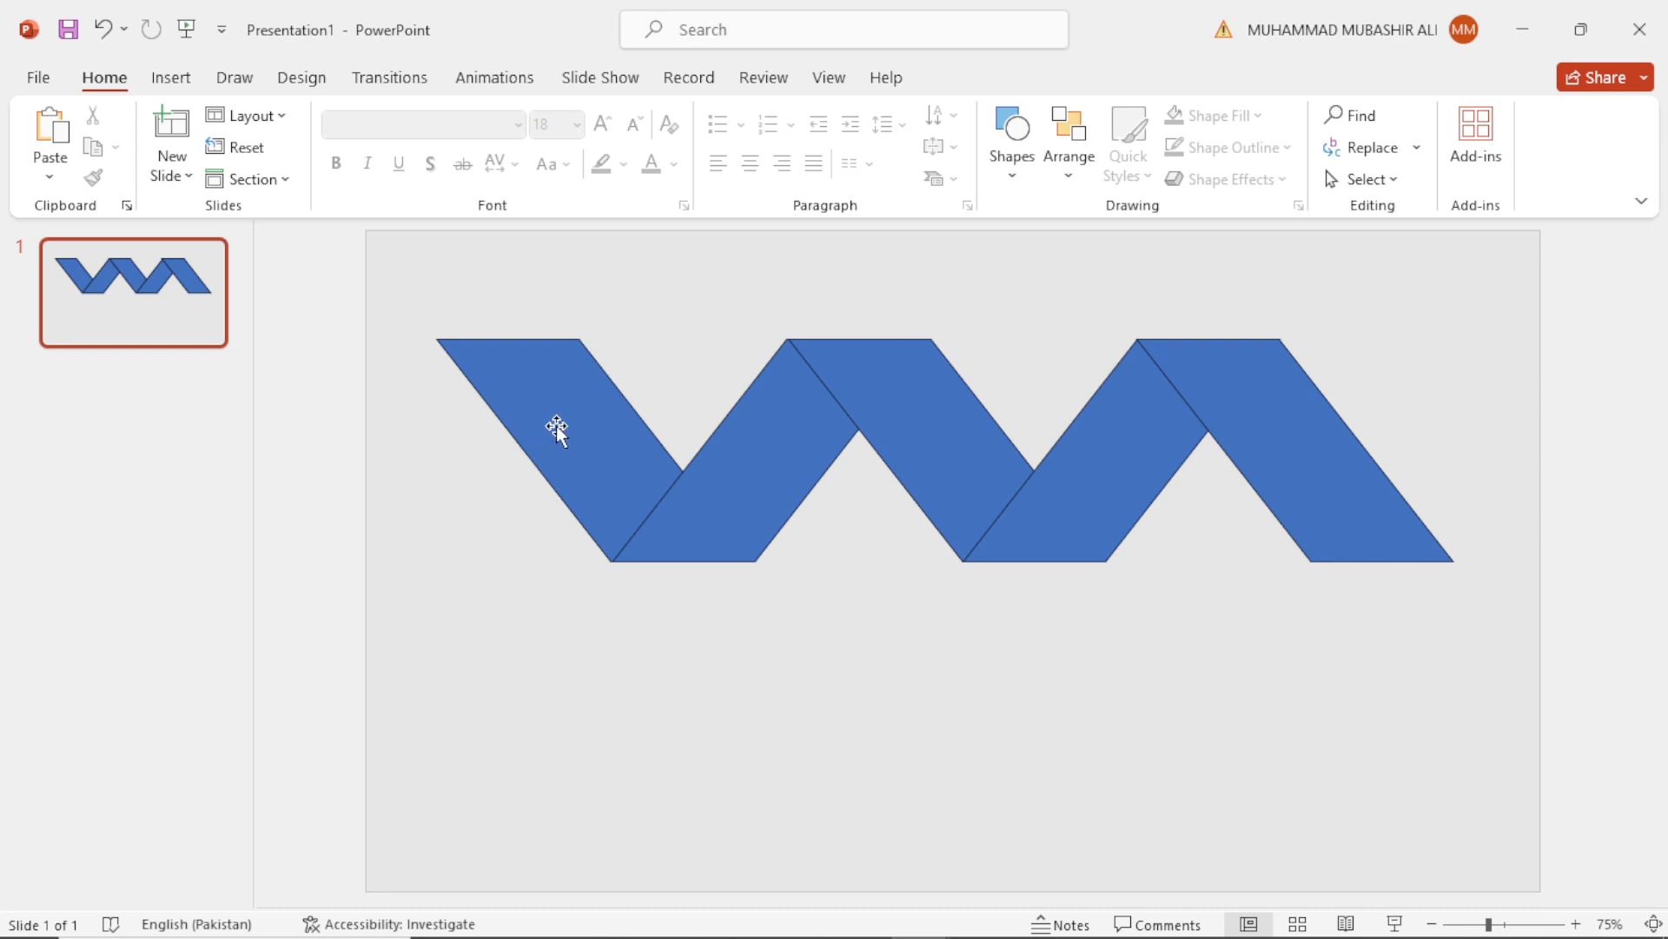
mouse_move(599, 483)
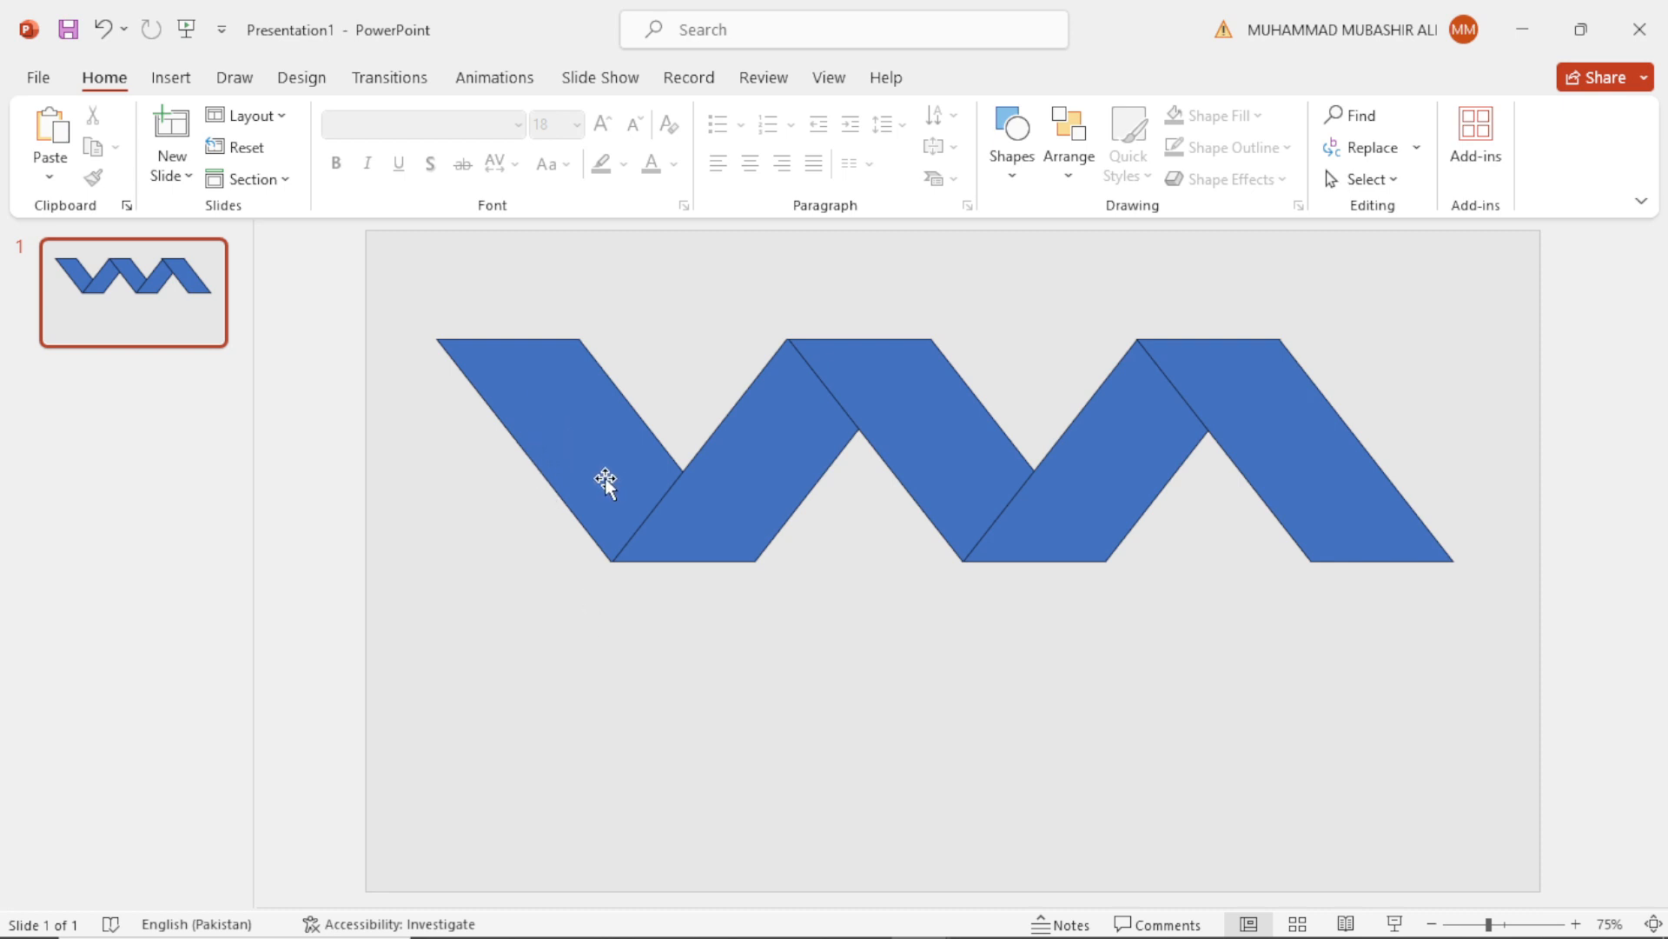
mouse_move(442, 322)
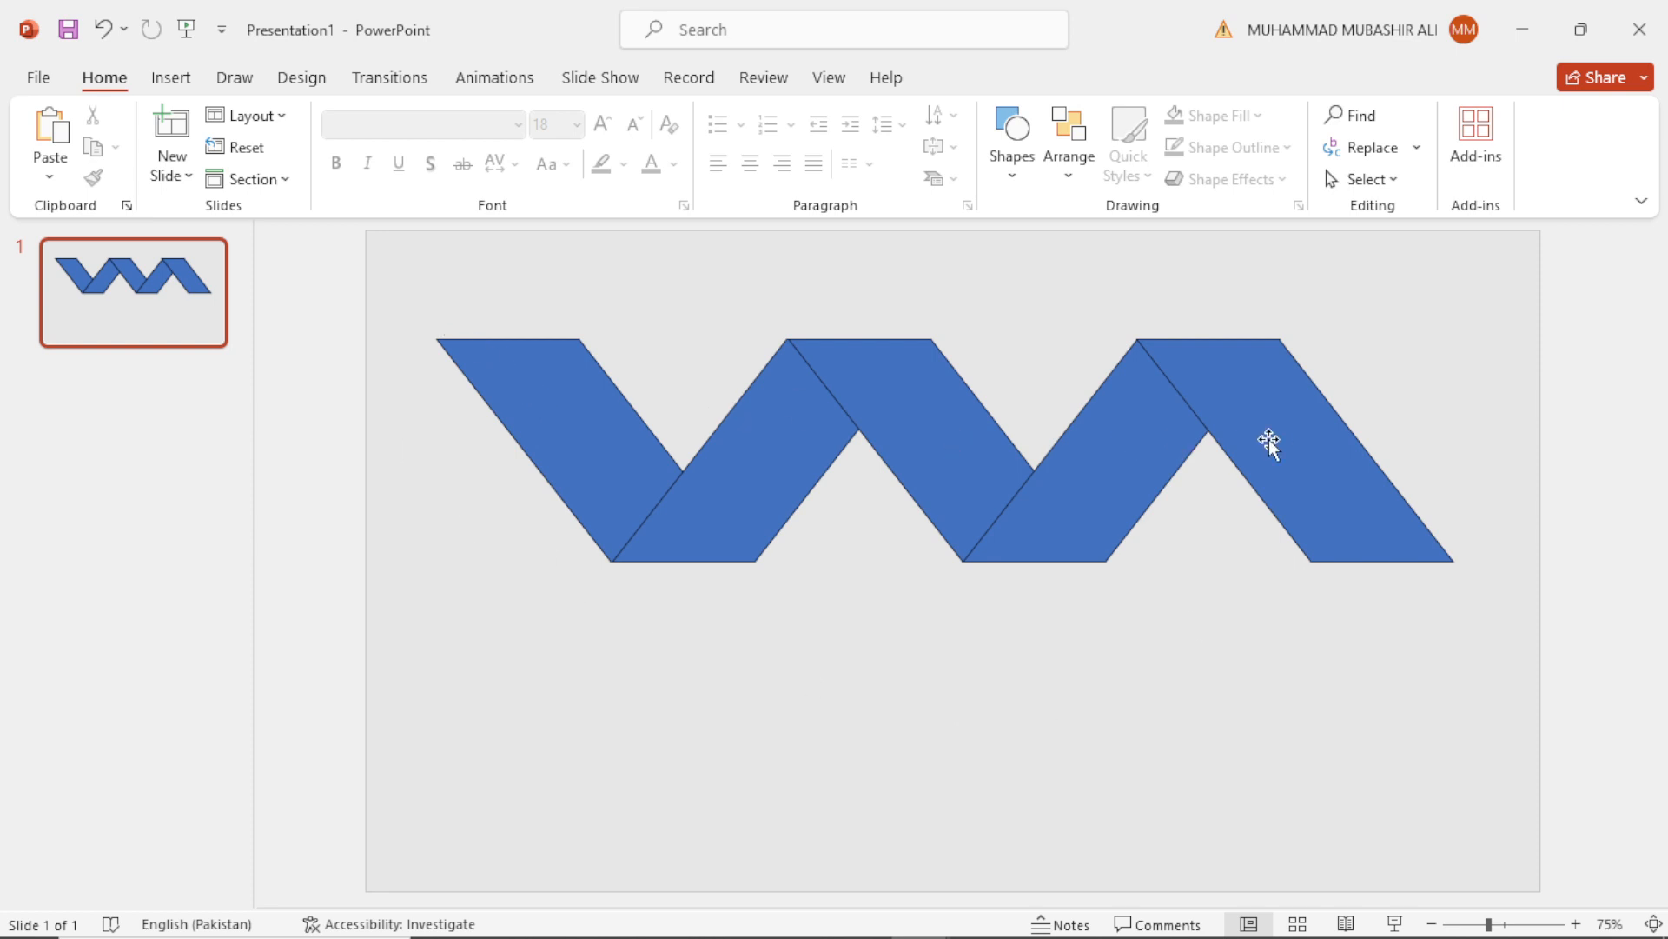
Send the second and fourth parallelograms to the back for a woven look.
click(756, 453)
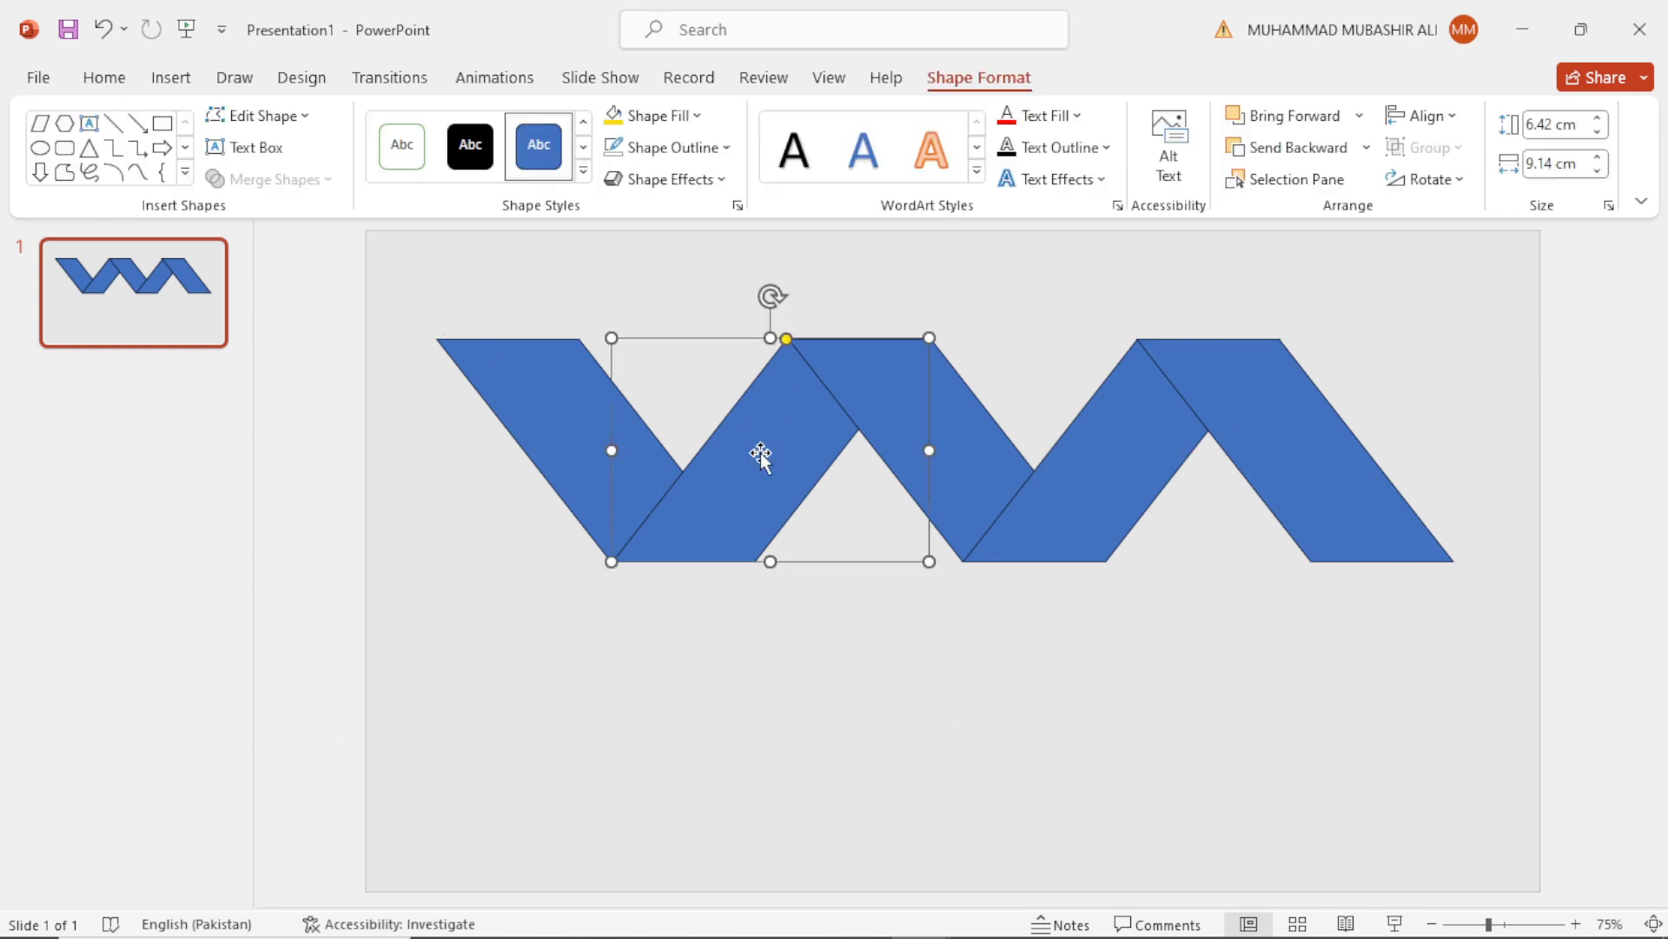
click(1124, 452)
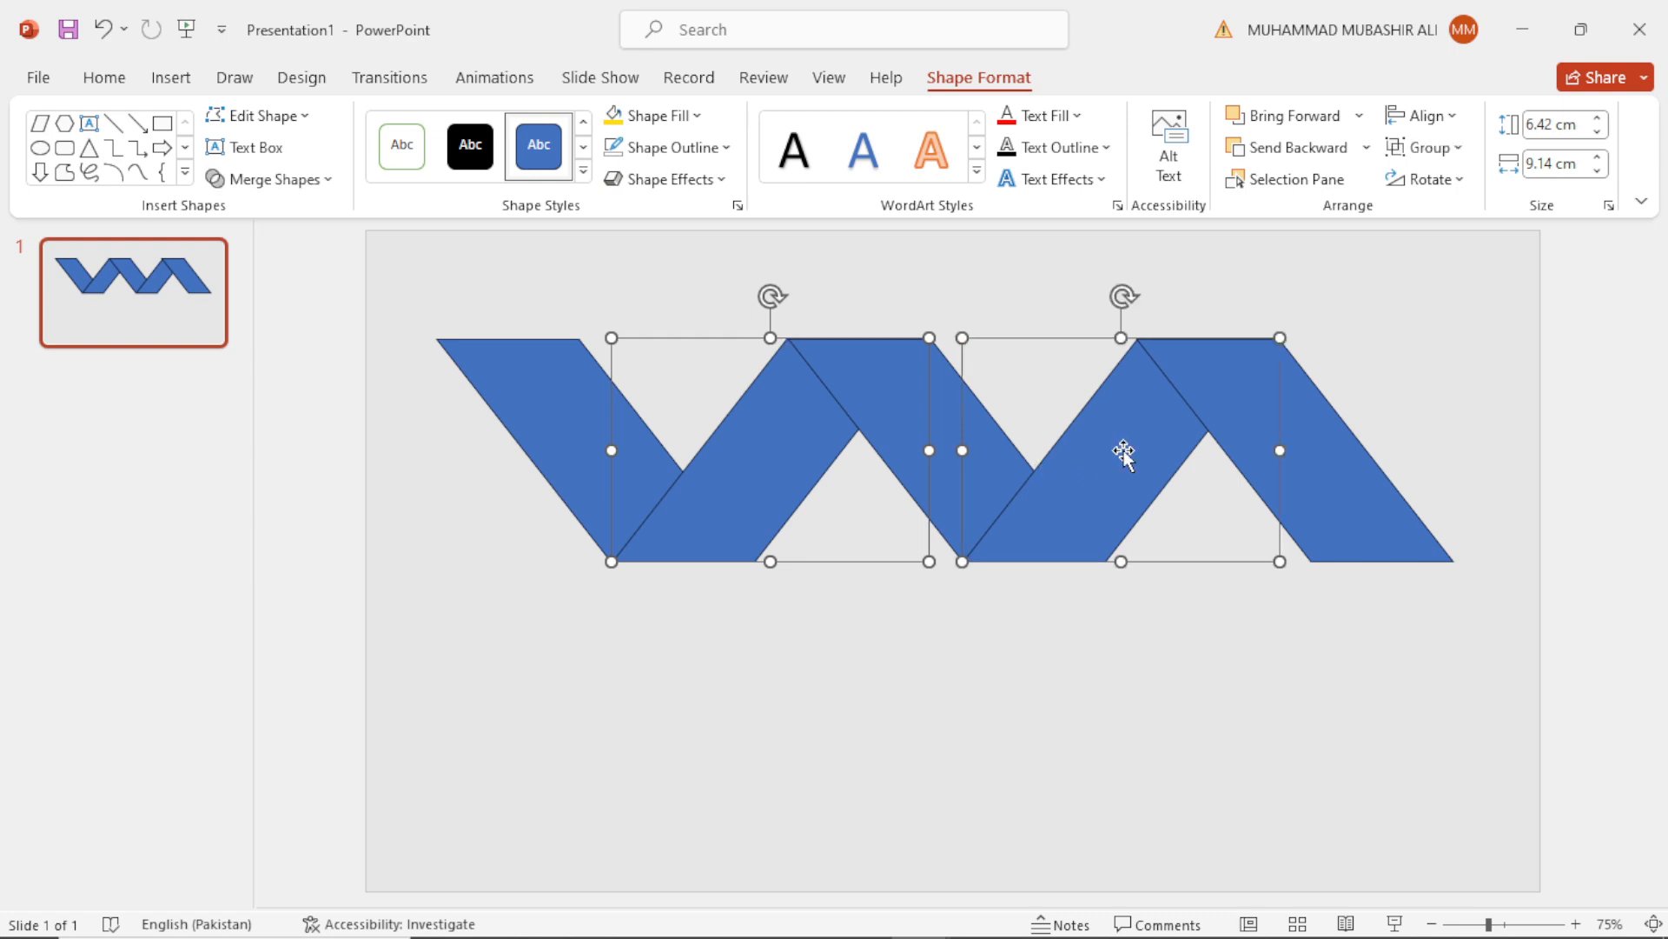
right_click(1122, 454)
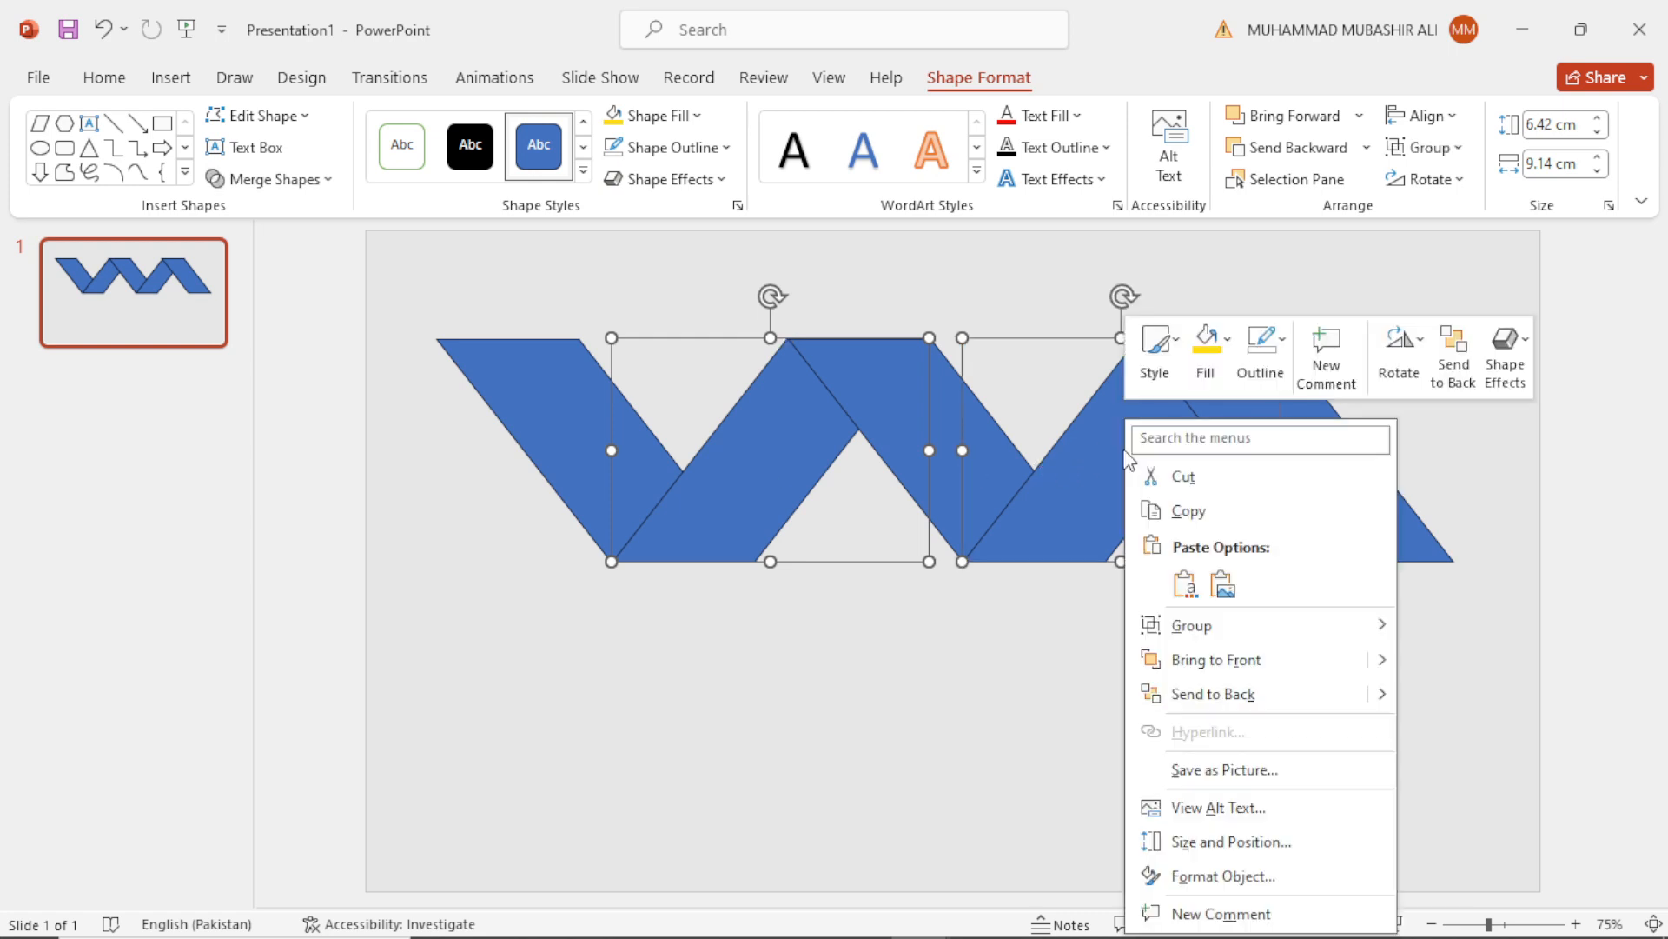
click(1219, 702)
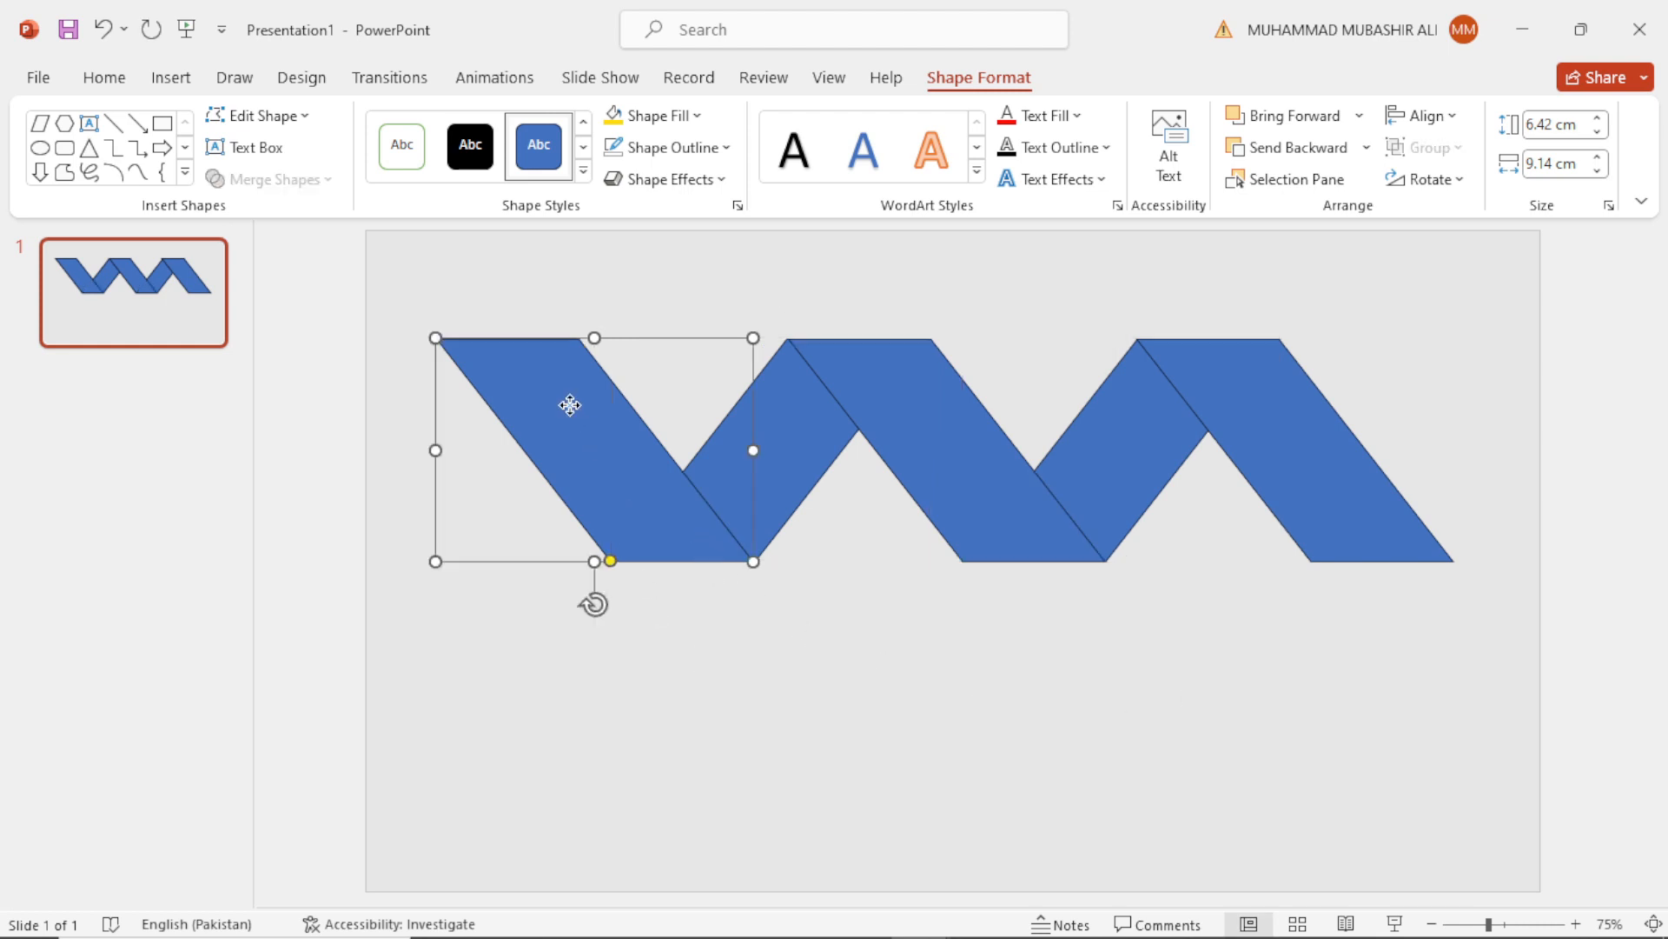
mouse_move(939, 441)
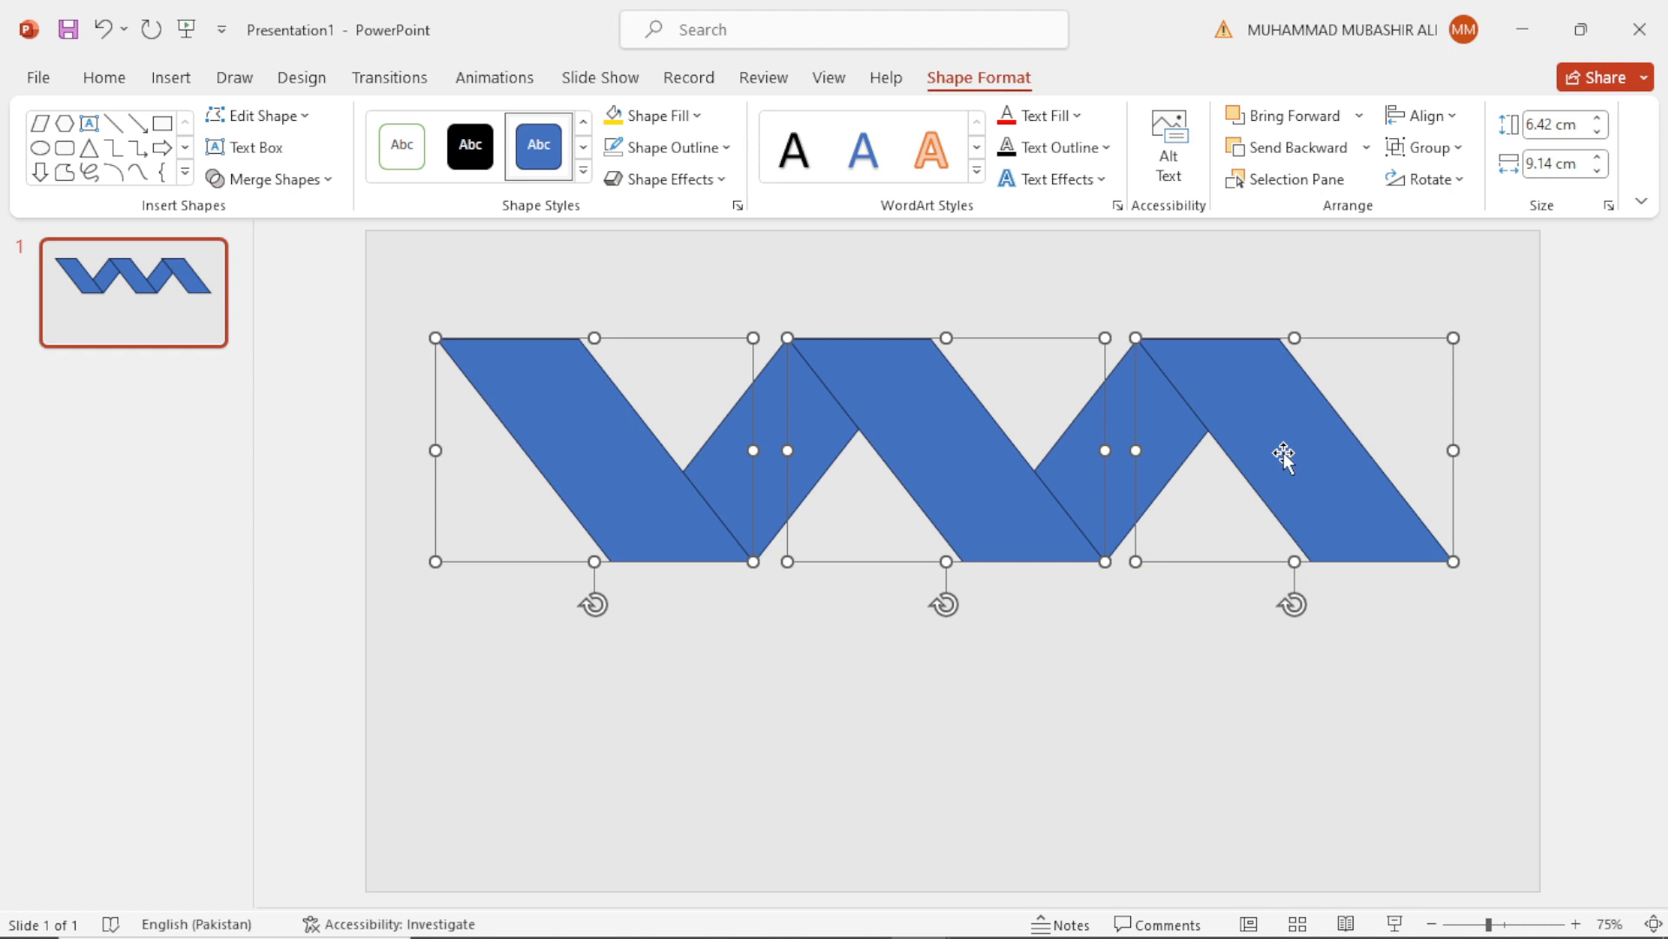
mouse_move(1368, 670)
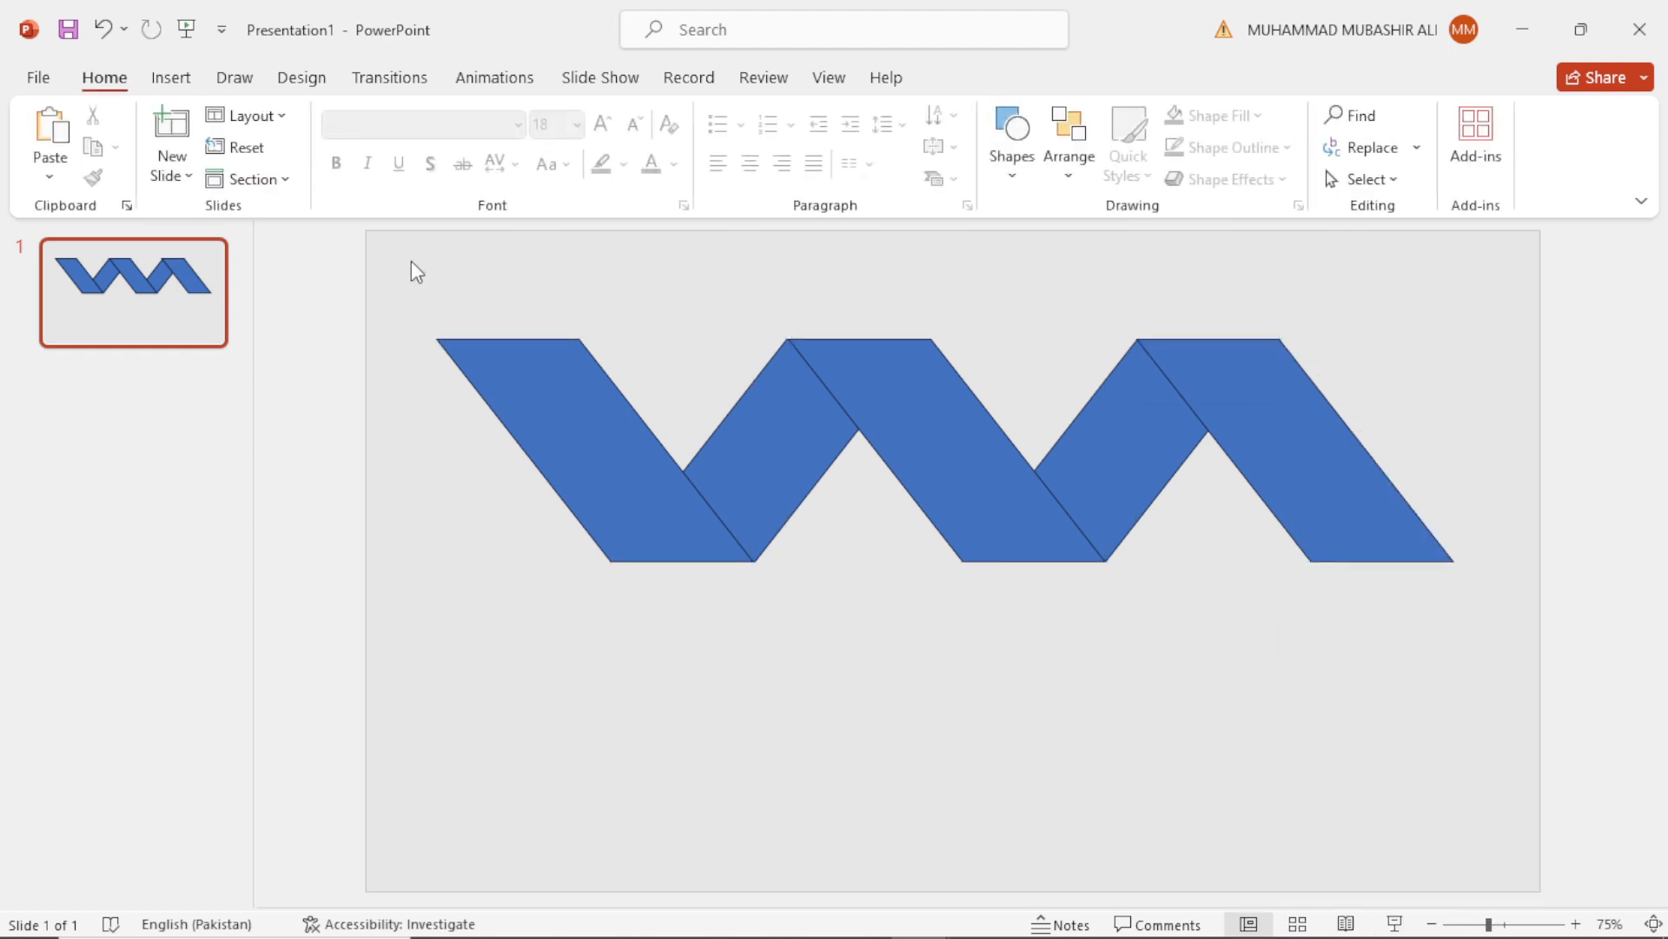
Draw a rectangle from the Shapes gallery across the zigzag's middle.
click(412, 140)
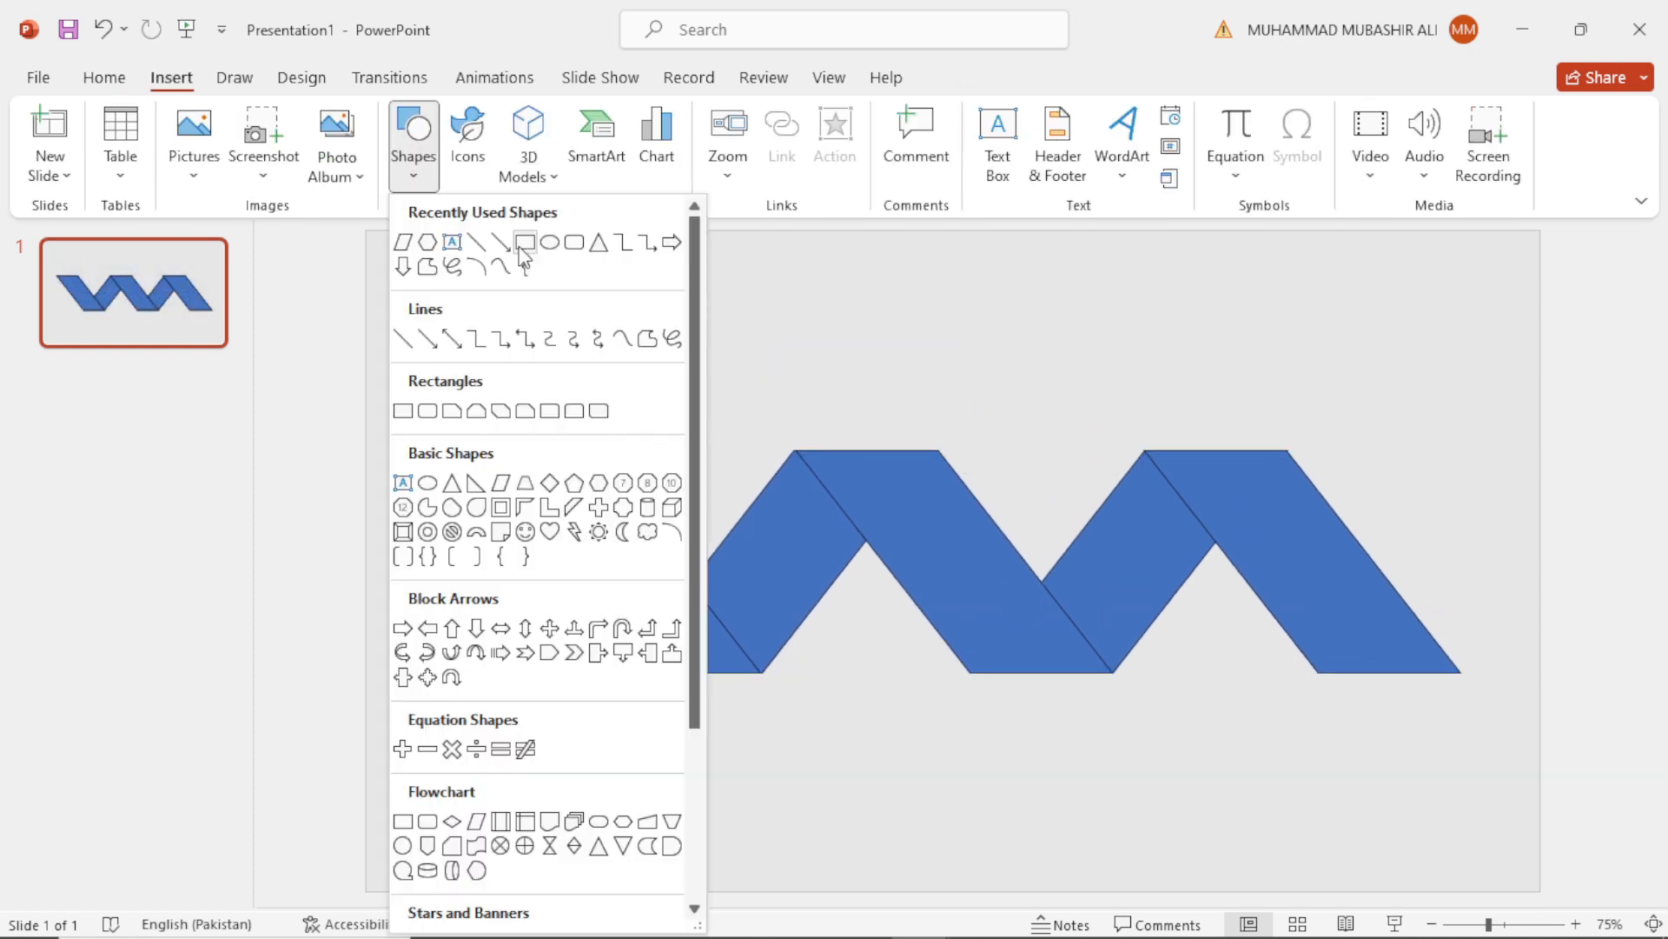
drag(493, 736, 520, 829)
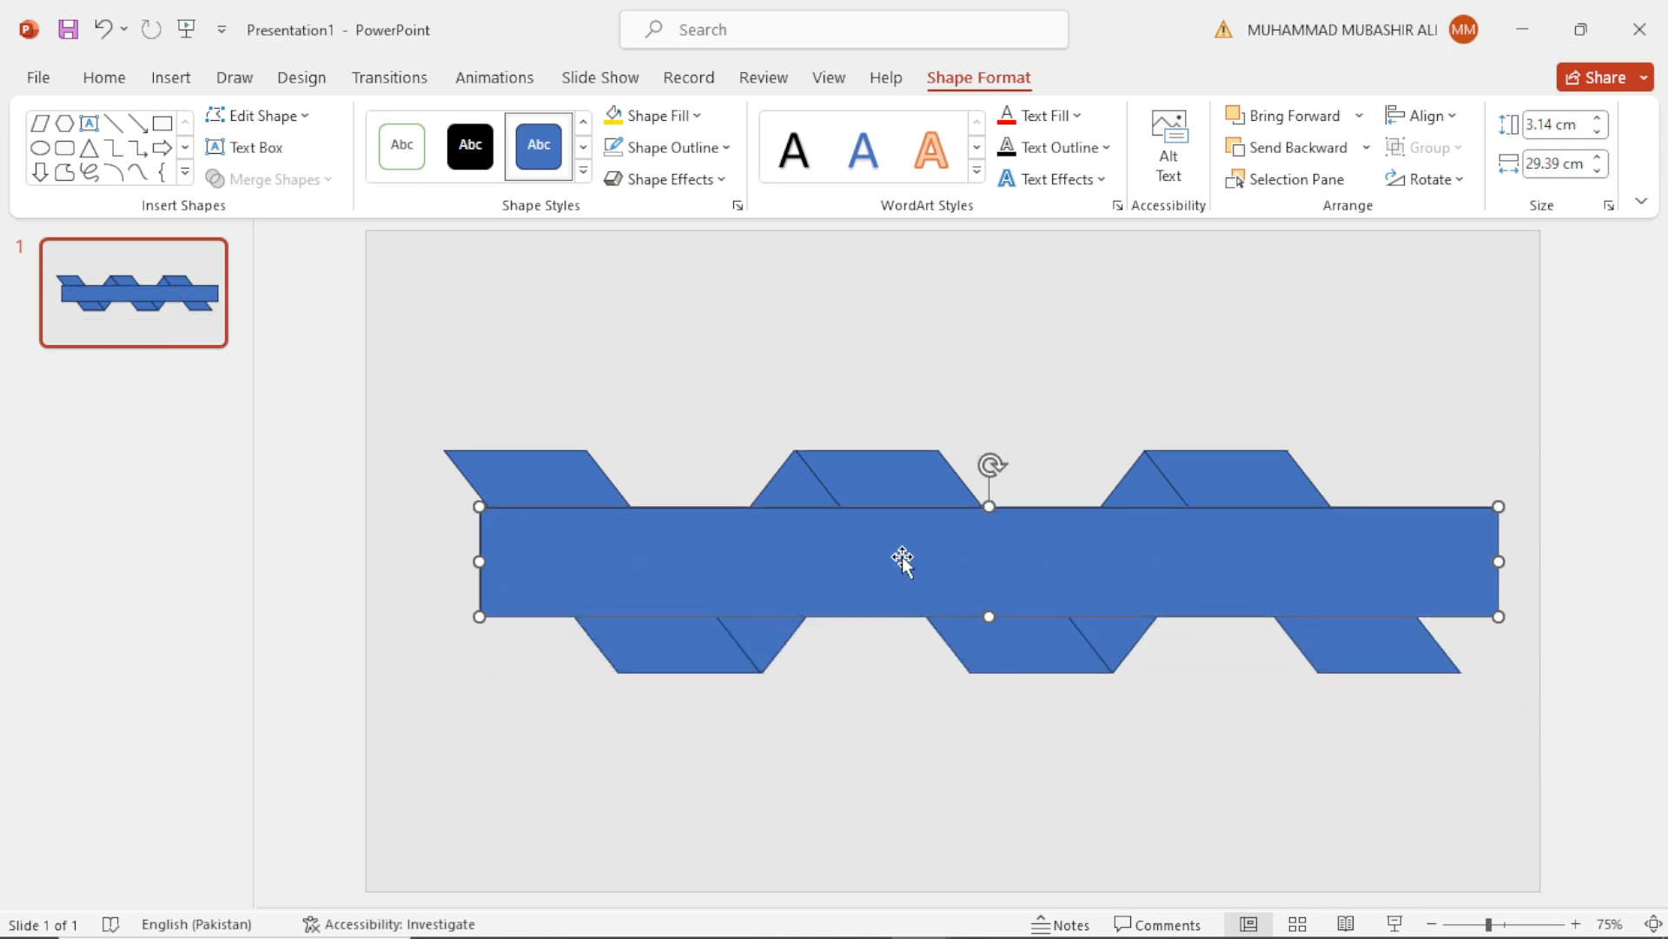
mouse_move(921, 582)
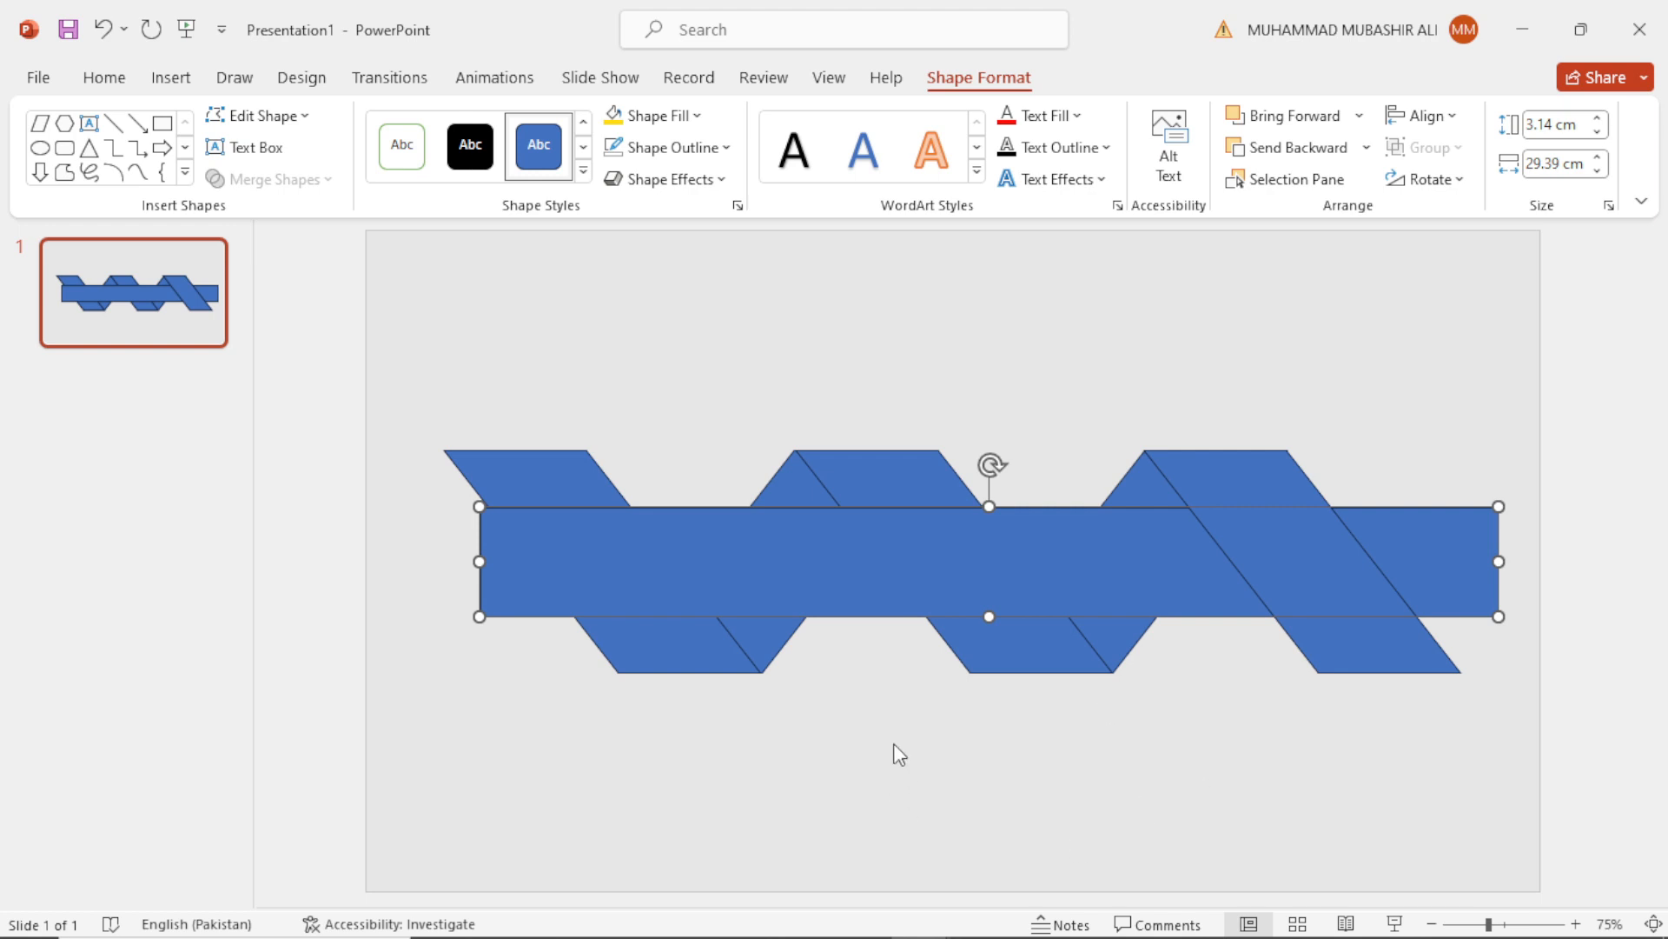
mouse_move(814, 596)
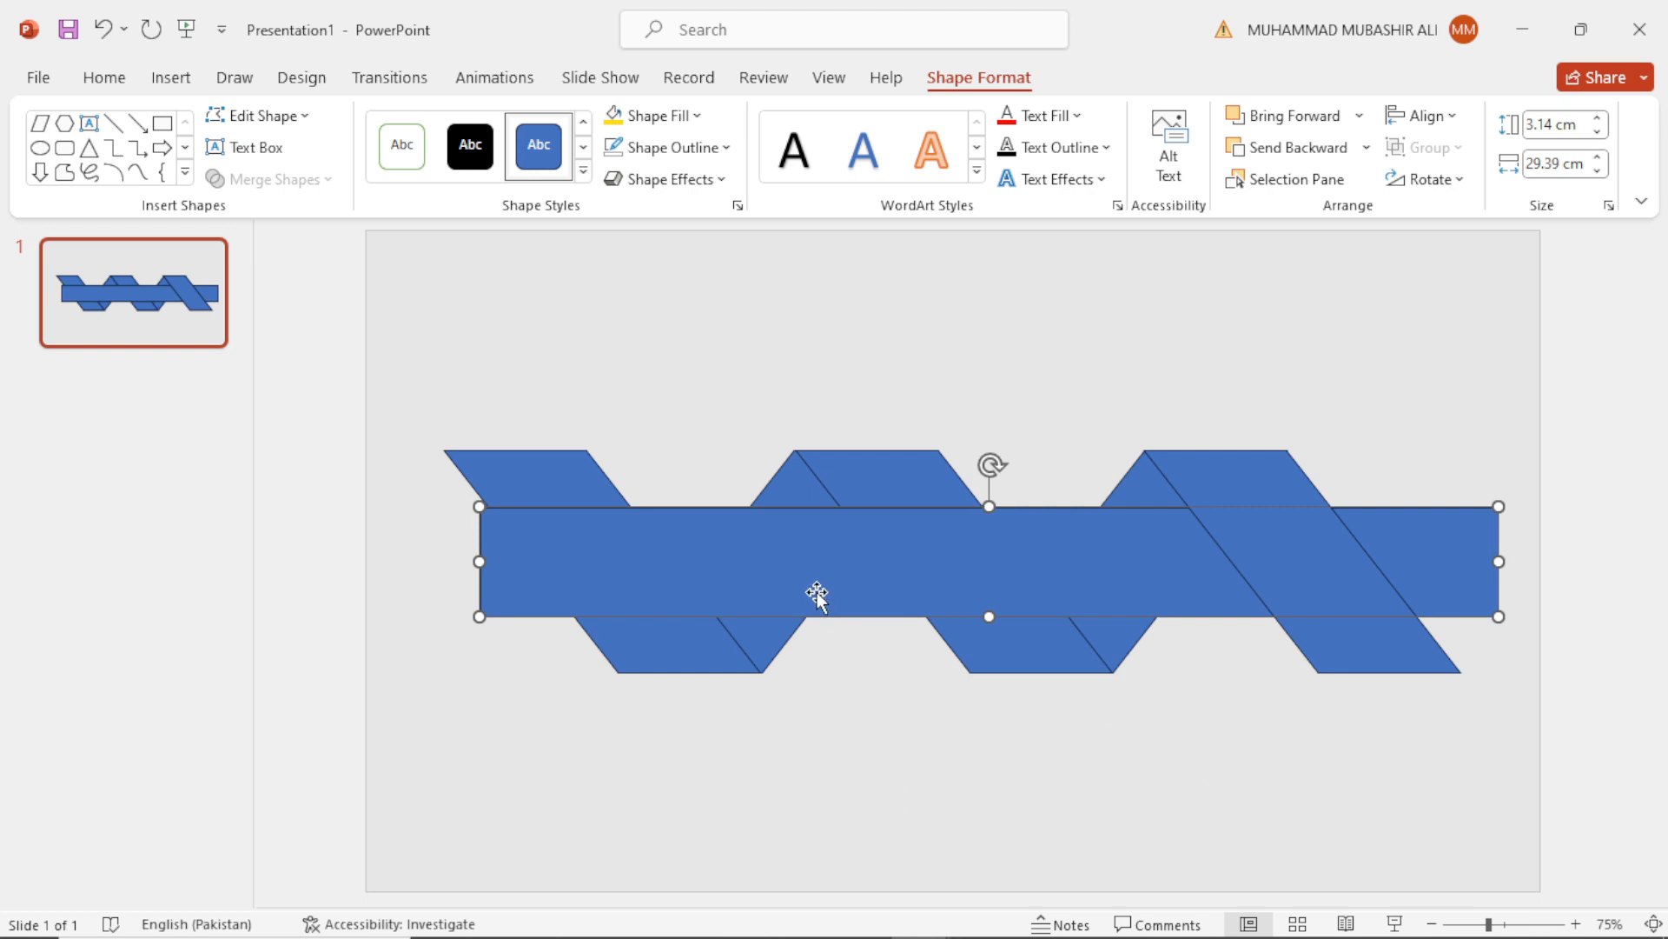
mouse_move(754, 560)
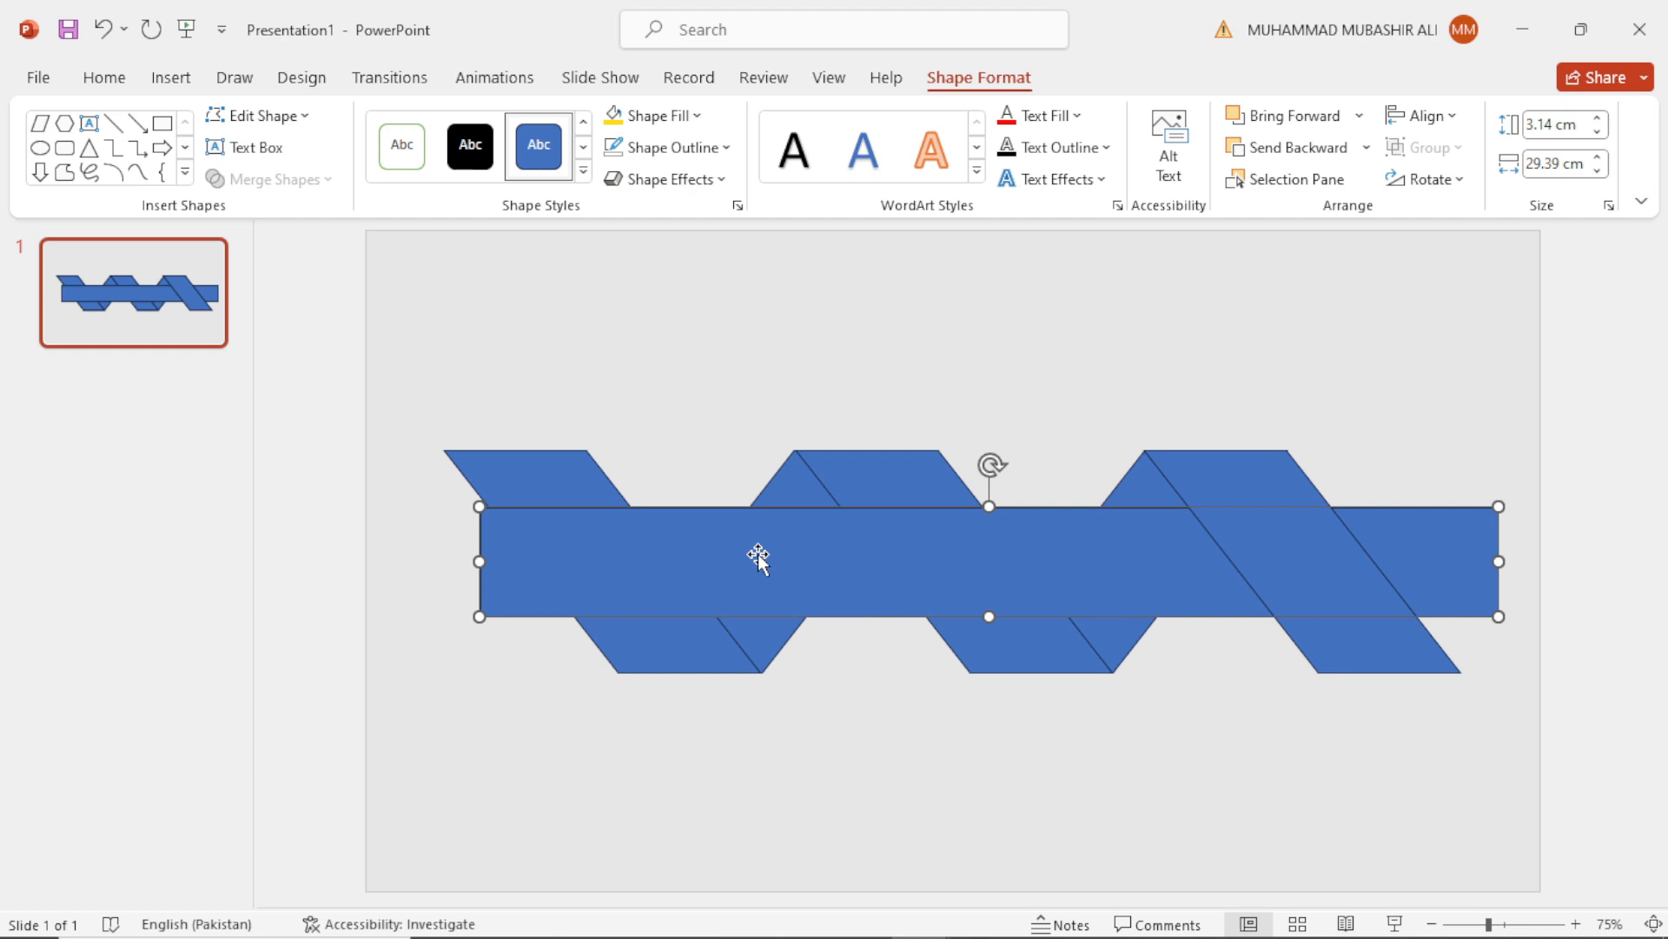
mouse_move(1215, 563)
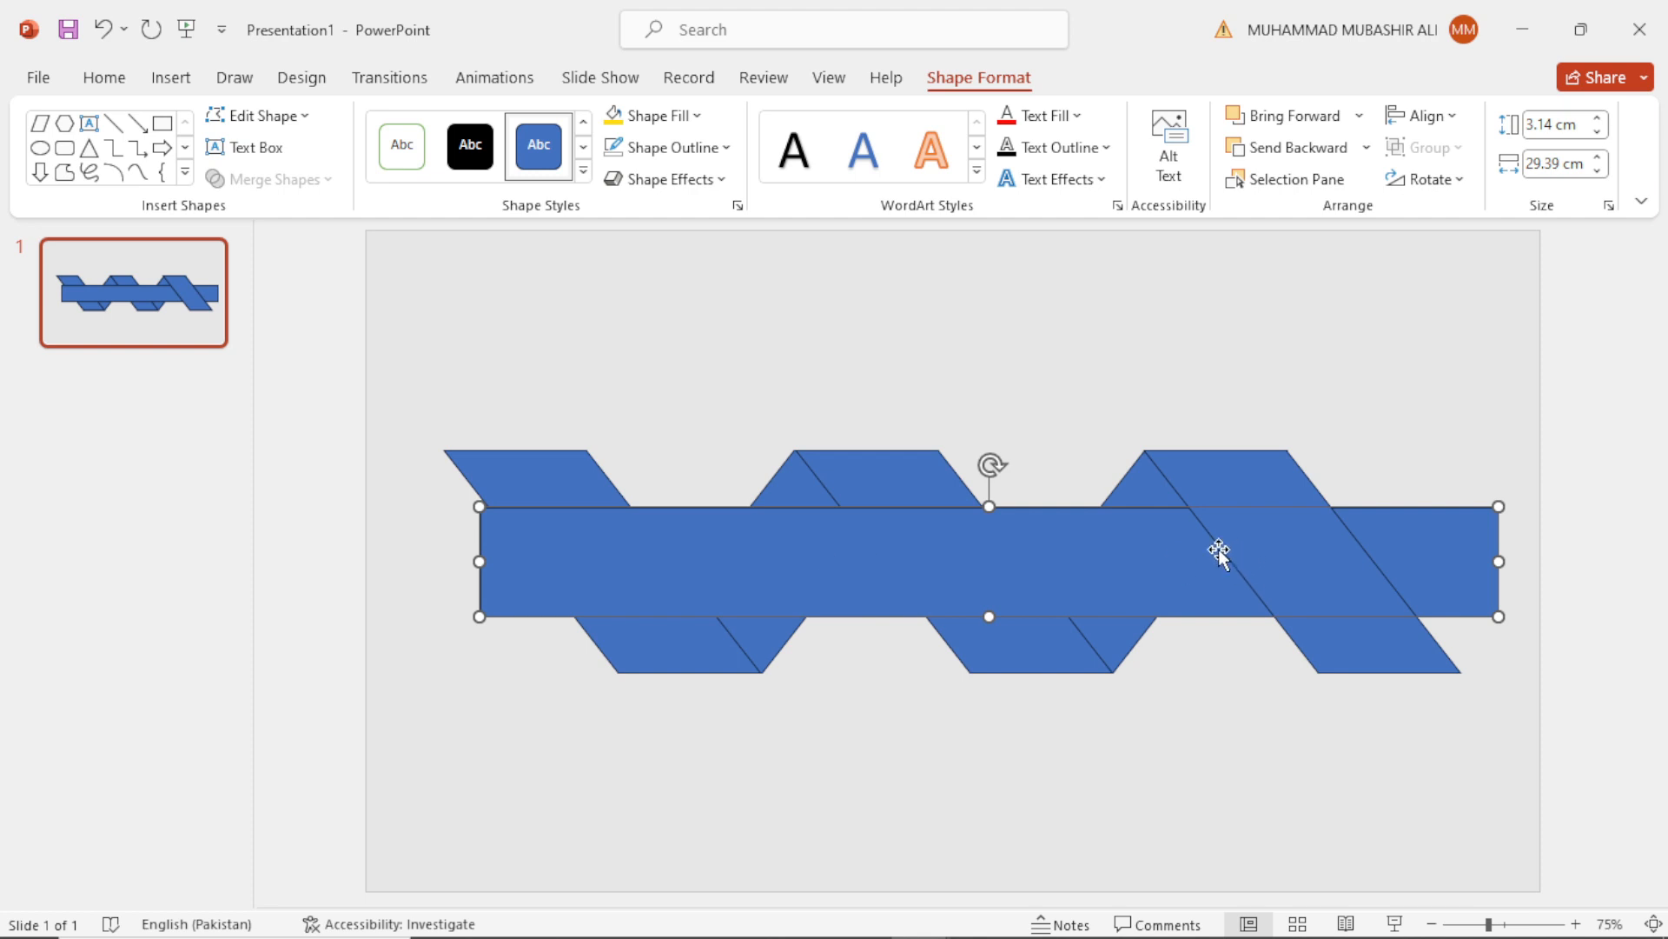
mouse_move(1310, 600)
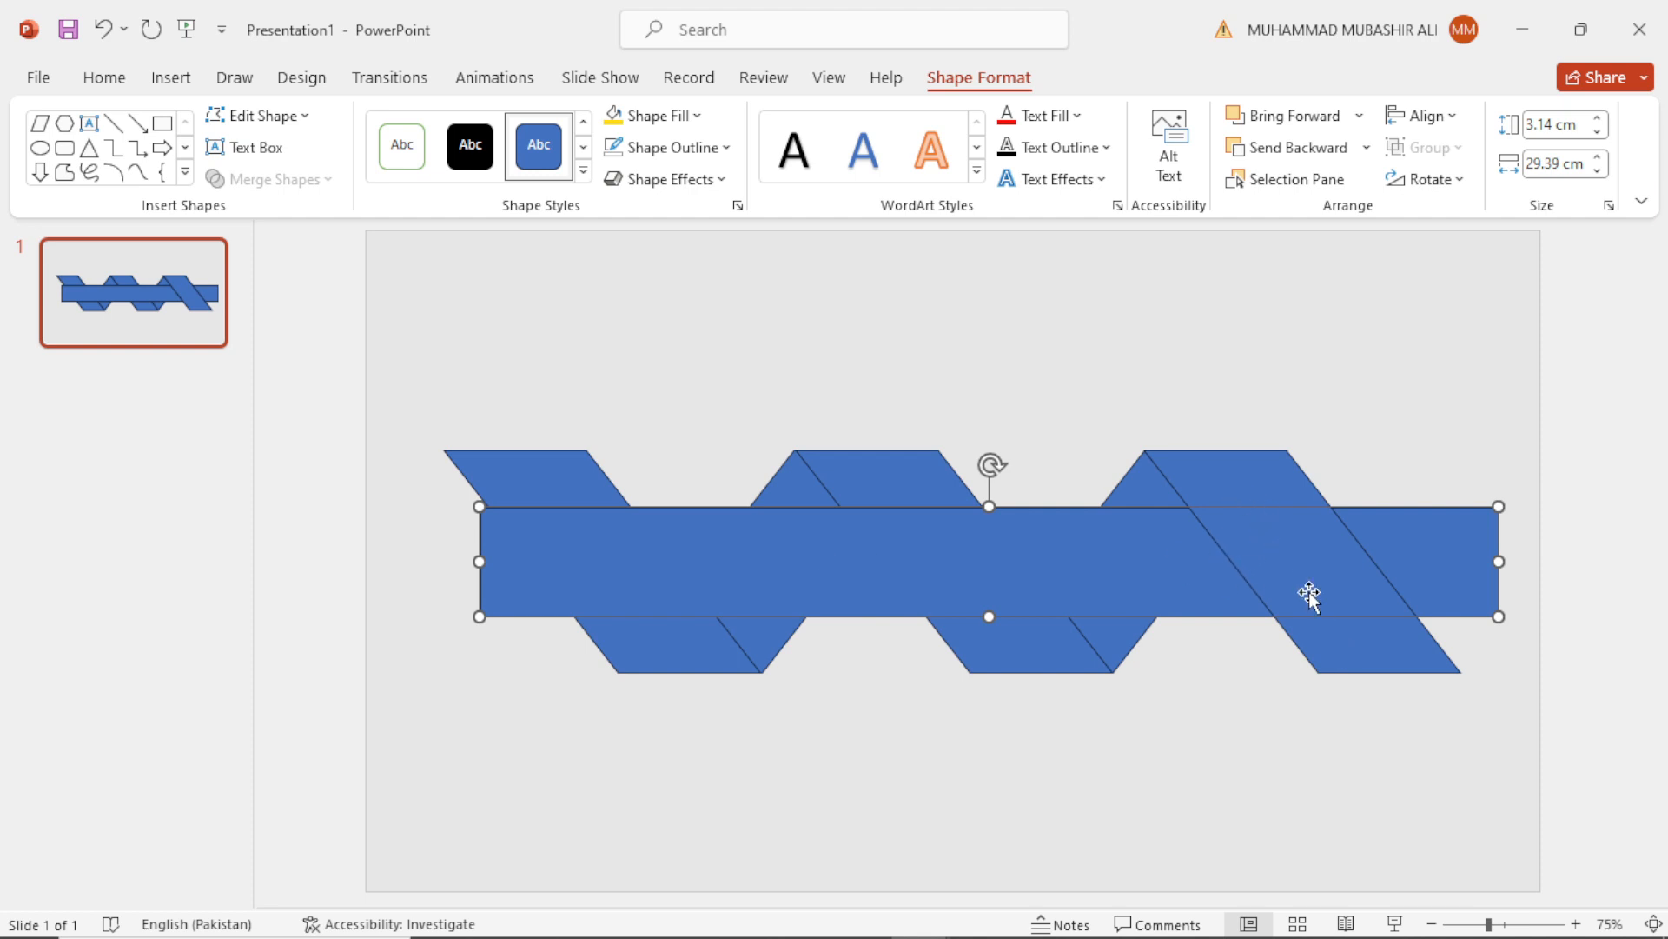
mouse_move(891, 487)
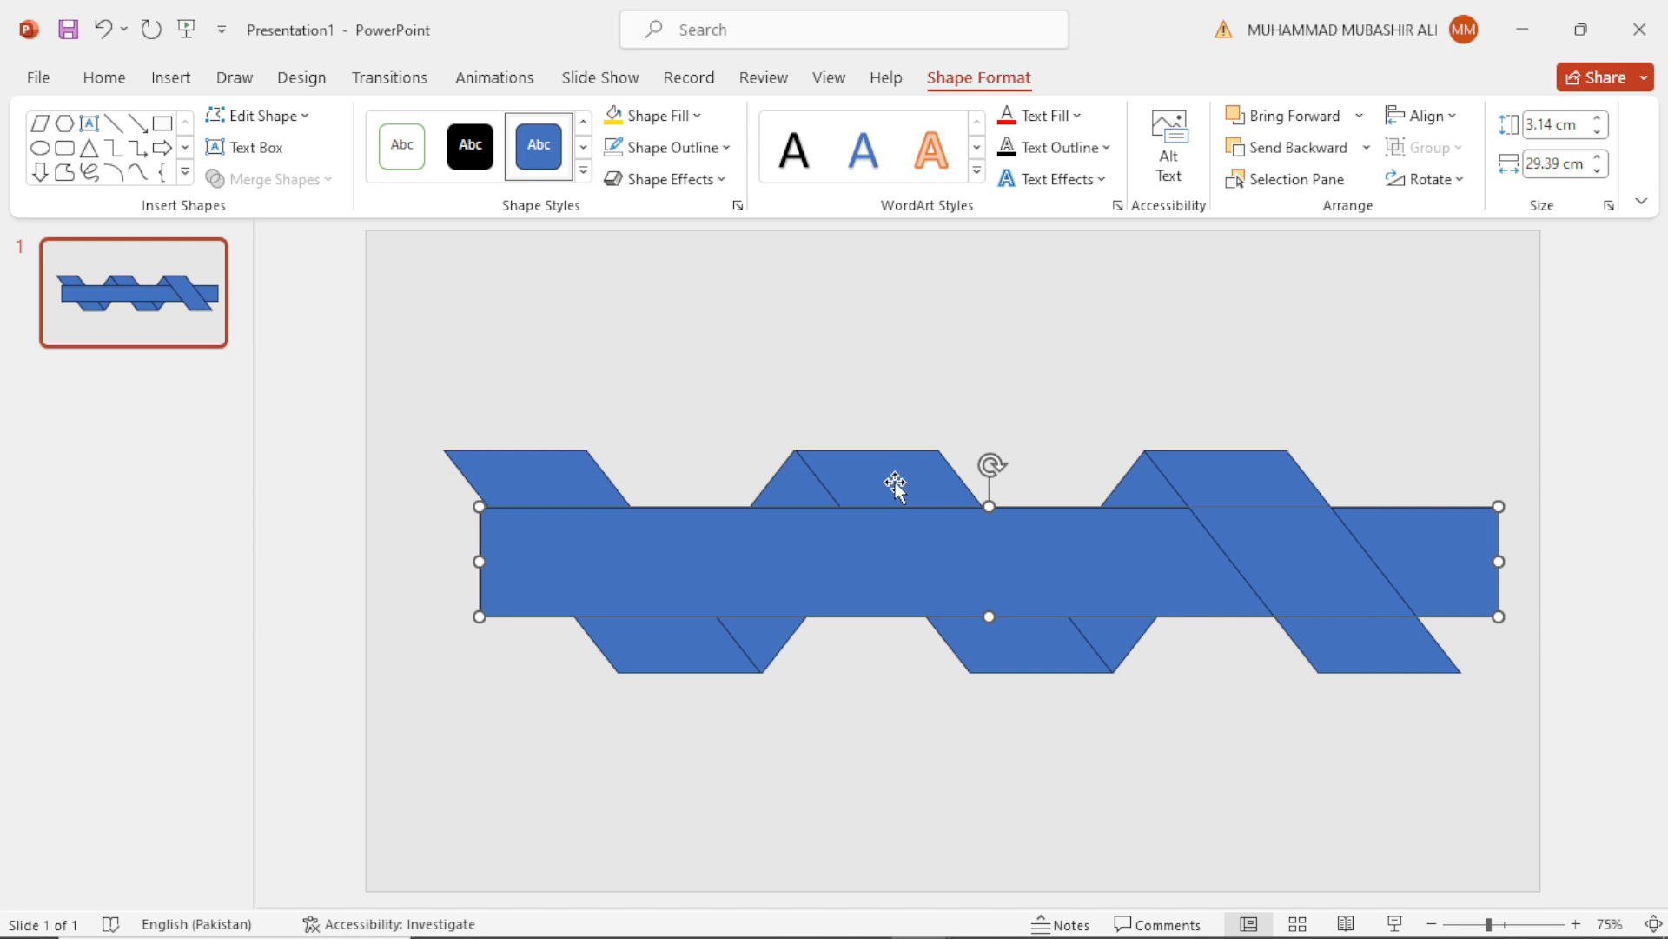
mouse_move(745, 643)
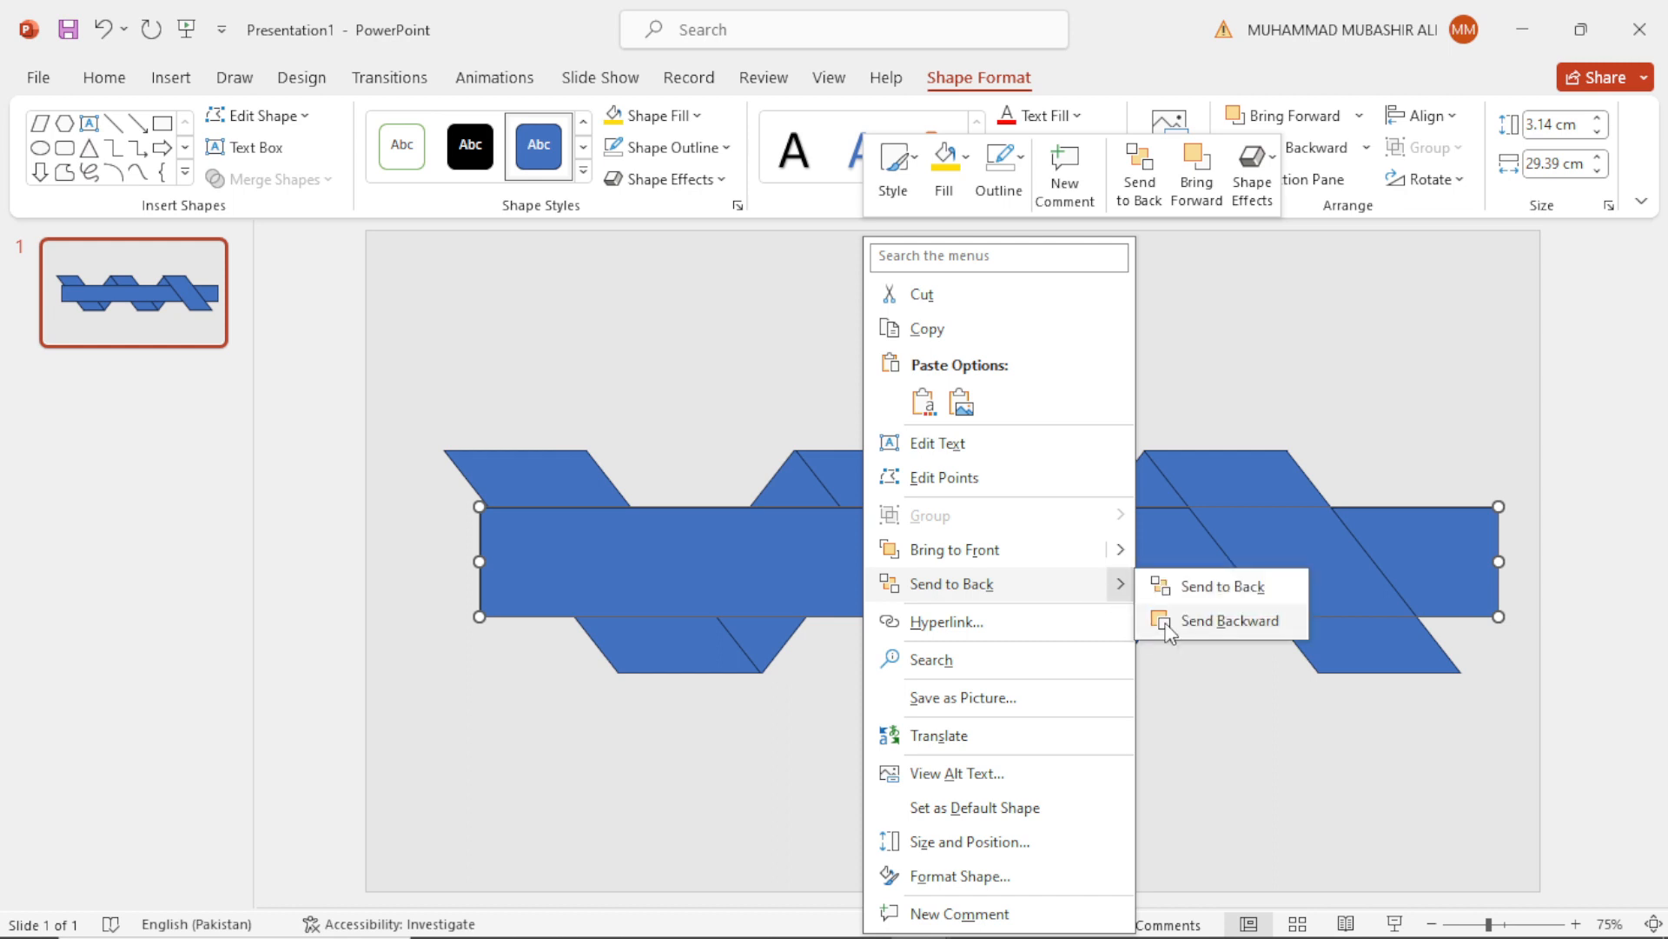
Send the rectangle band backward, then to the back, behind every parallelogram.
click(1230, 621)
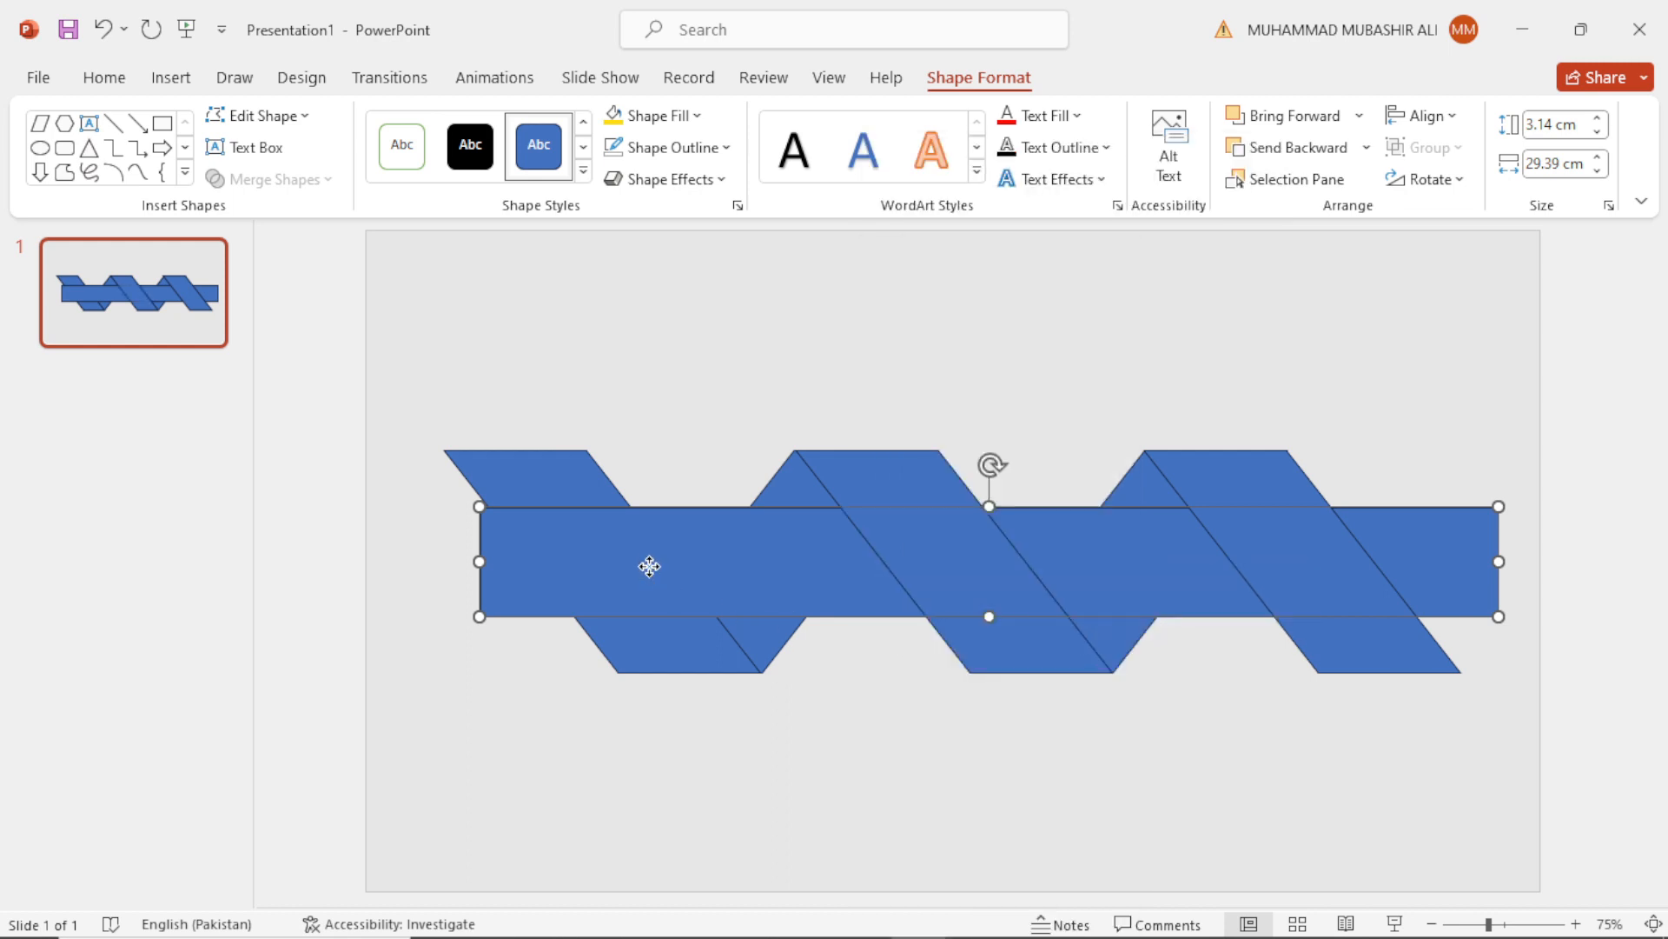
right_click(644, 565)
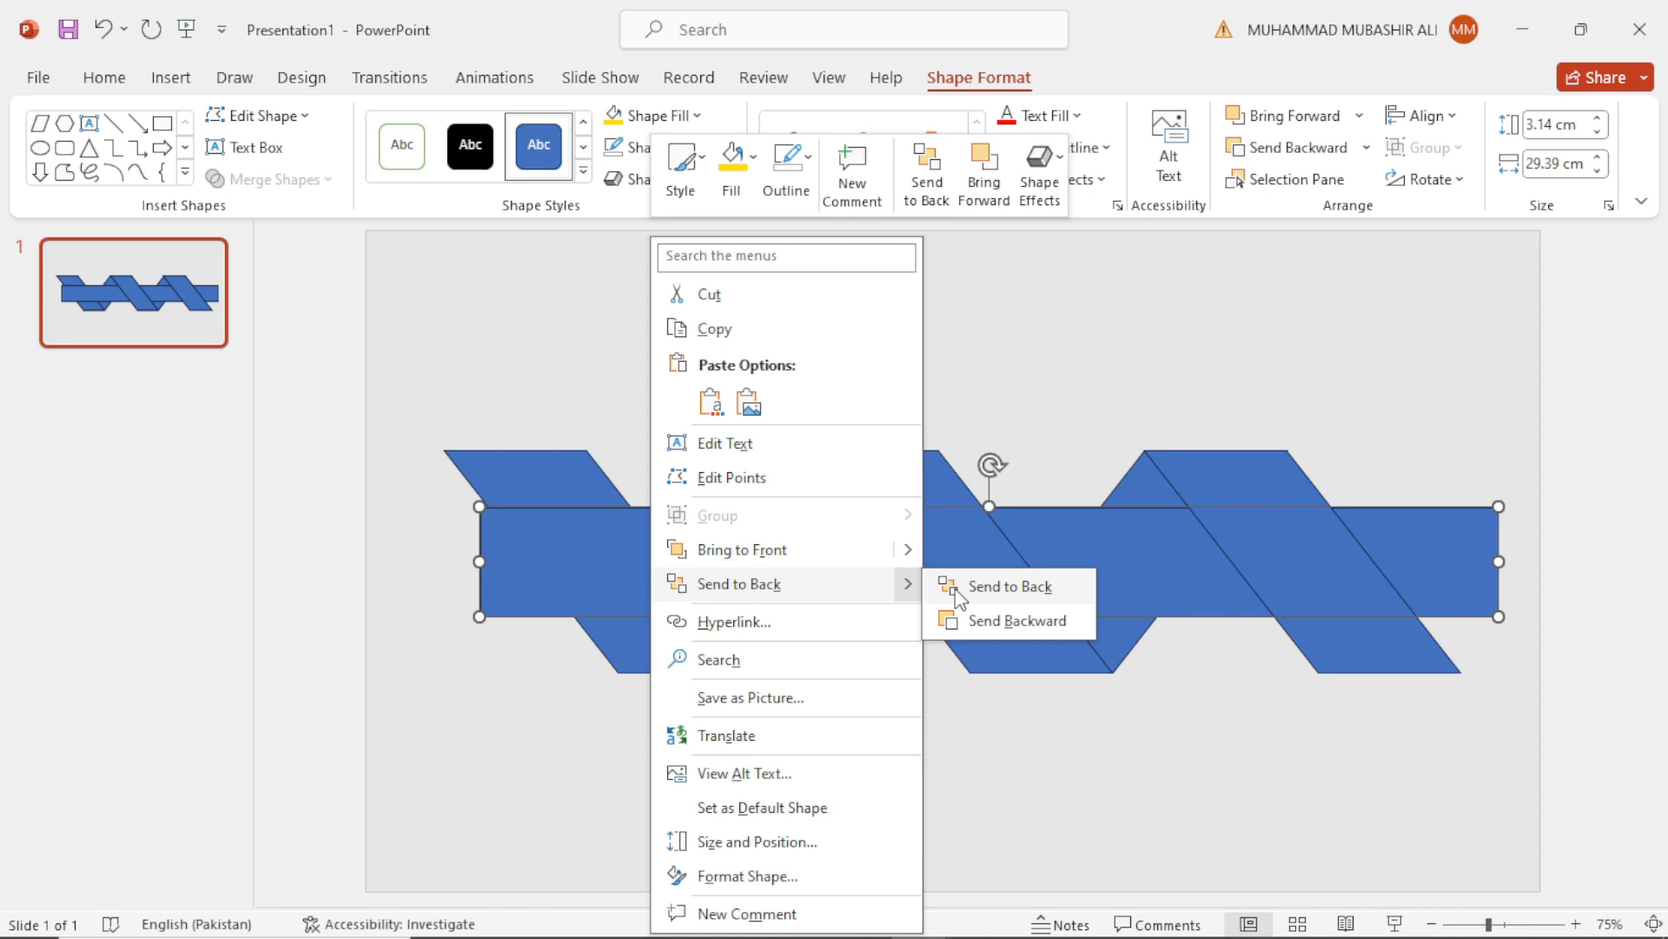
click(1009, 586)
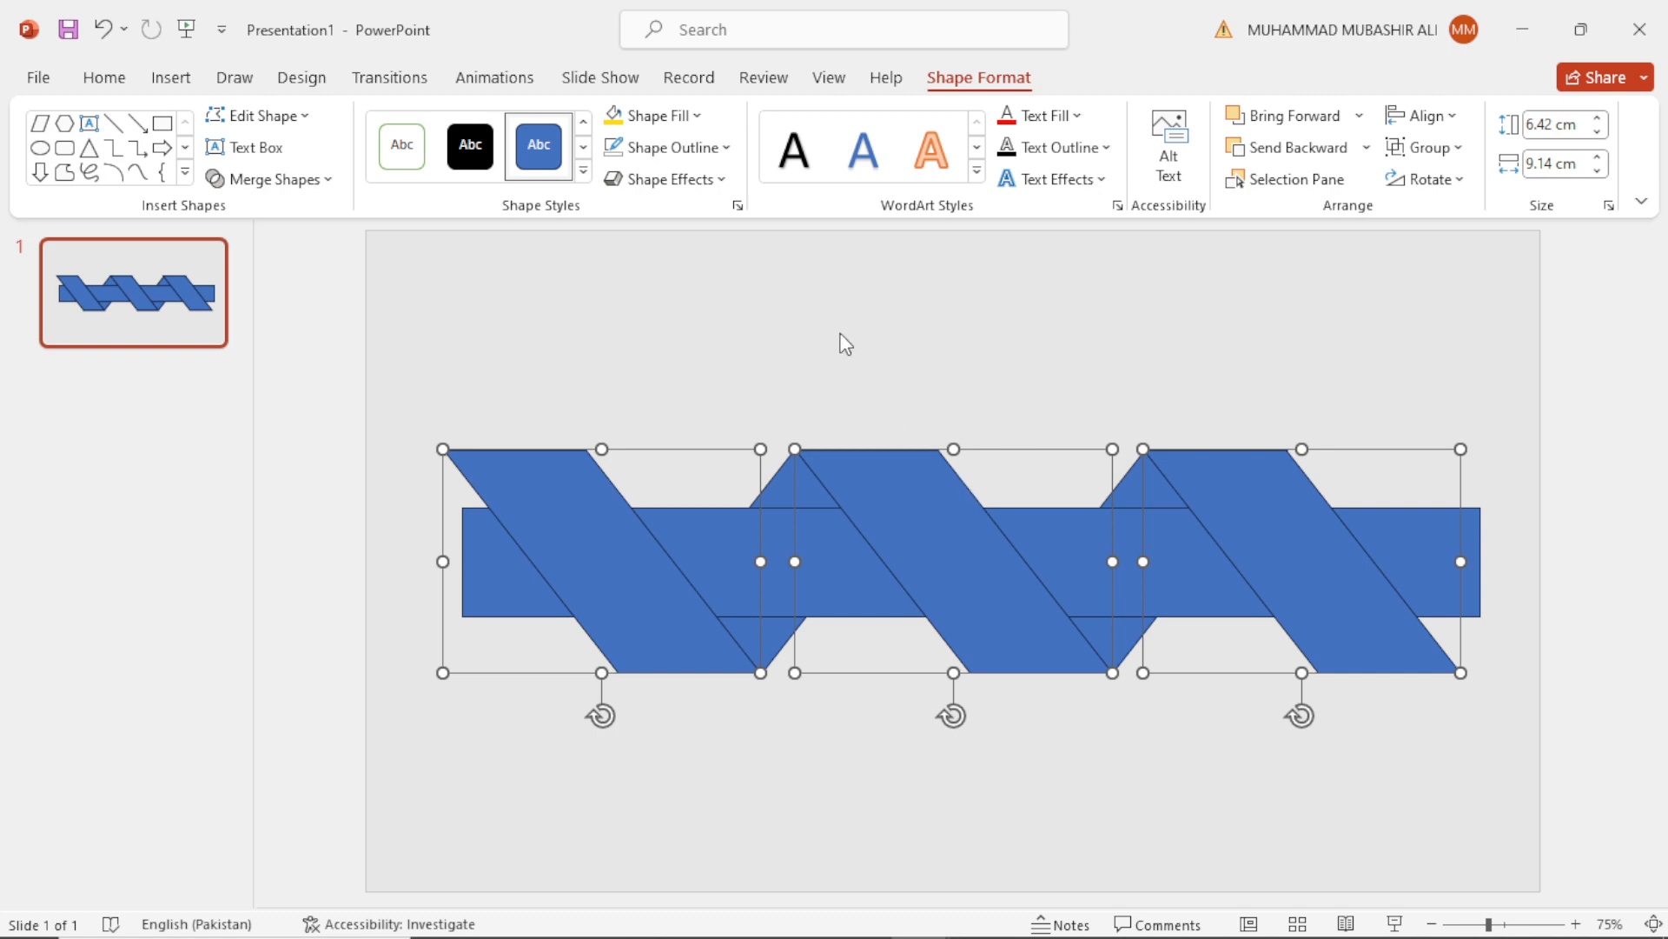
Fill the three downward-leaning parallelograms white and remove their outlines.
click(665, 115)
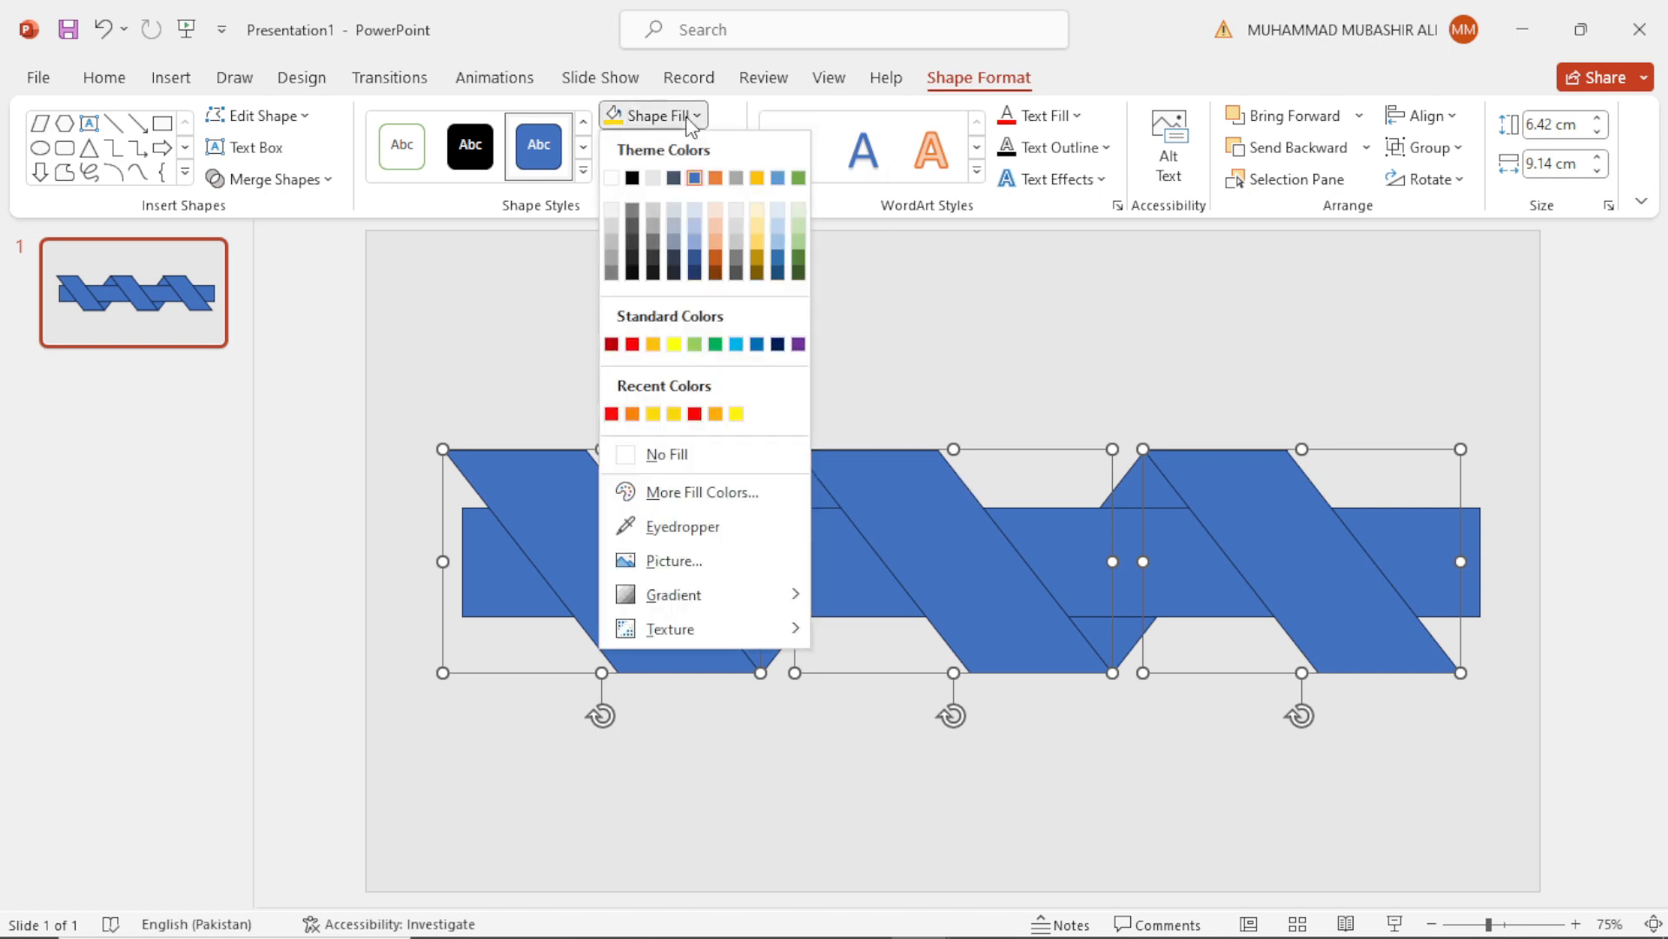
click(668, 455)
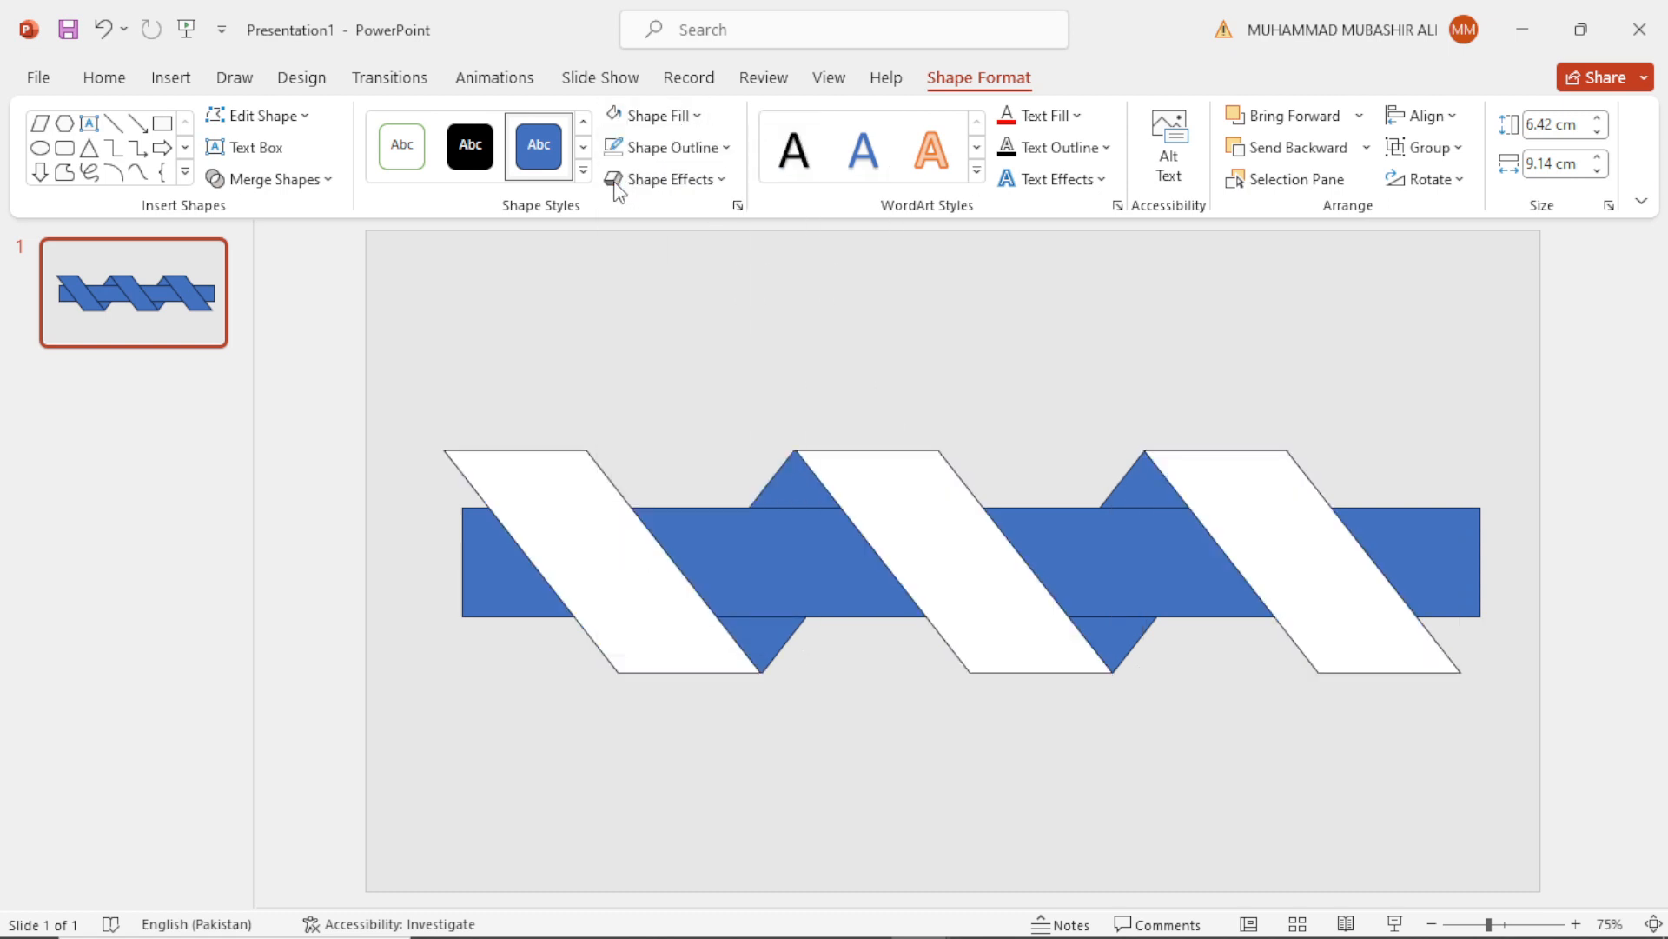
click(663, 148)
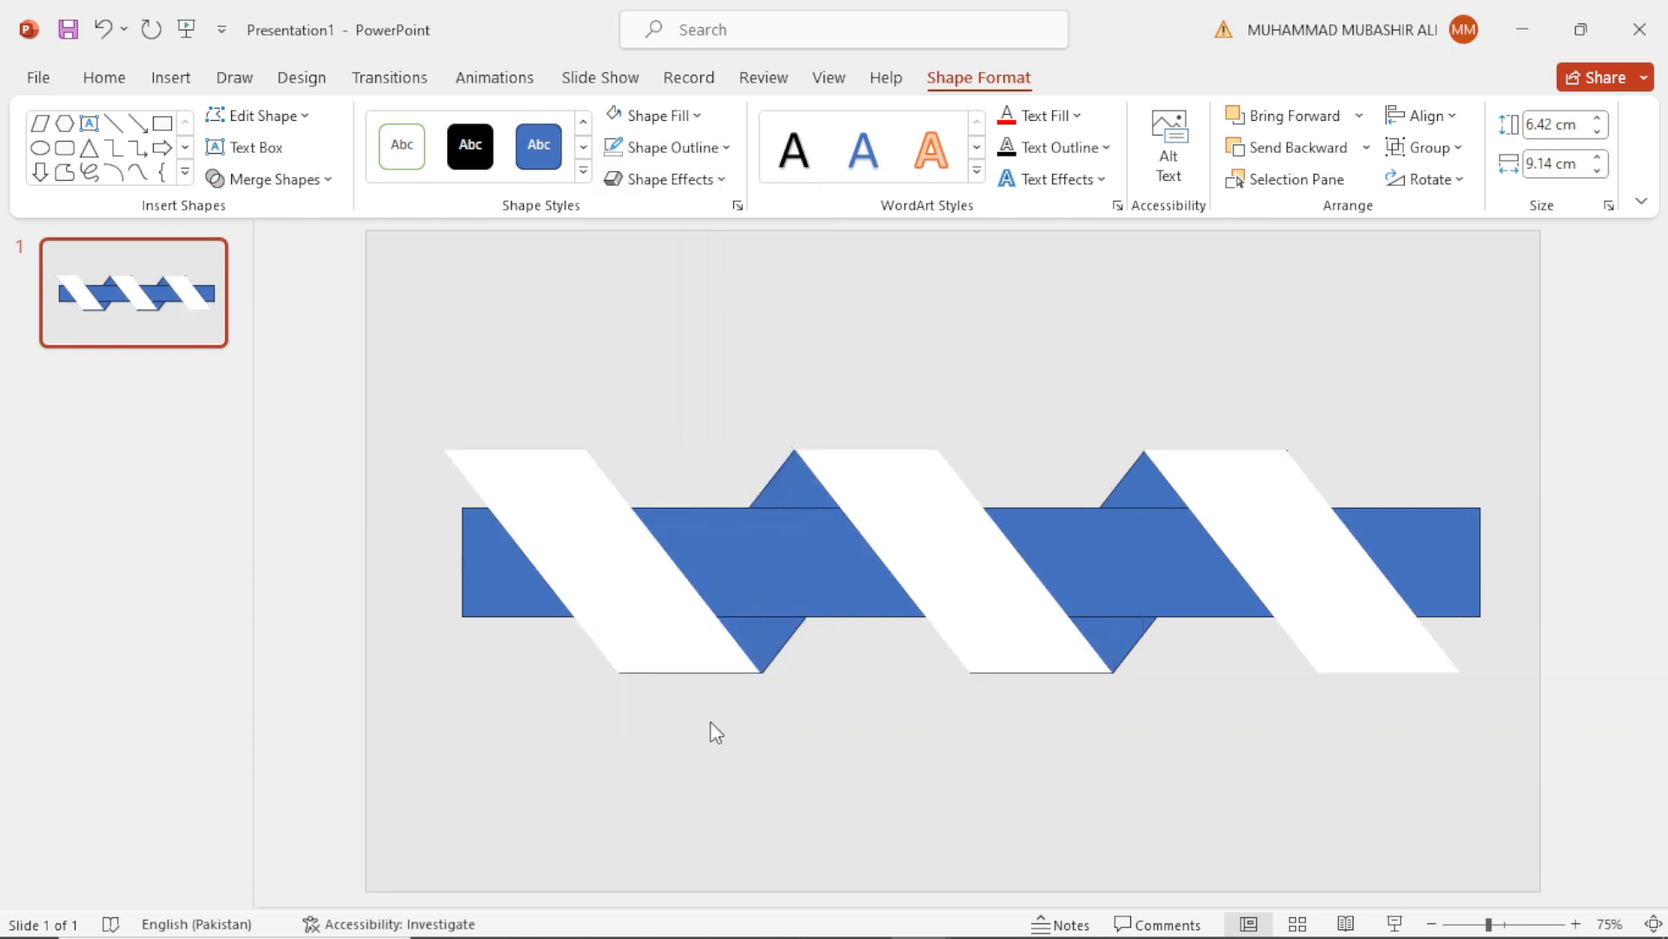
click(776, 570)
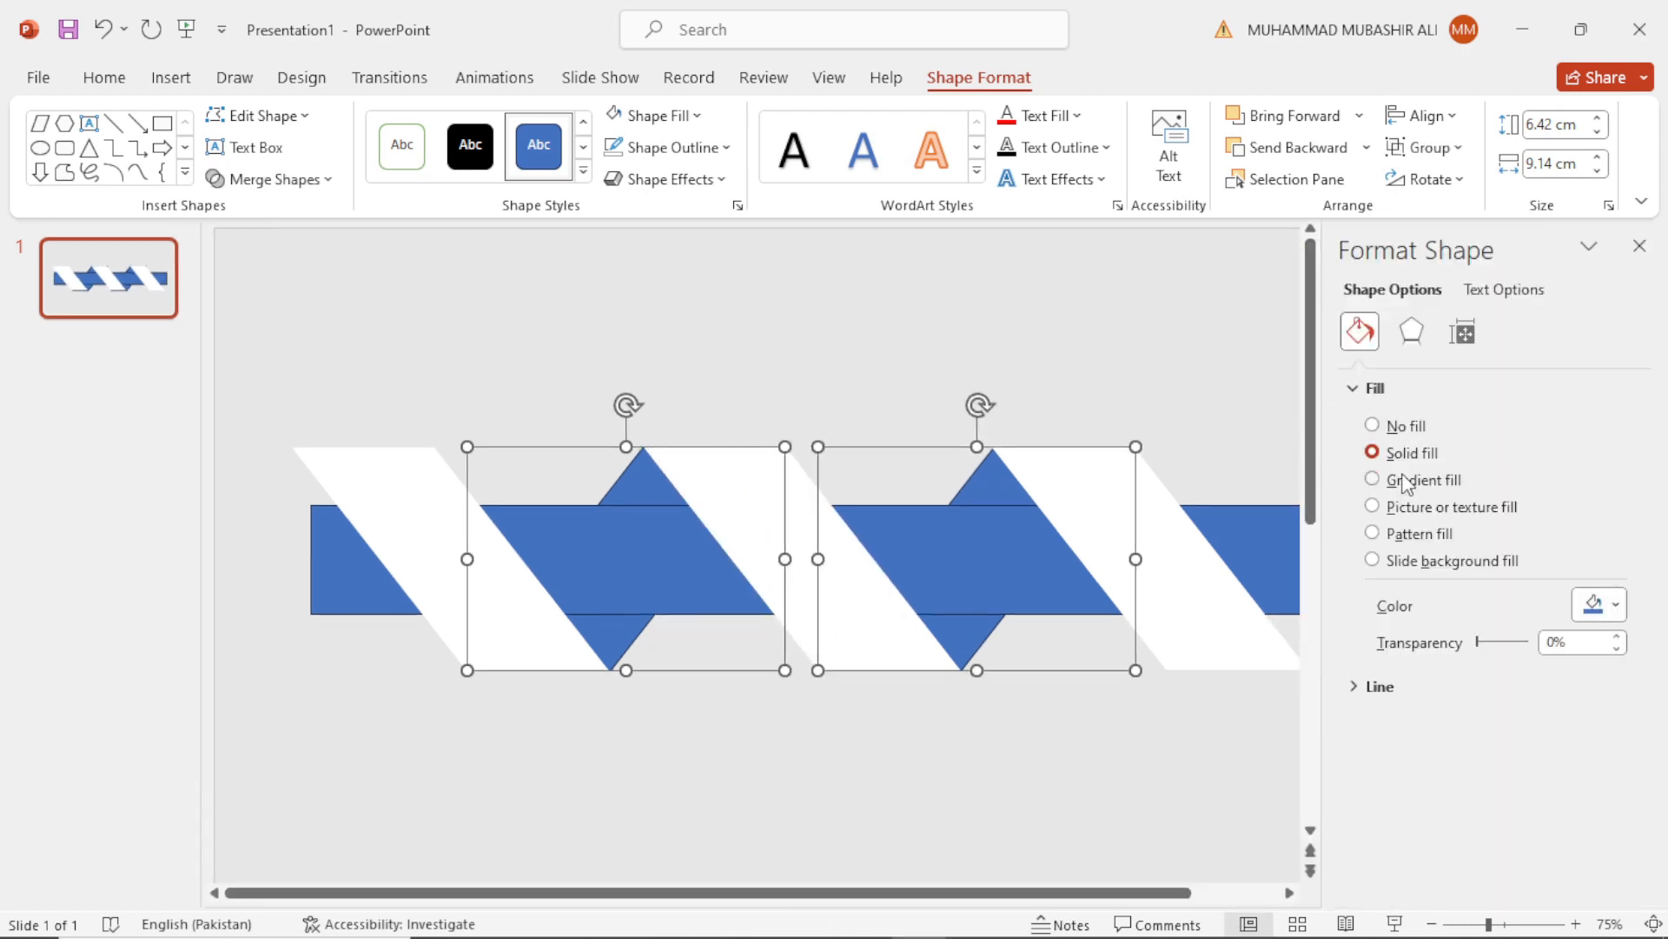
Give the rear pieces and band a grey radial gradient fill with no outline.
click(1372, 480)
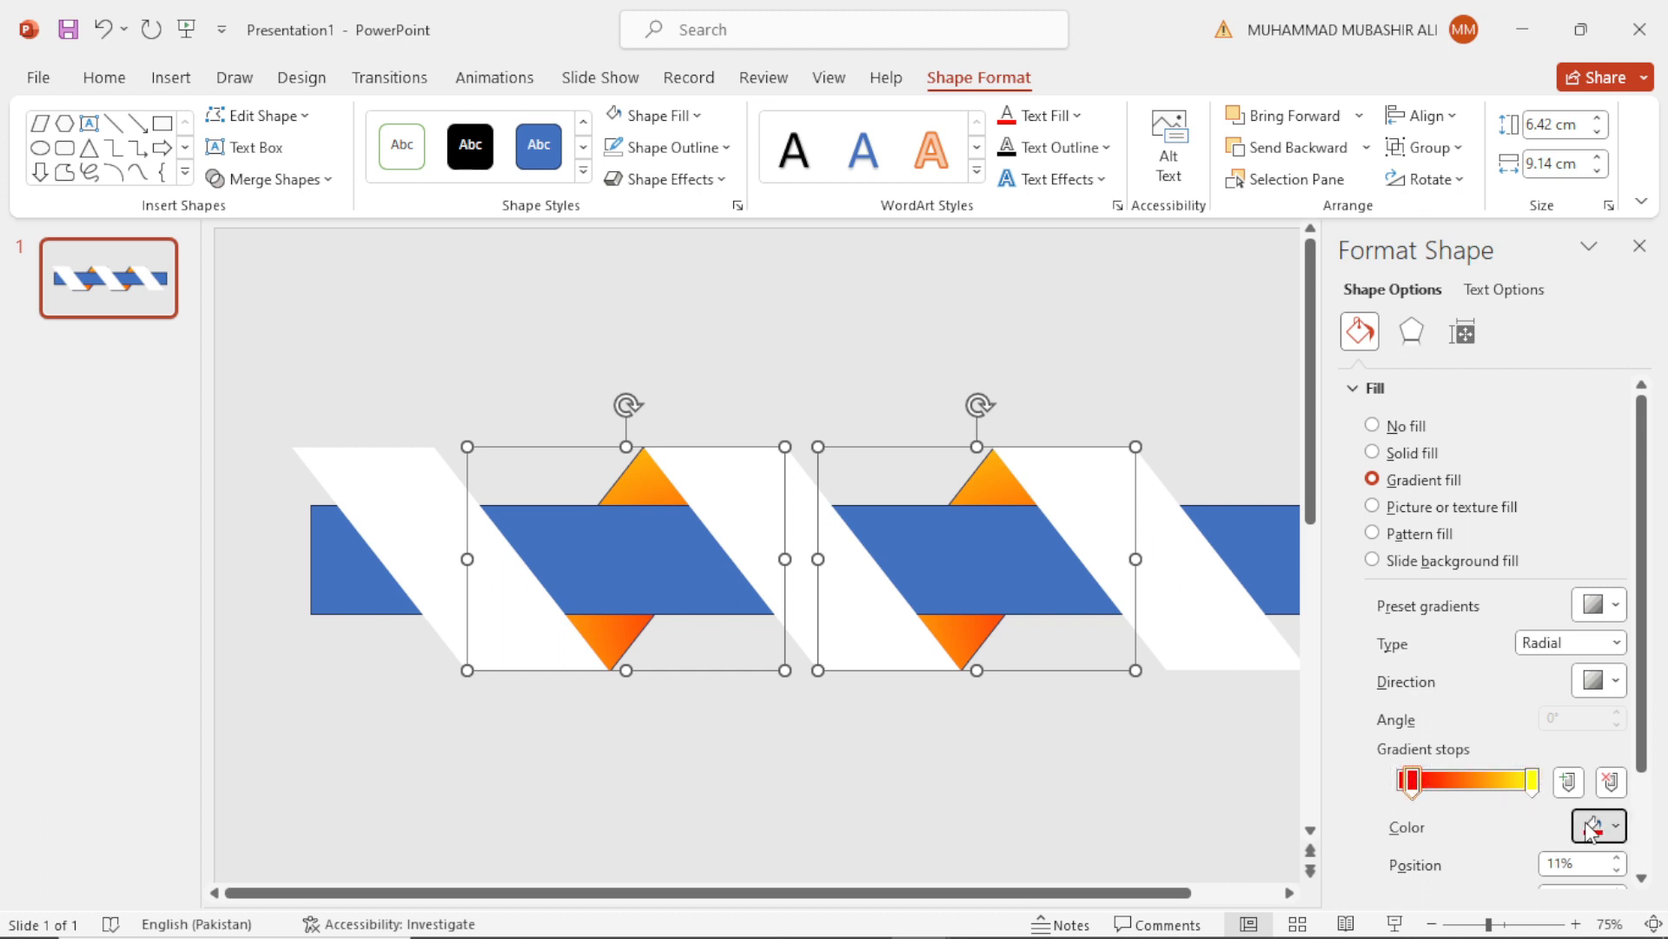
click(1608, 825)
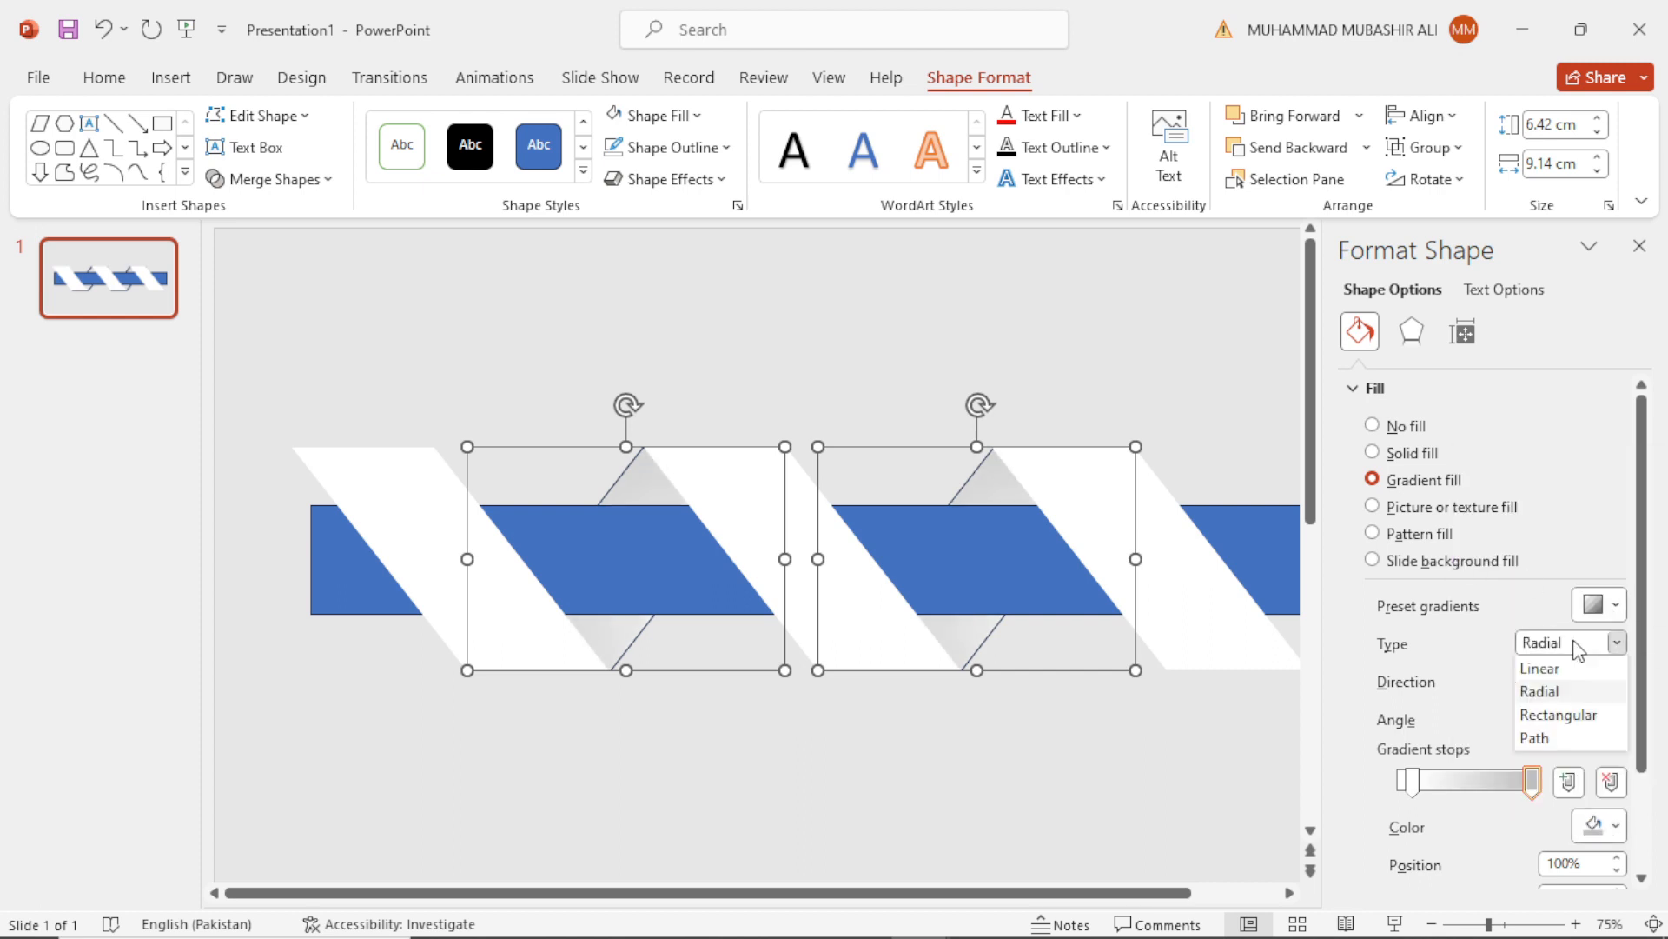
click(1539, 691)
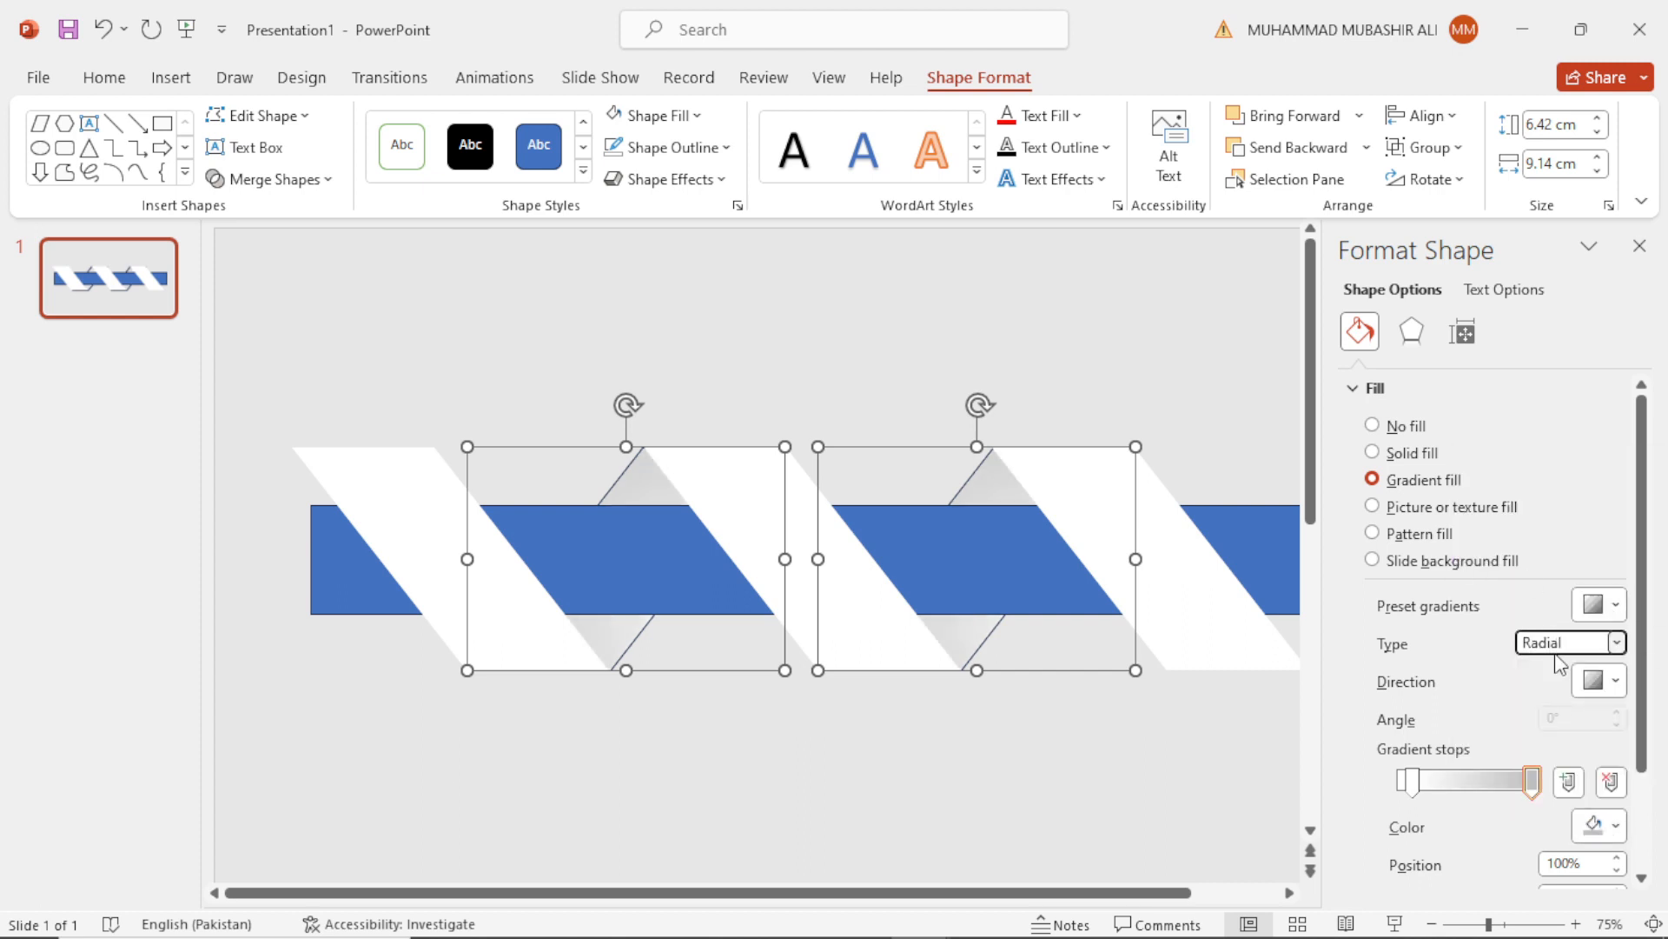
click(666, 148)
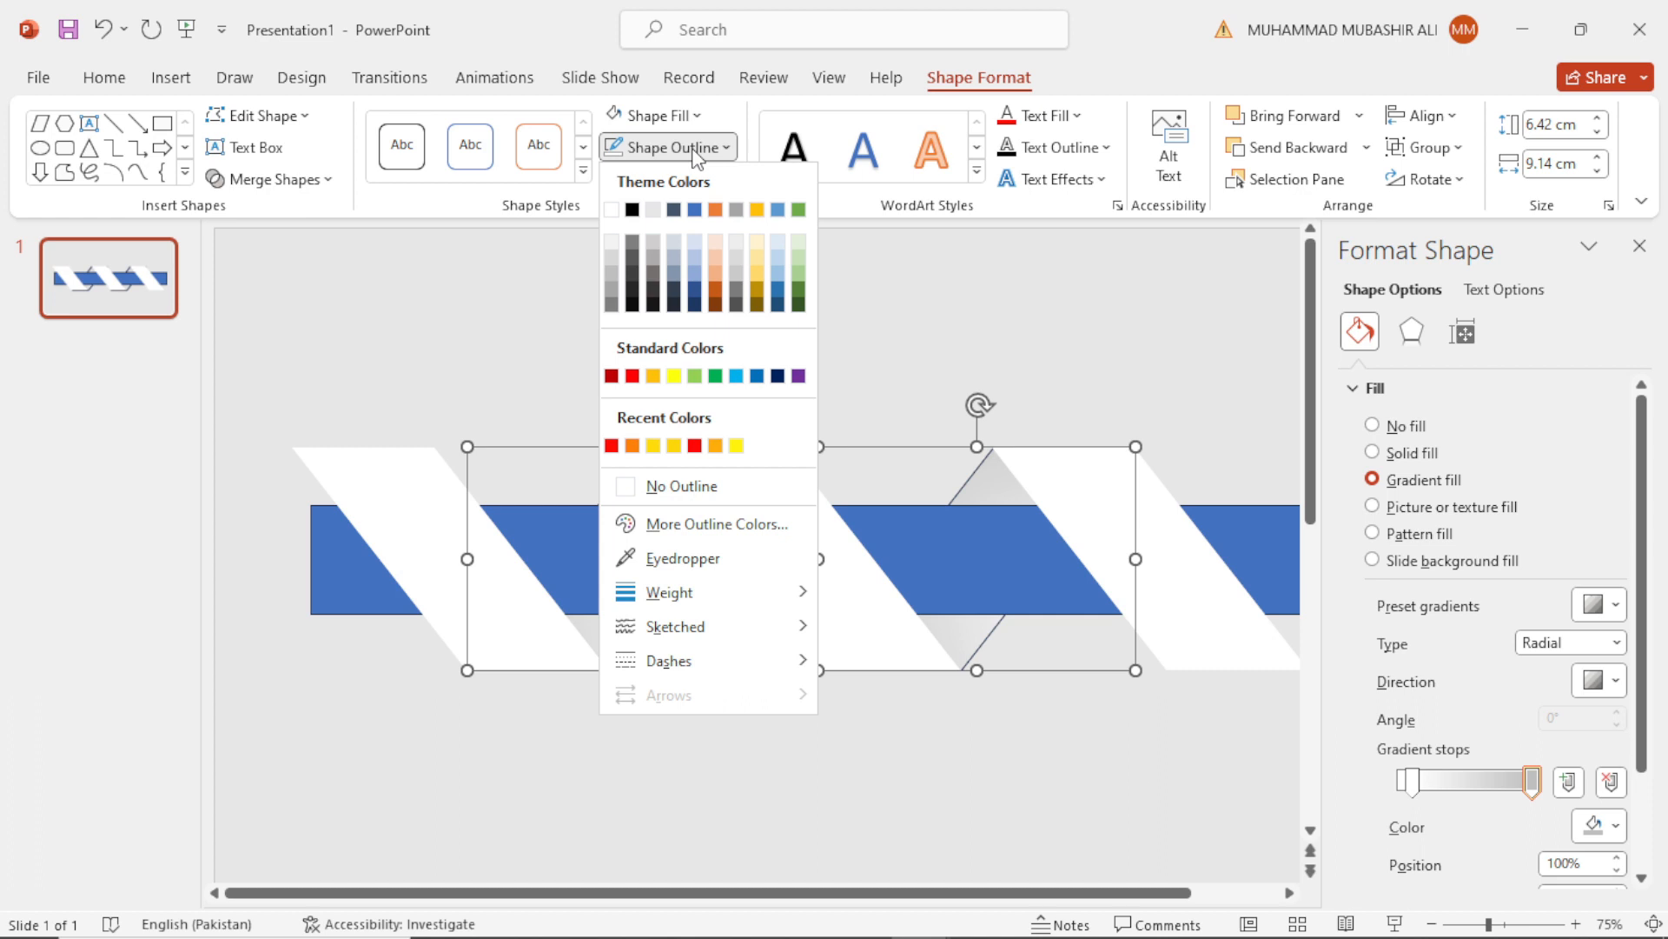
click(681, 485)
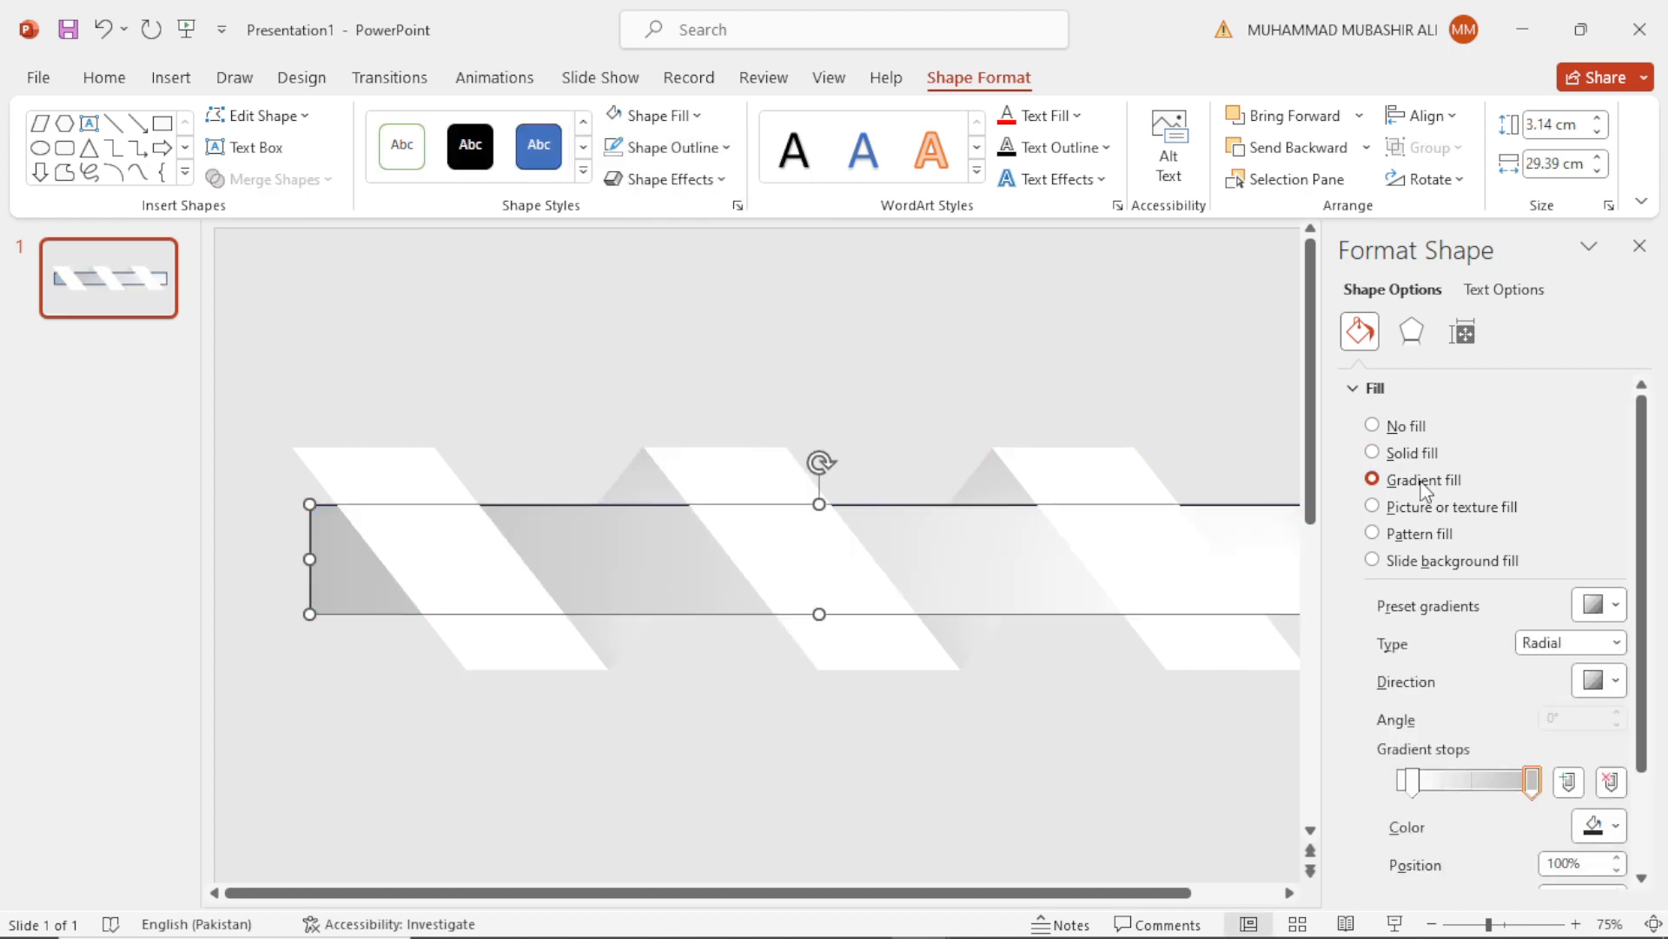
Apply a red-orange-yellow gradient fill to the band and adjust a gradient stop.
click(1599, 823)
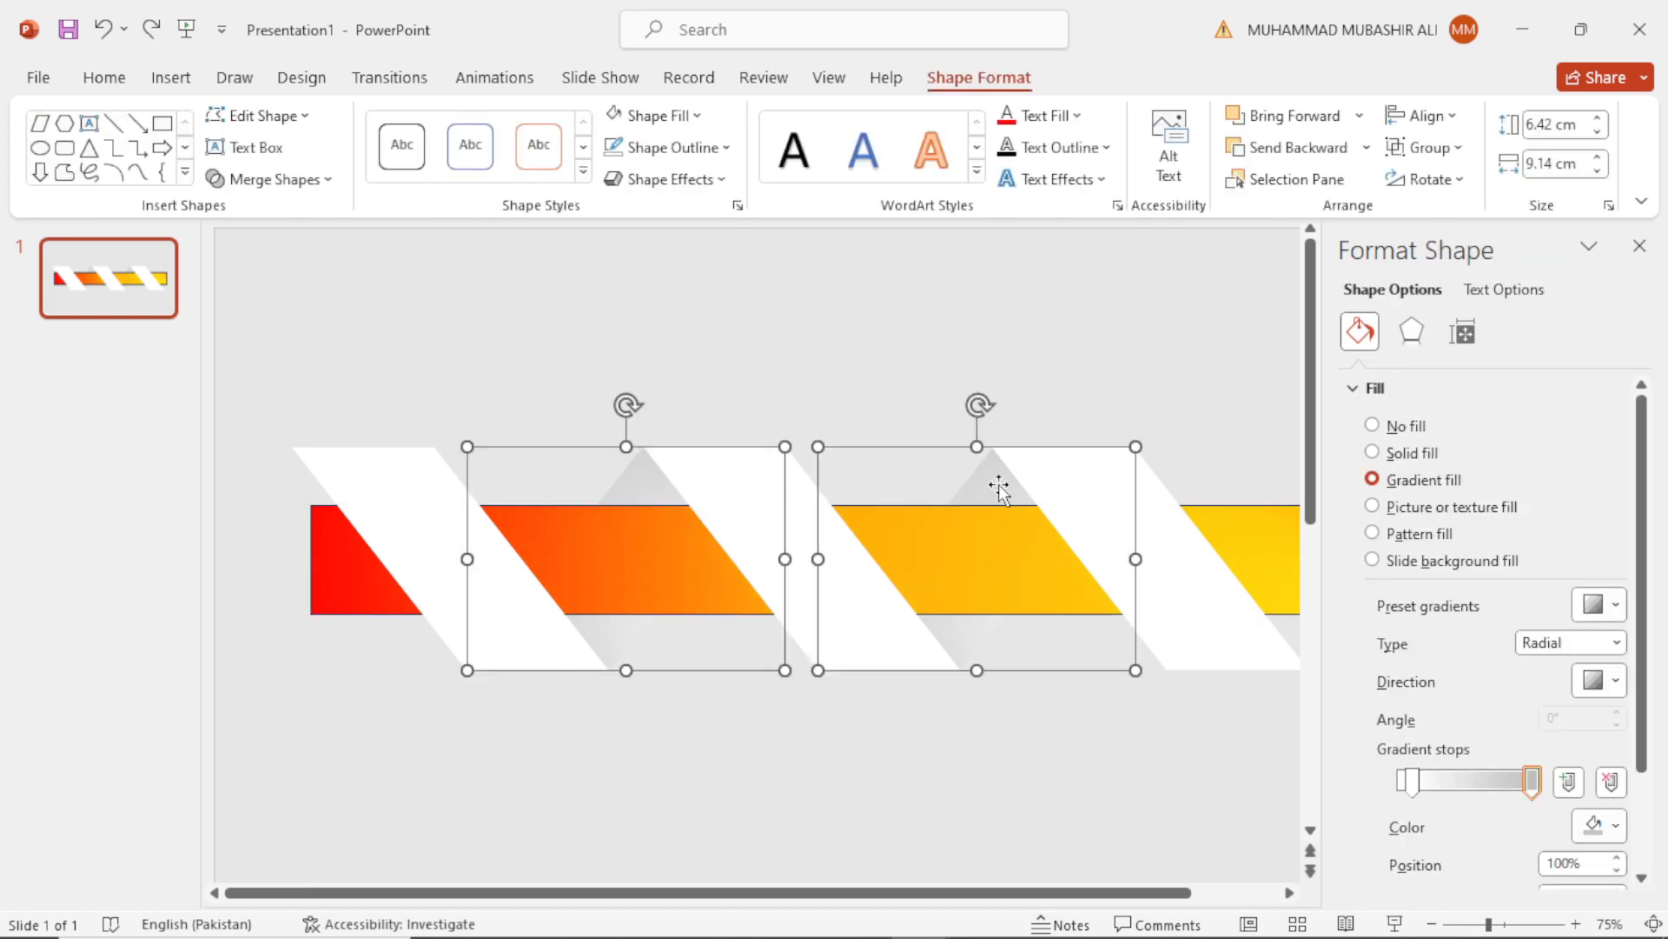
drag(1527, 782, 1466, 782)
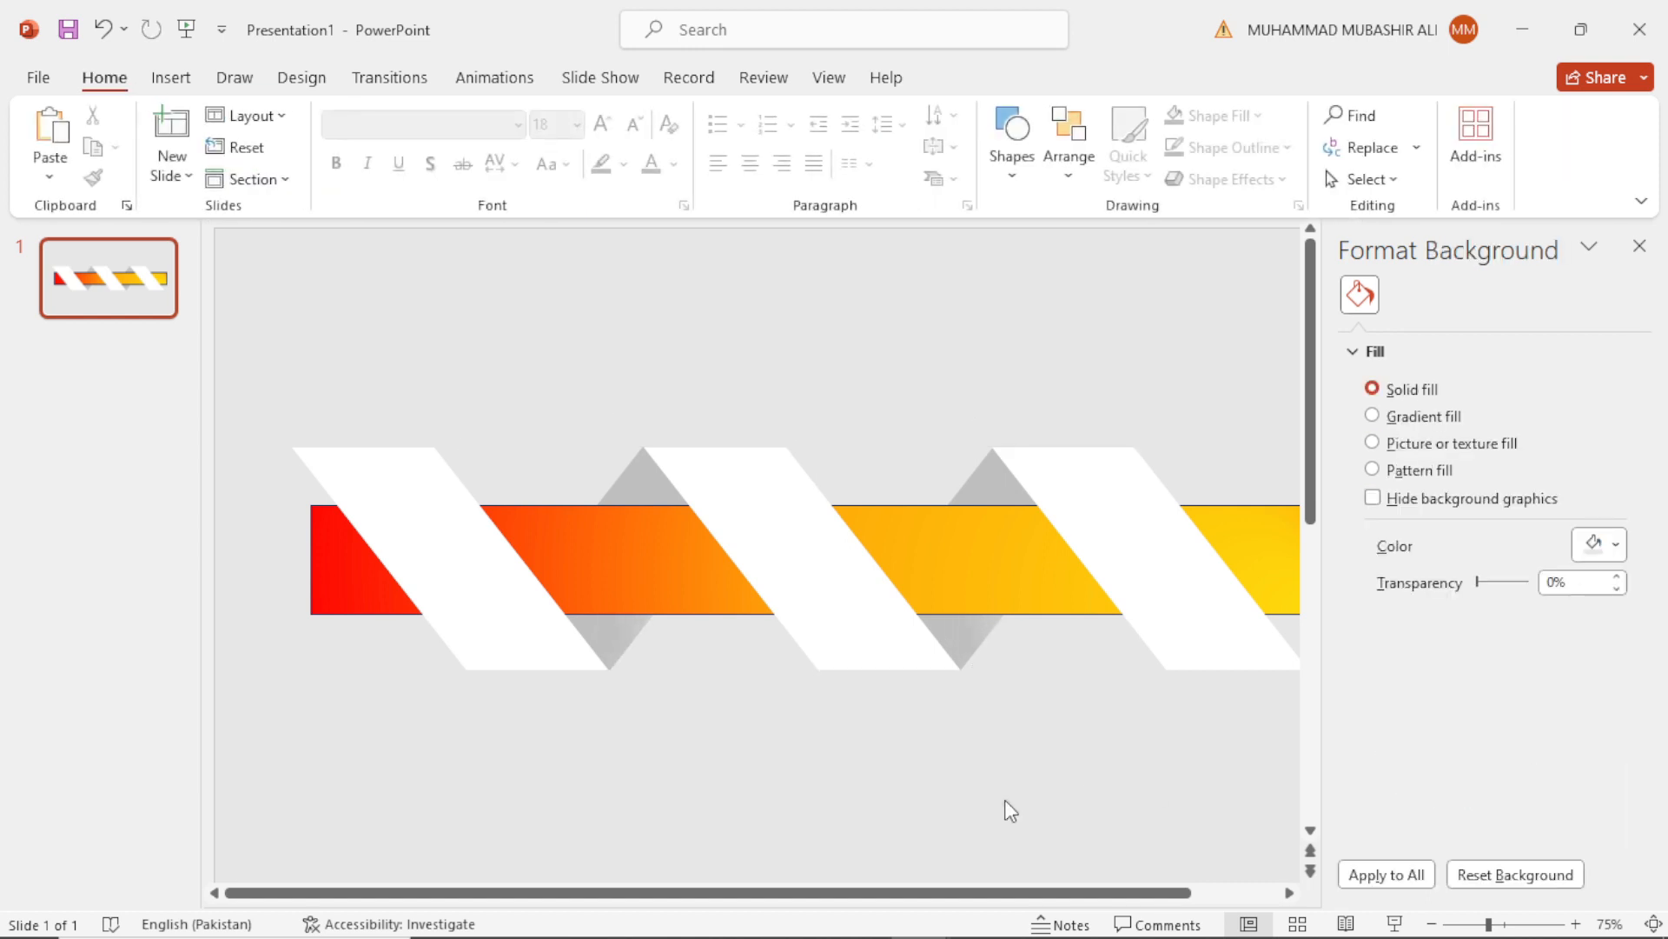
Set the gradient band's outline to No Outline and nudge the band left.
click(668, 147)
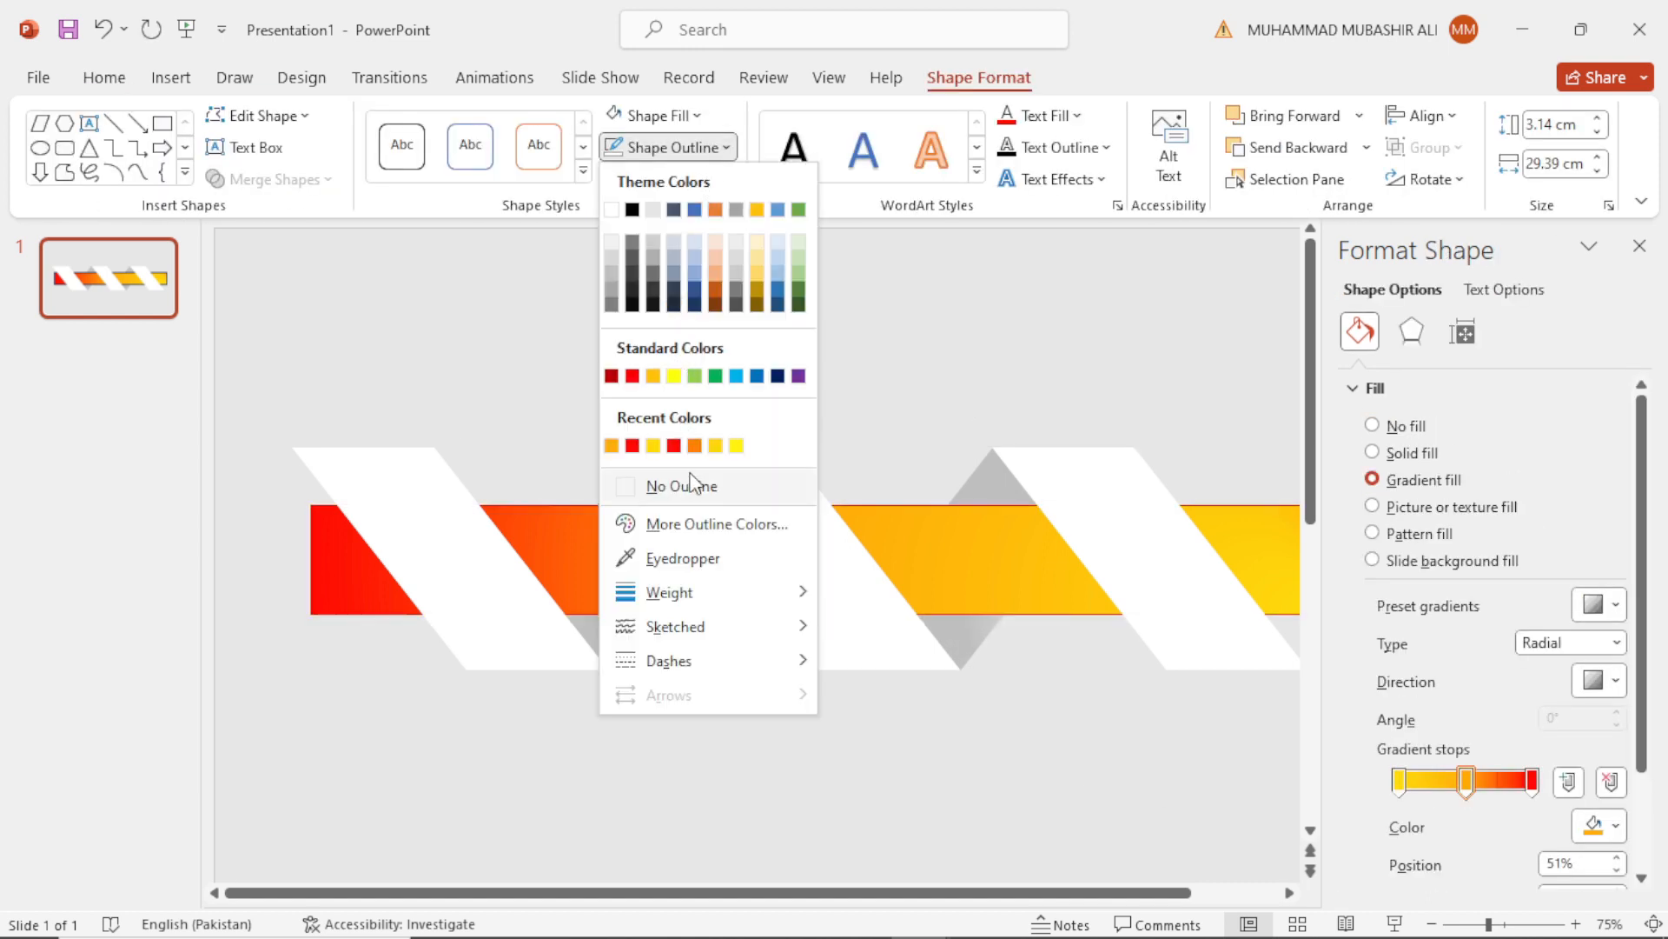
click(682, 486)
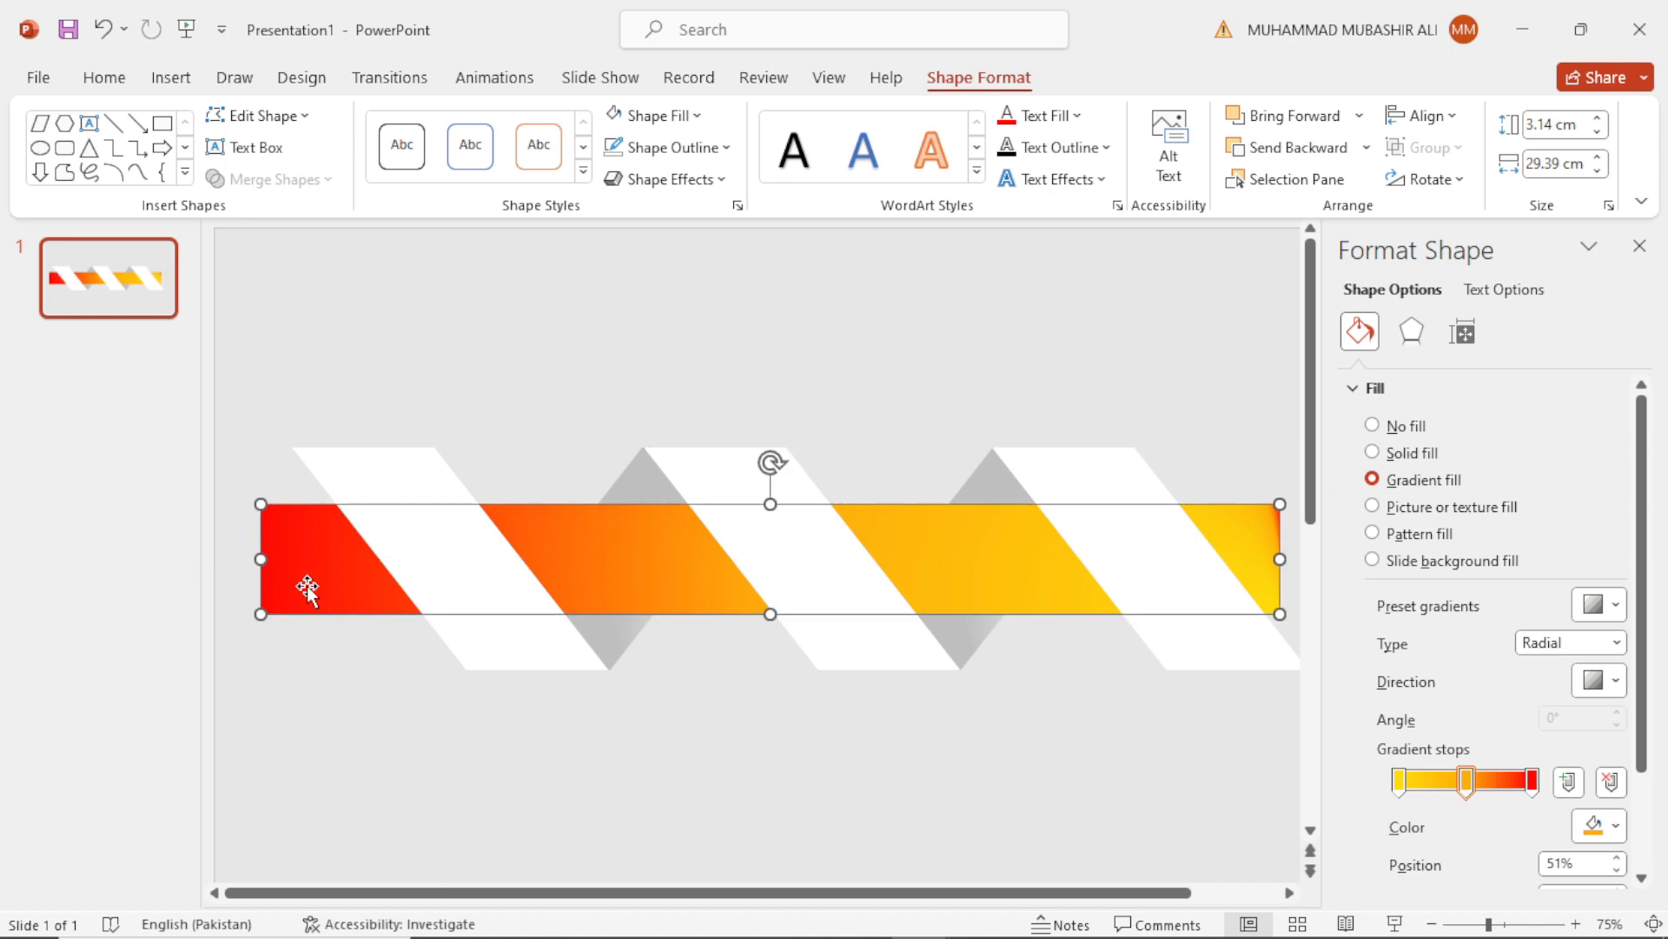
click(517, 715)
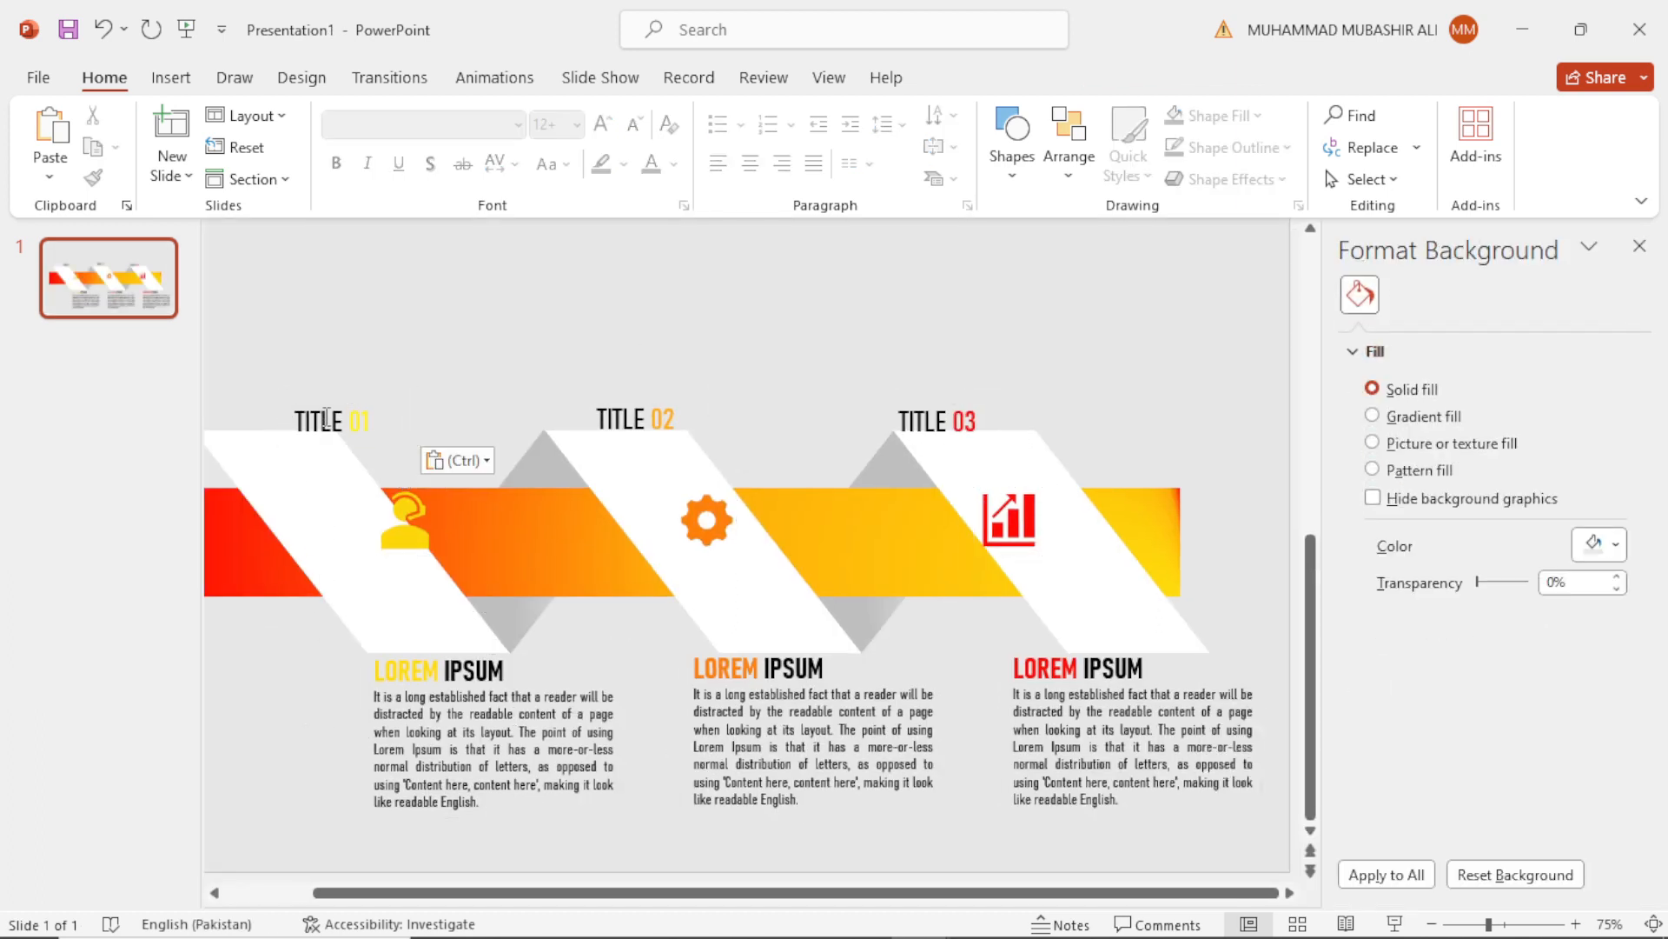
Drop the pasted TITLE 01–03, icons and LOREM IPSUM blocks lower into their parallelograms.
click(403, 534)
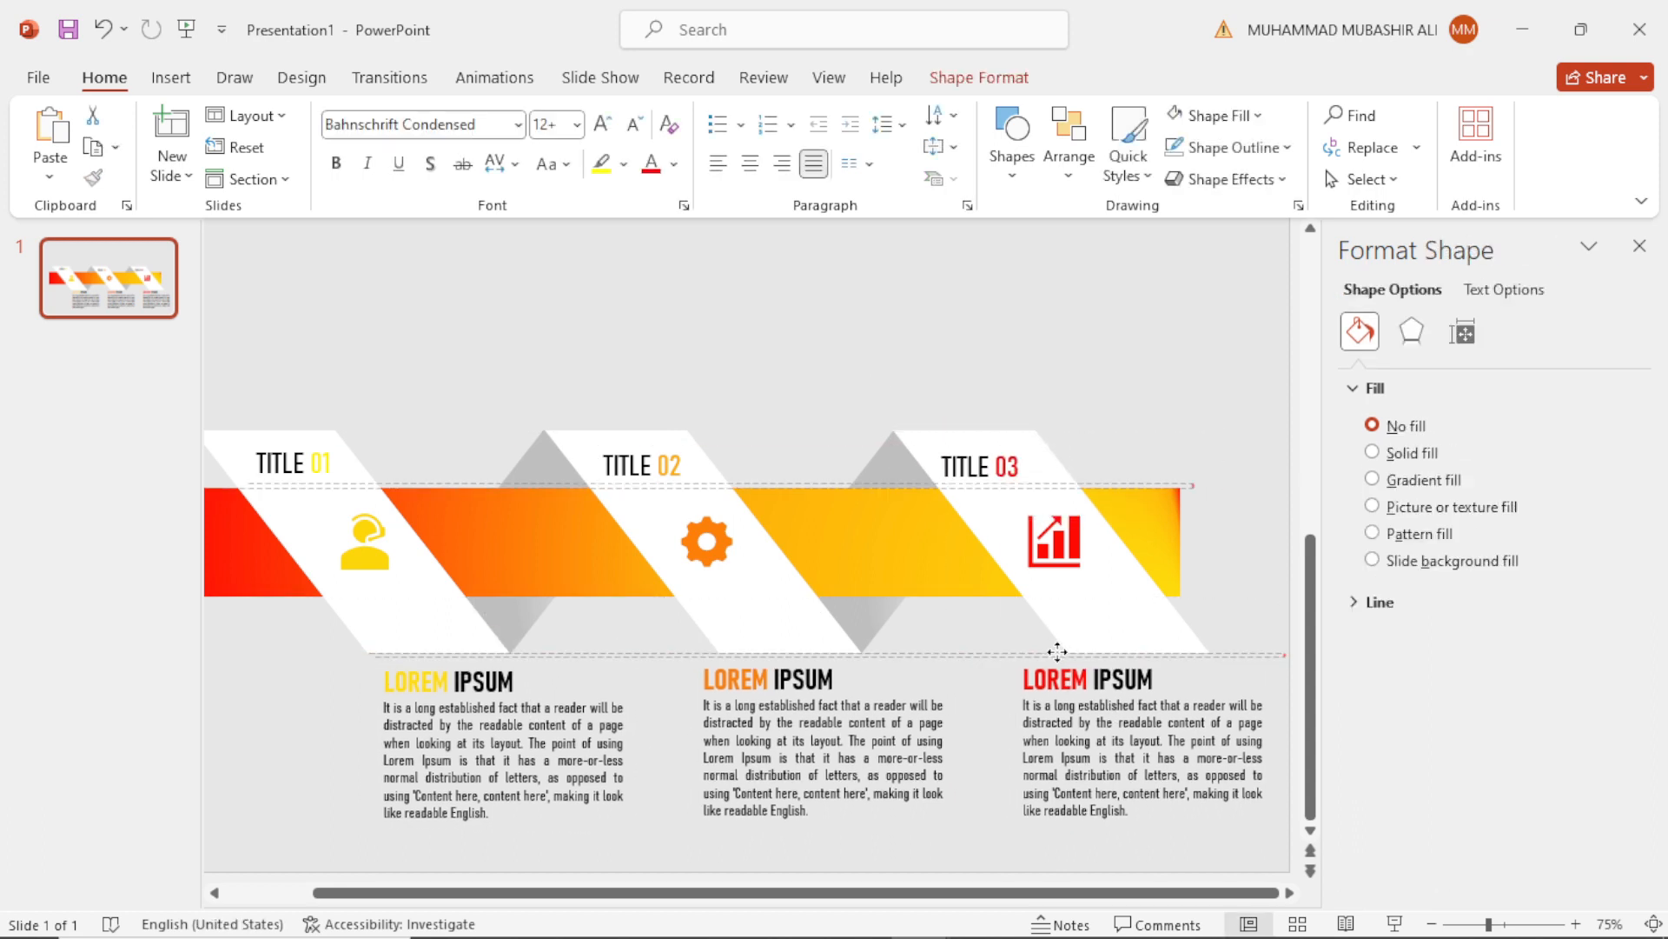
click(763, 583)
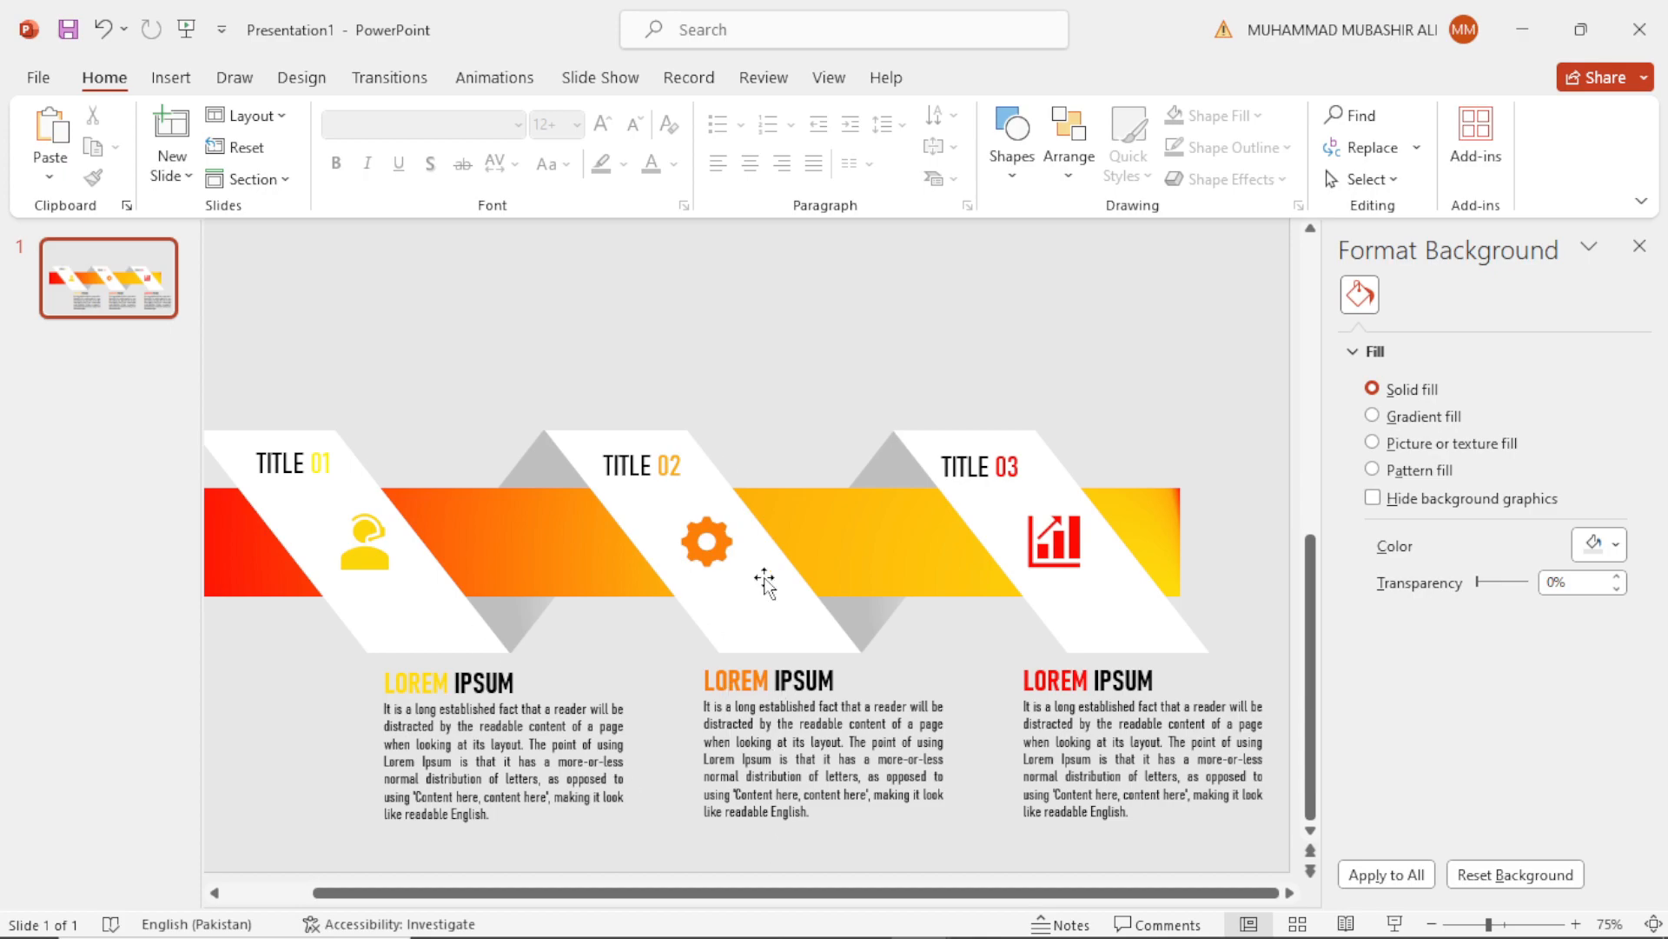